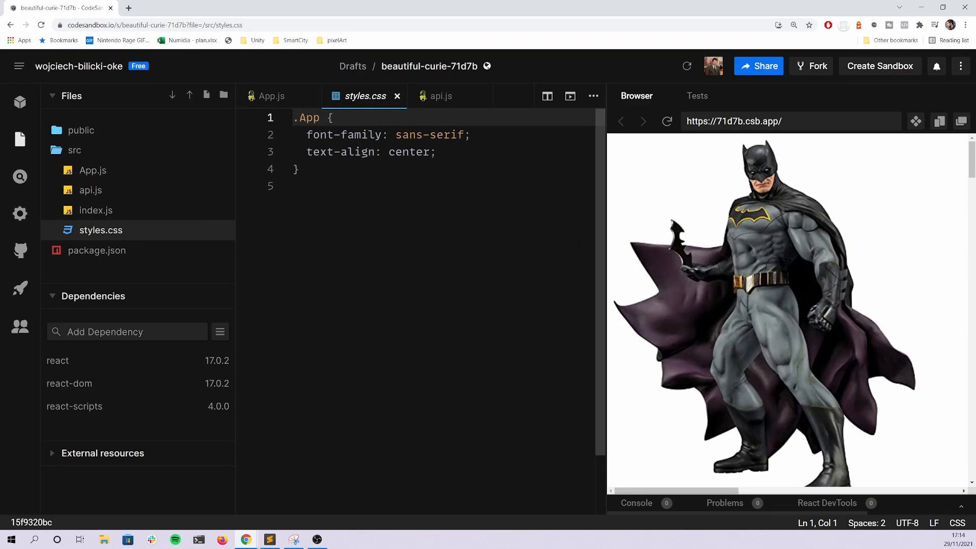
mouse_move(728, 280)
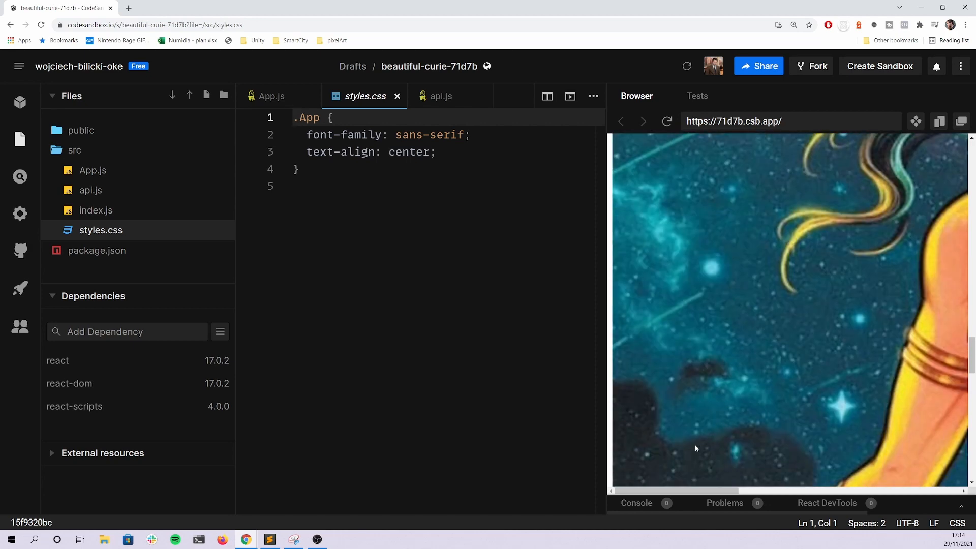
Scroll through the preview's hero images, then switch the editor to the api.js hero data file
scroll(down, 3)
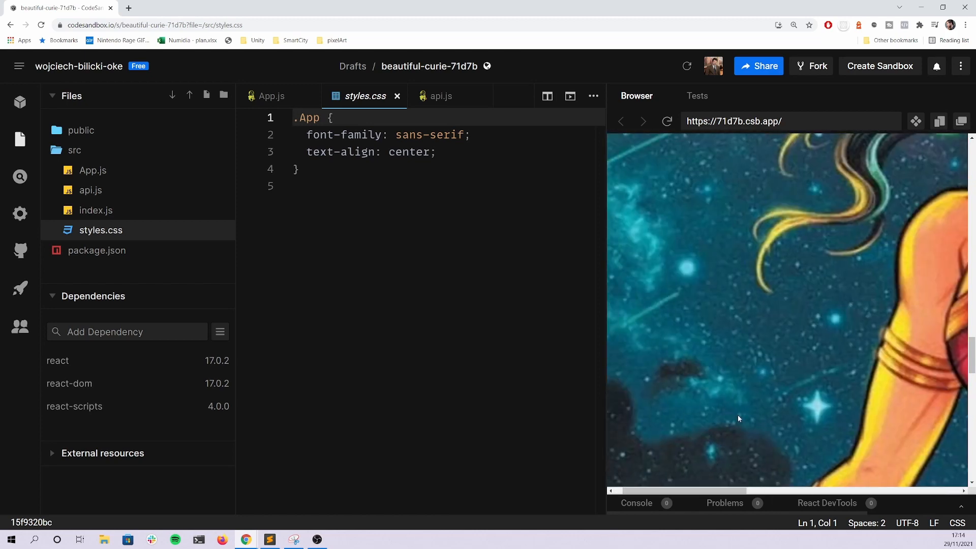
scroll(down, 3)
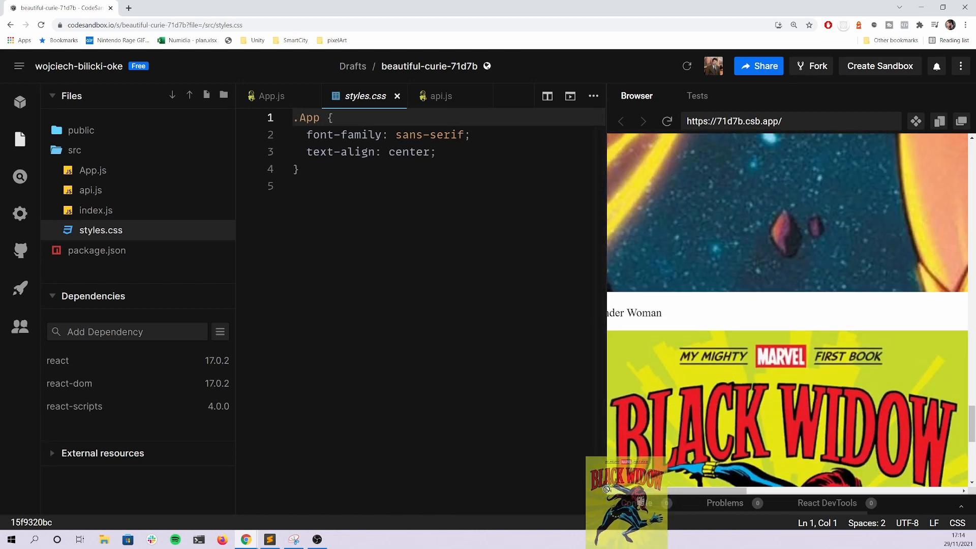
scroll(down, 3)
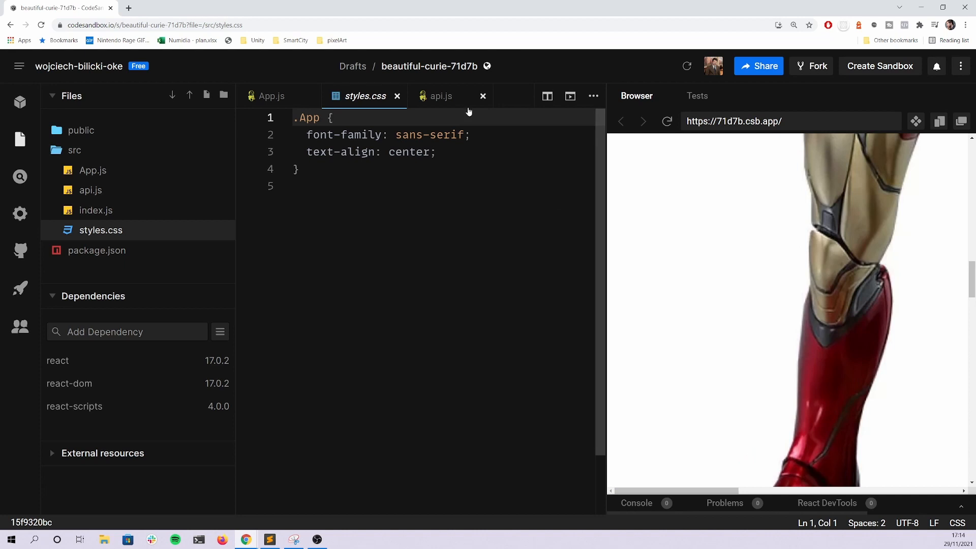
click(441, 96)
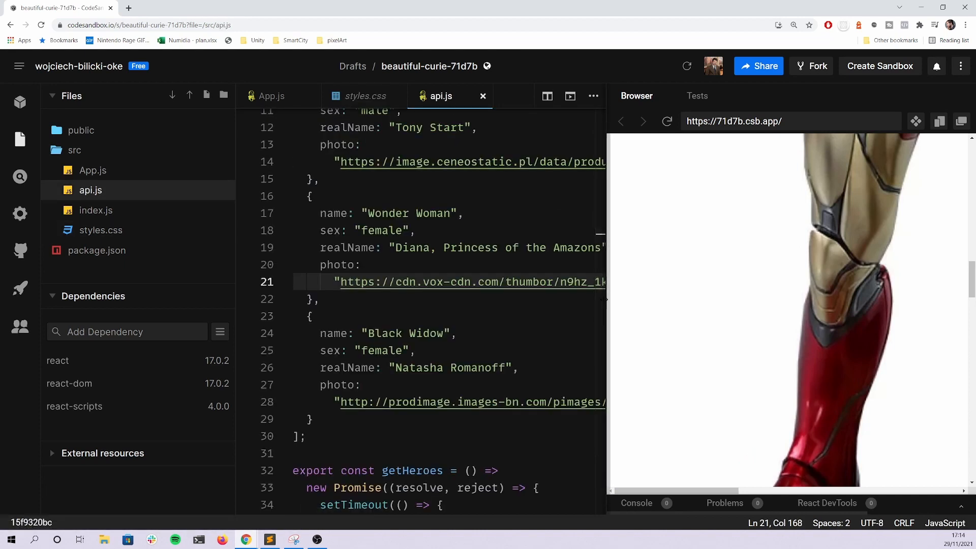
scroll(up, 3)
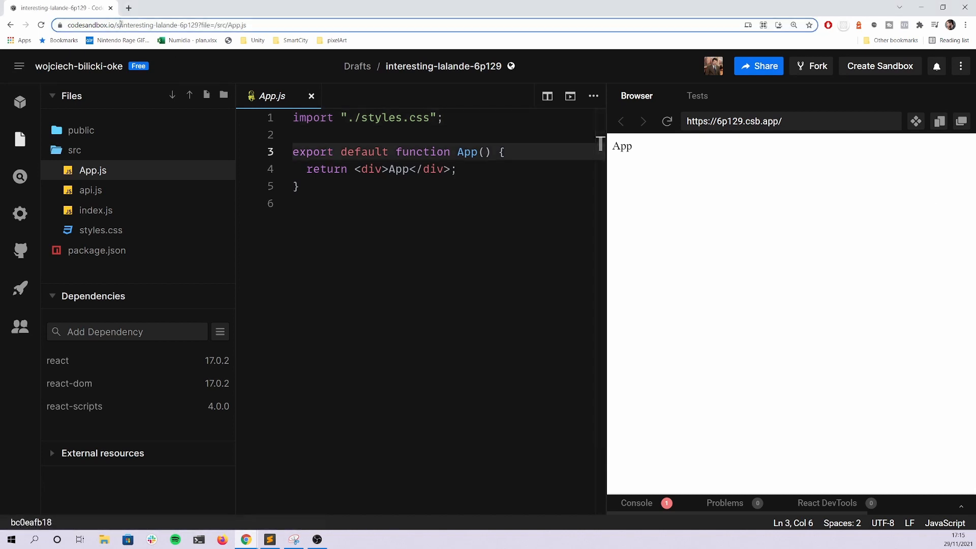
click(155, 25)
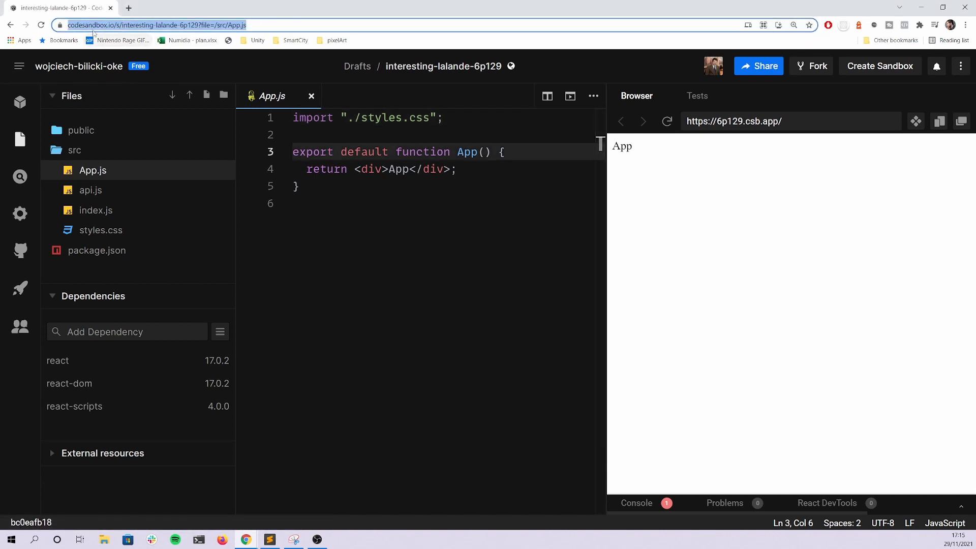
click(155, 24)
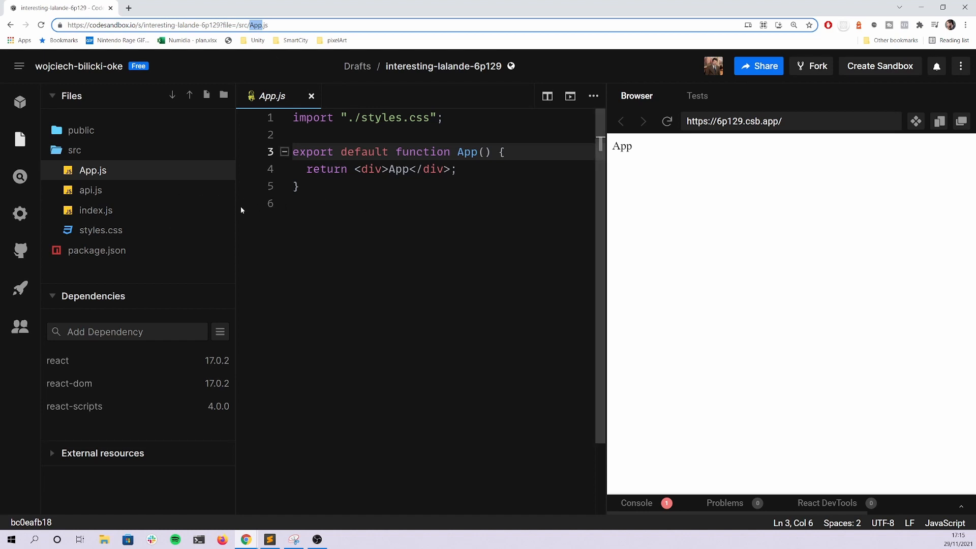
click(283, 152)
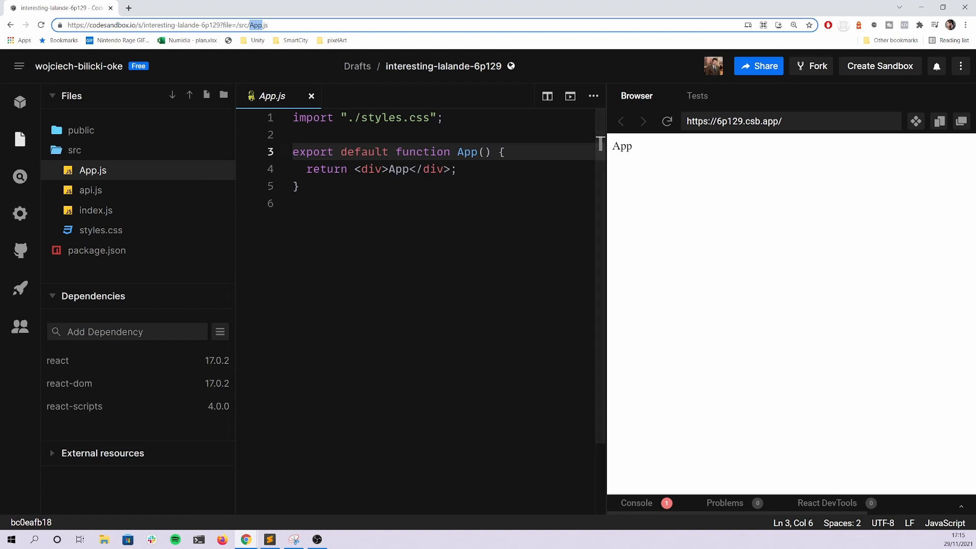
mouse_move(962, 315)
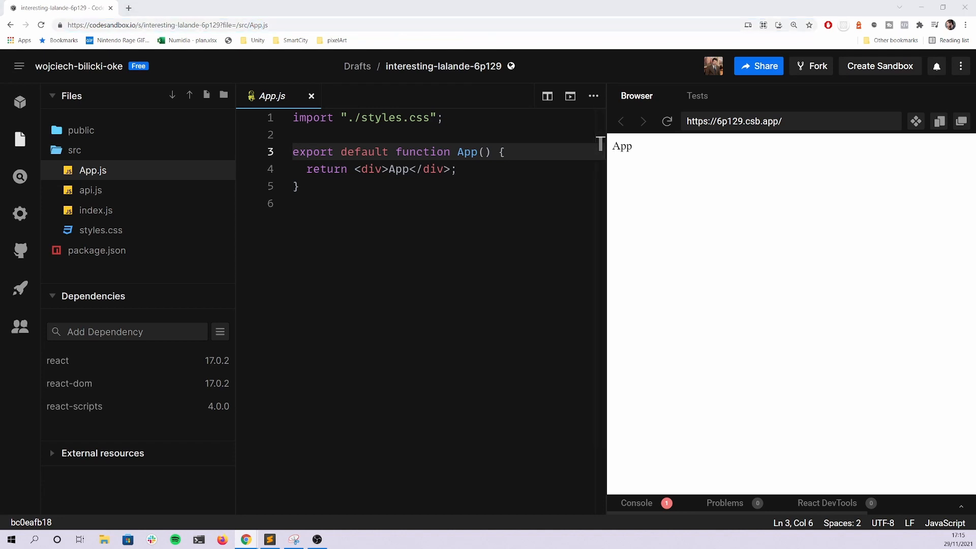
click(296, 203)
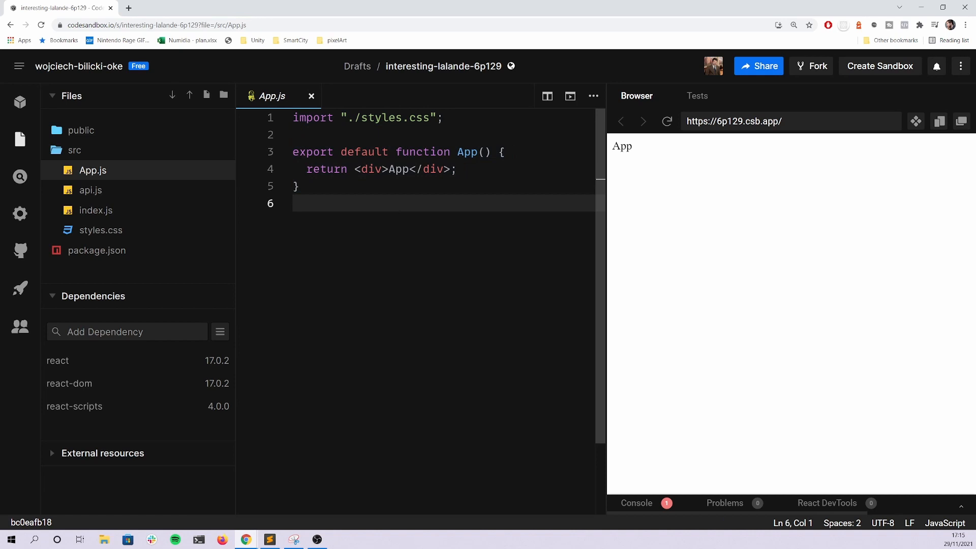
click(299, 186)
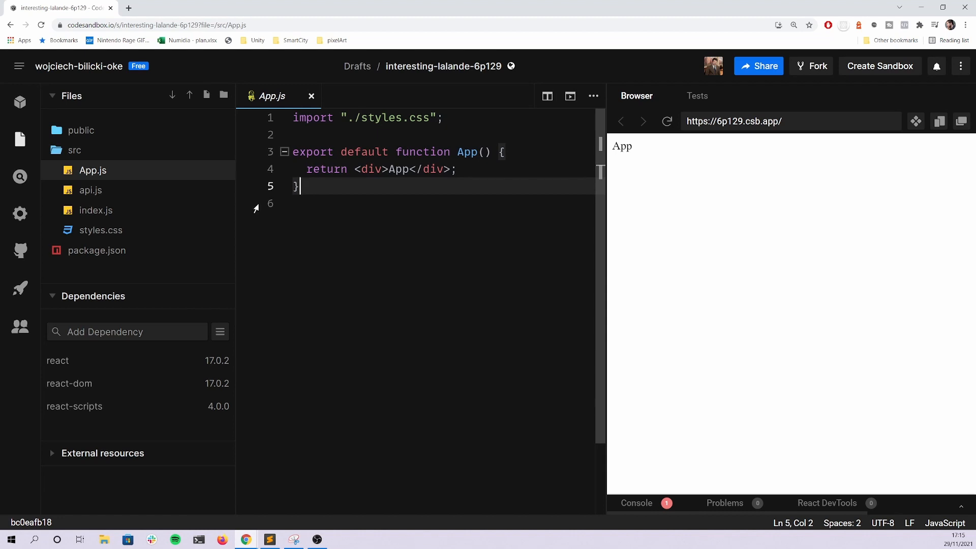
click(91, 190)
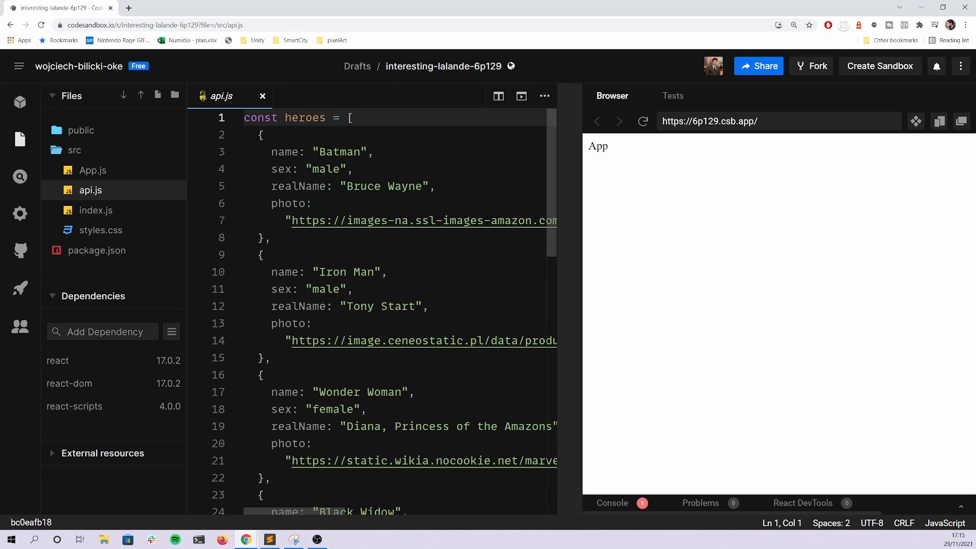
Highlight the Batman entry, its realName and photo fields, and the heroes array declaration
click(260, 135)
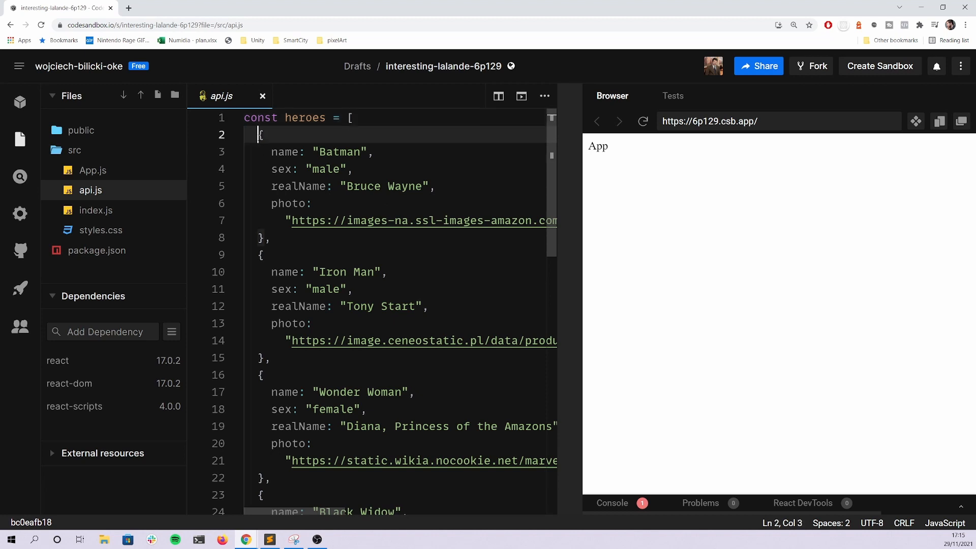
click(265, 237)
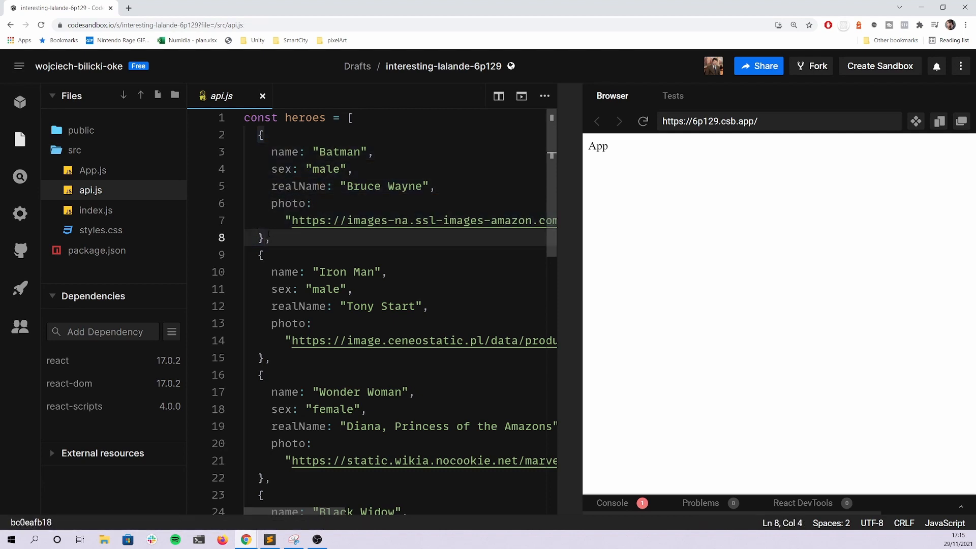
click(338, 151)
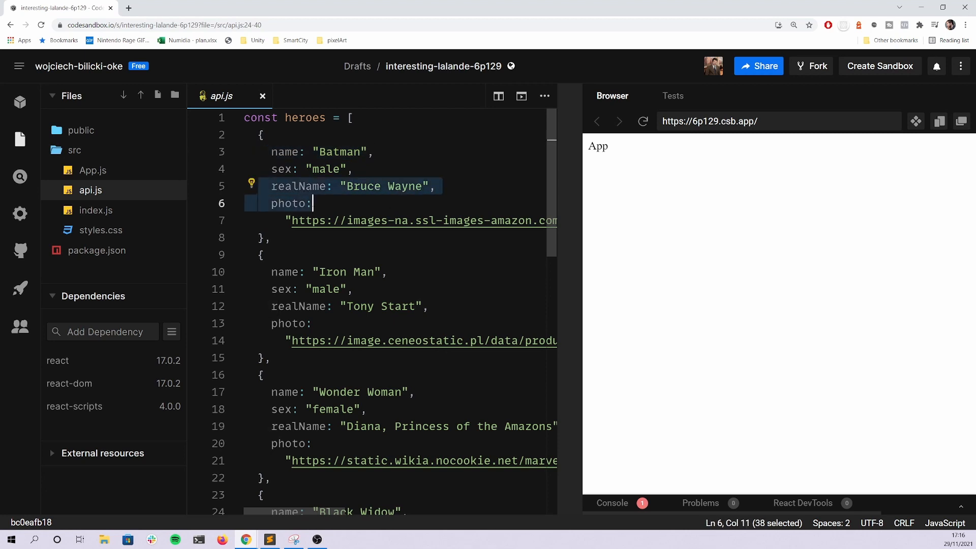
click(311, 203)
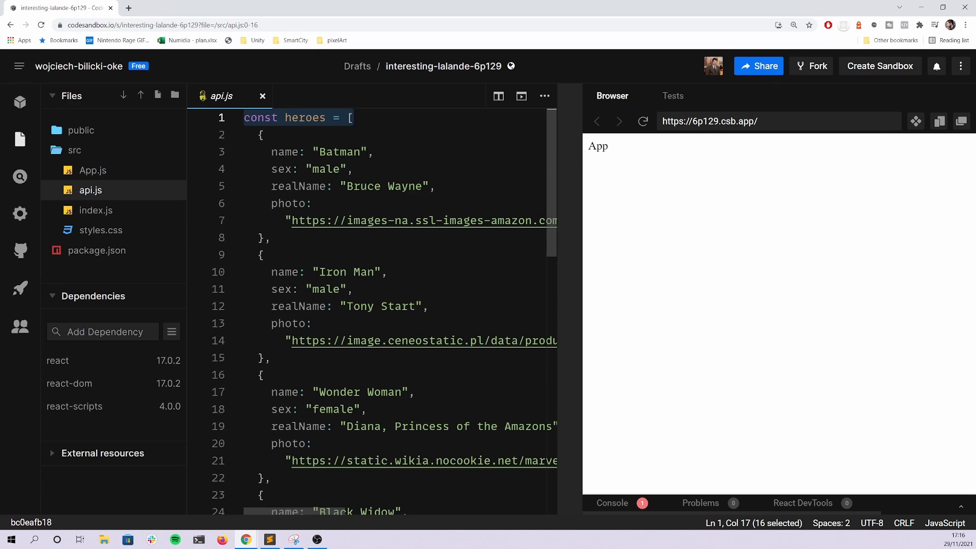
Review the getHeroes promise and its random resolve-or-reject branch in api.js
scroll(down, 3)
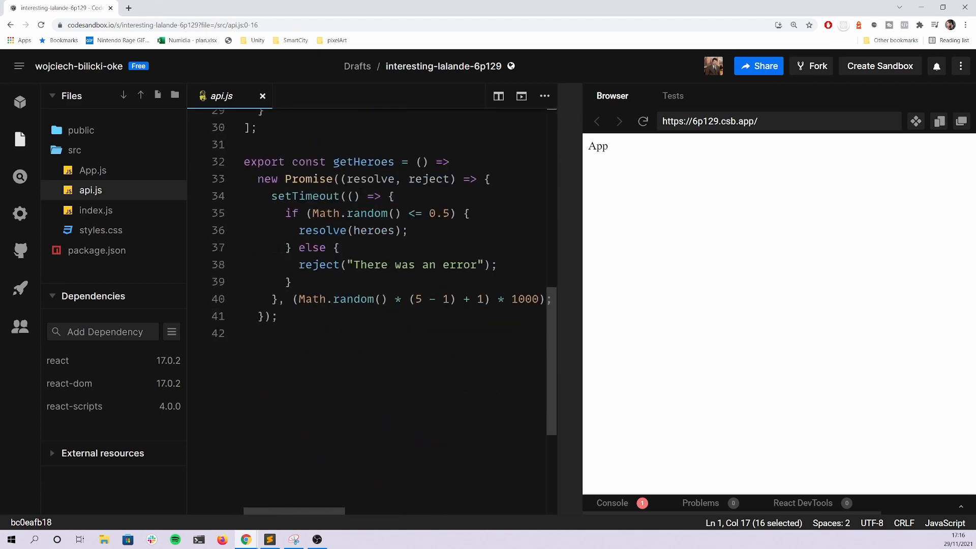
scroll(up, 3)
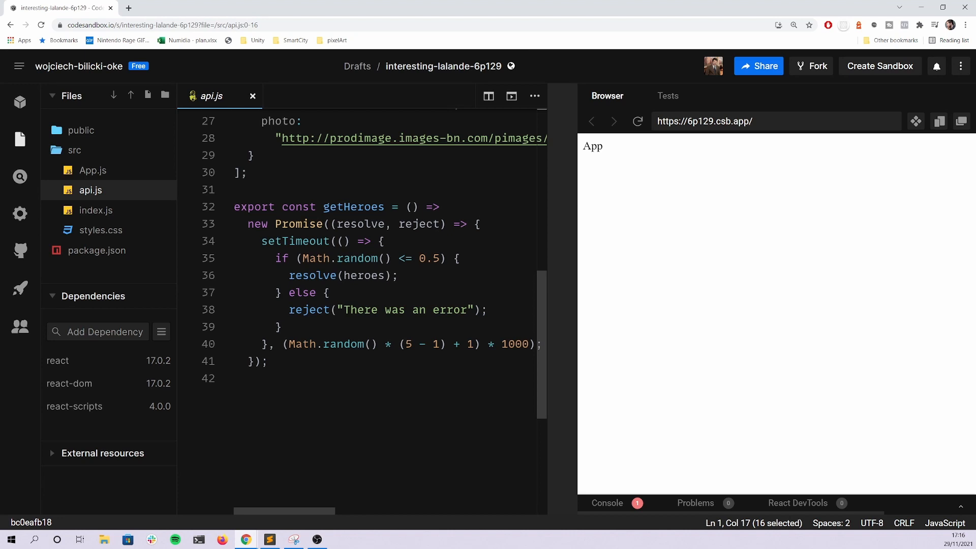
mouse_move(360, 224)
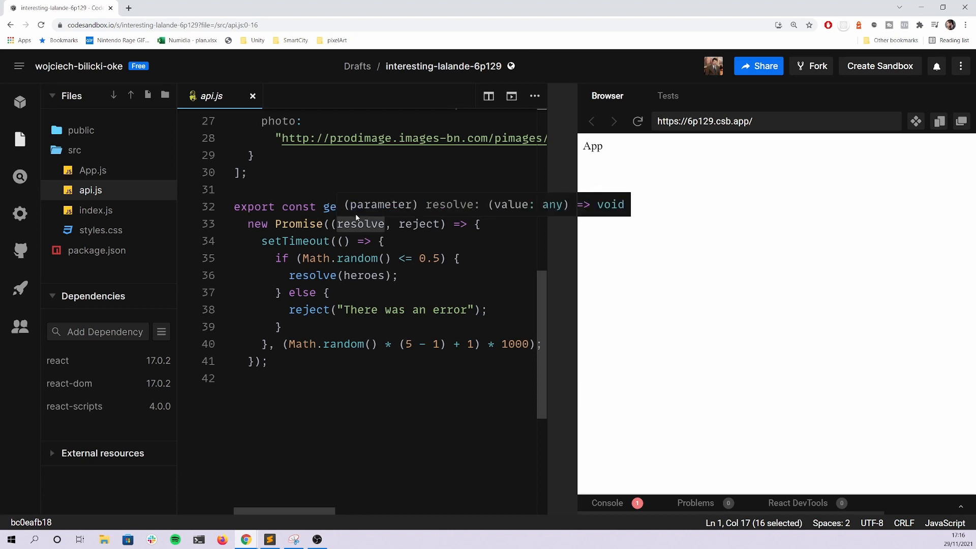
mouse_move(353, 207)
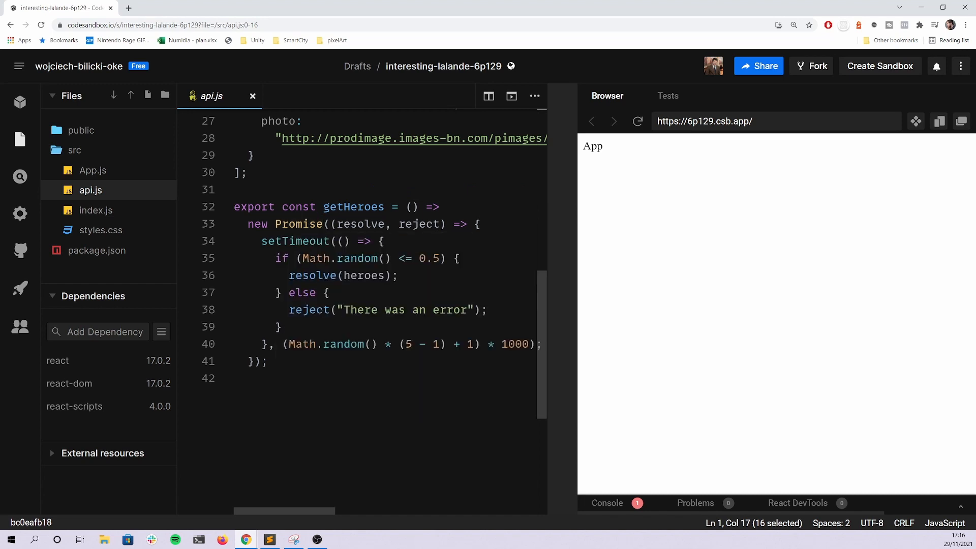
click(480, 224)
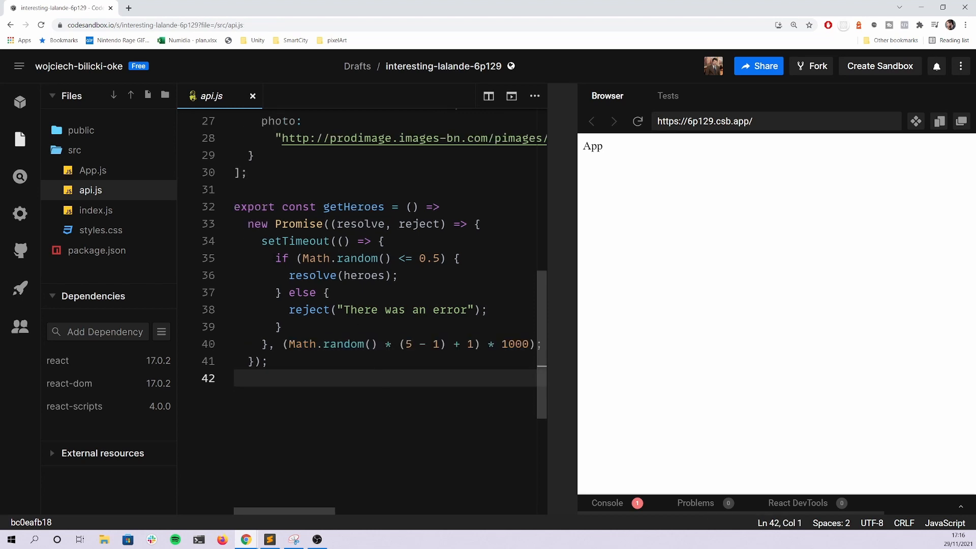
click(294, 310)
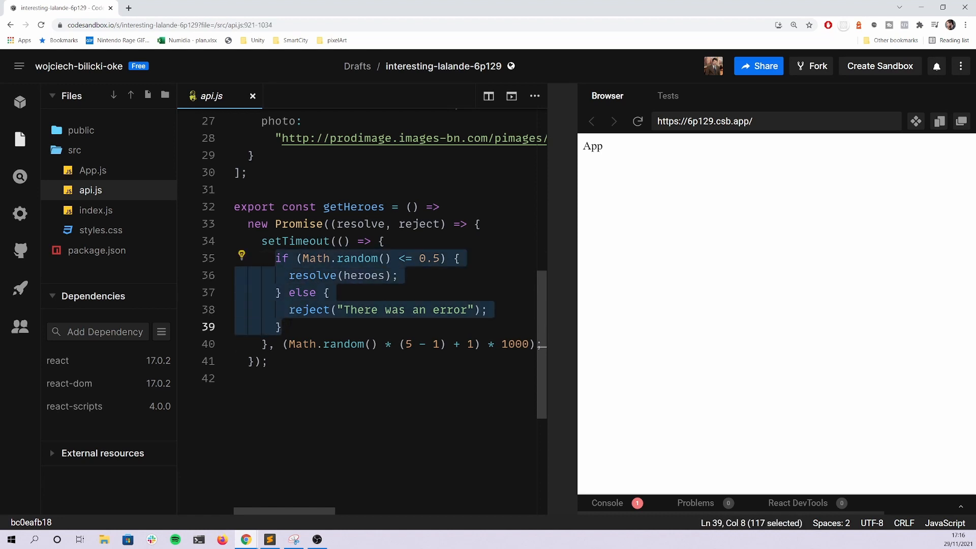
click(281, 327)
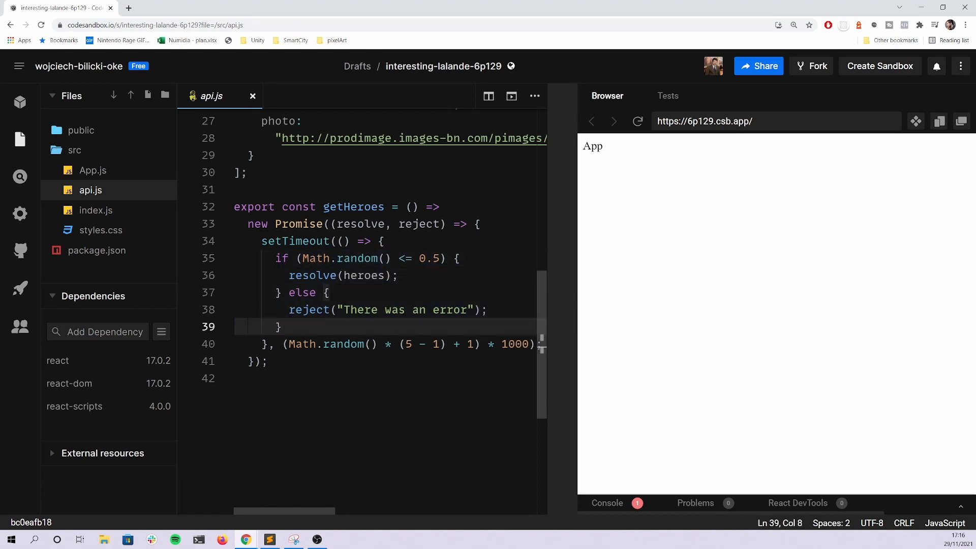
Examine the 0.5 chance threshold and resolve(heroes) call, ending in the reject message text
double_click(341, 258)
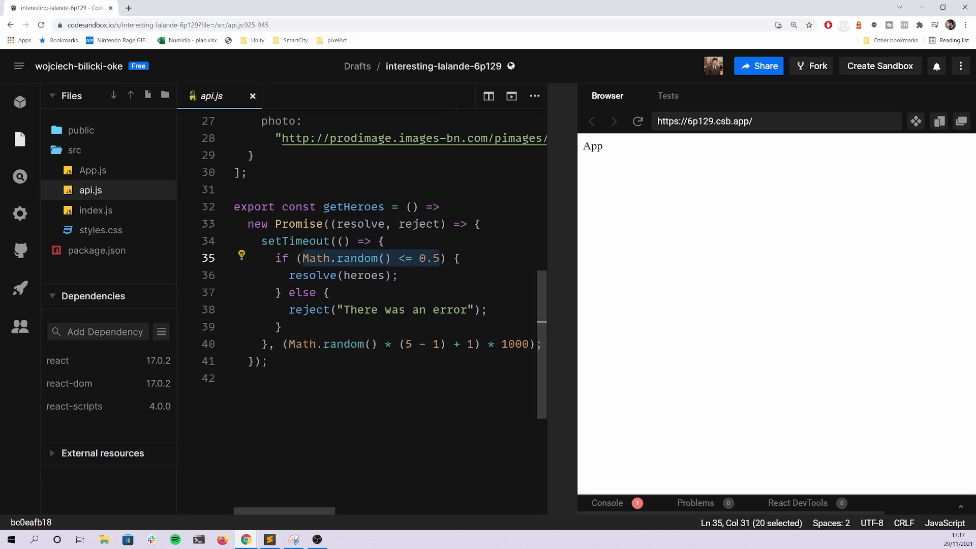
click(303, 258)
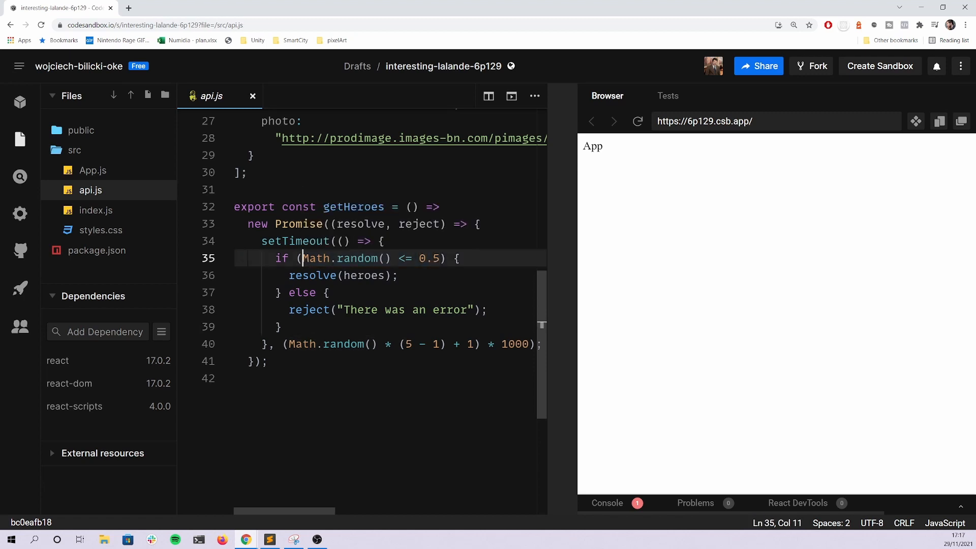
double_click(344, 258)
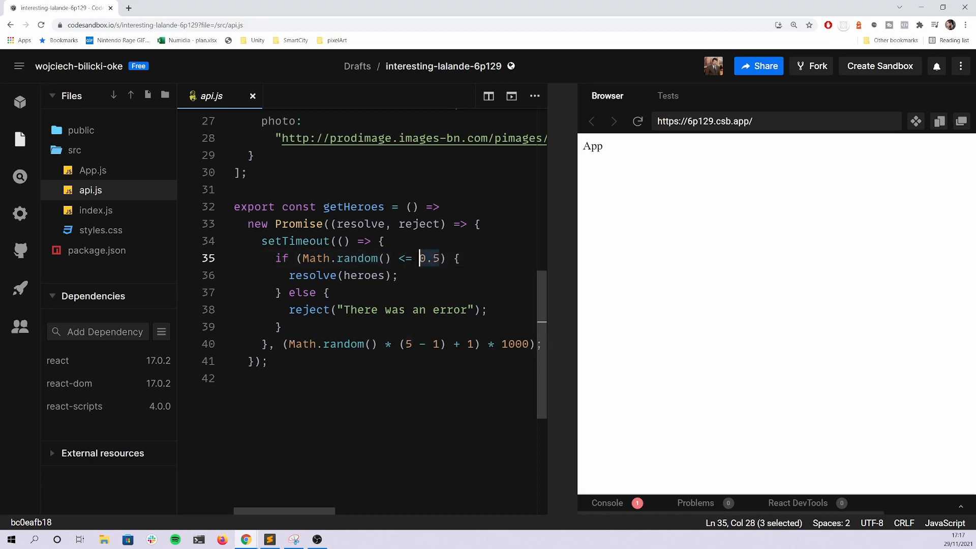
click(289, 275)
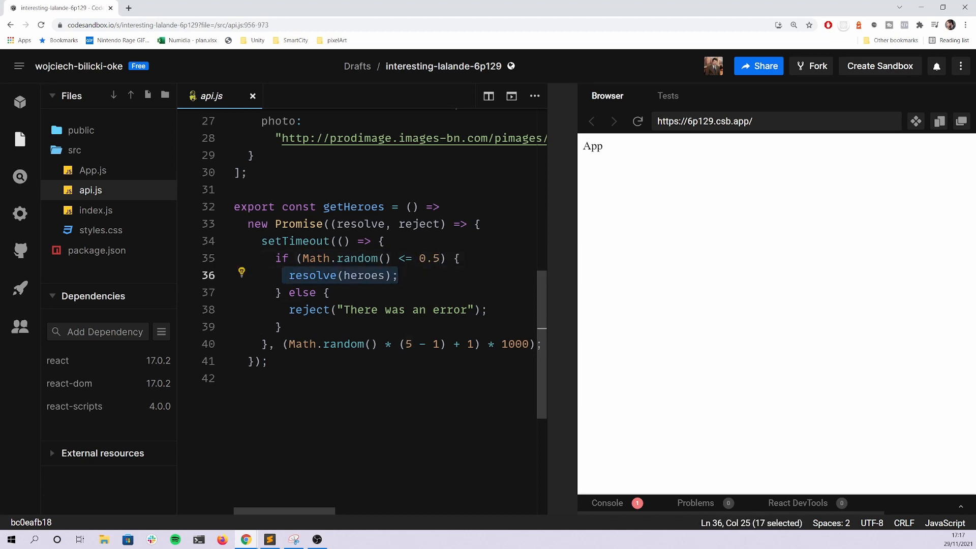
double_click(363, 275)
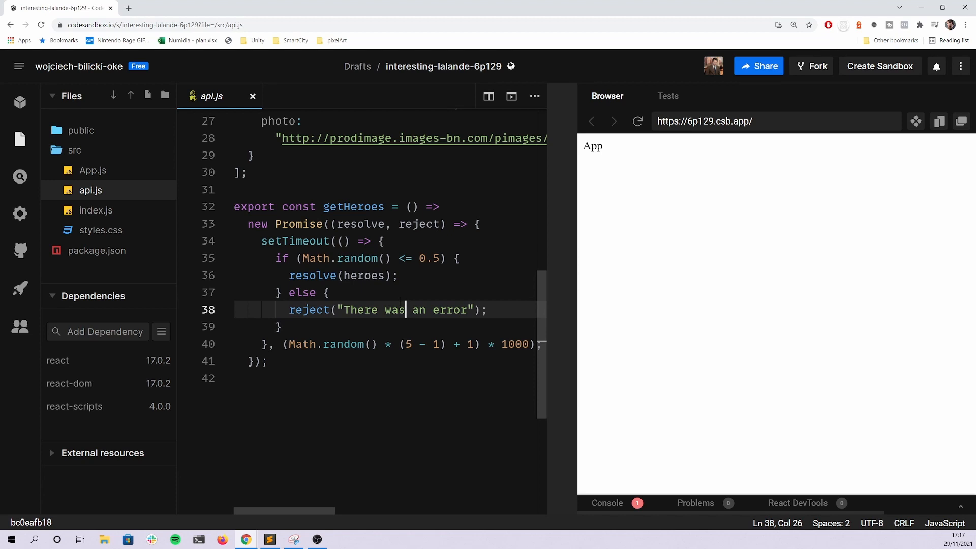
click(329, 293)
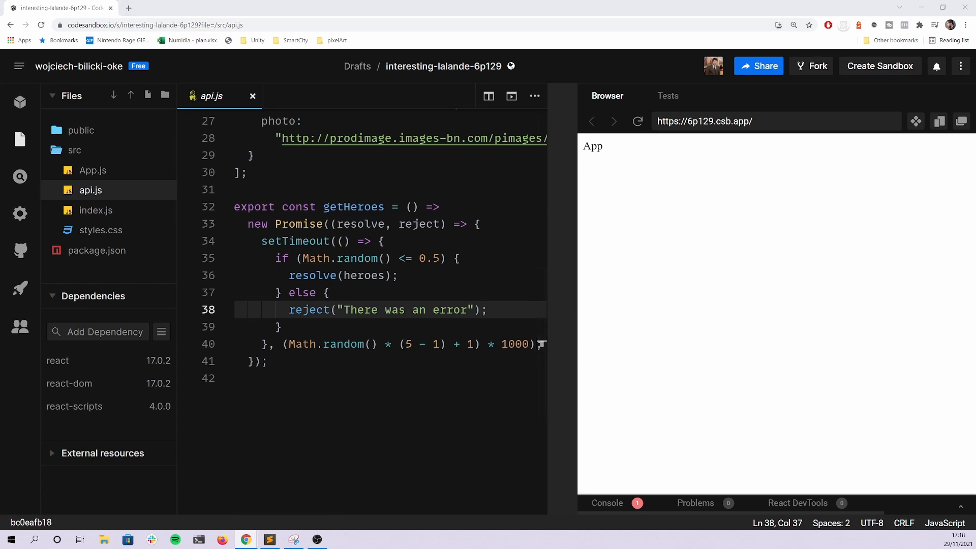
In App.js, add const heroes = getHeroes() inside the App function
click(91, 169)
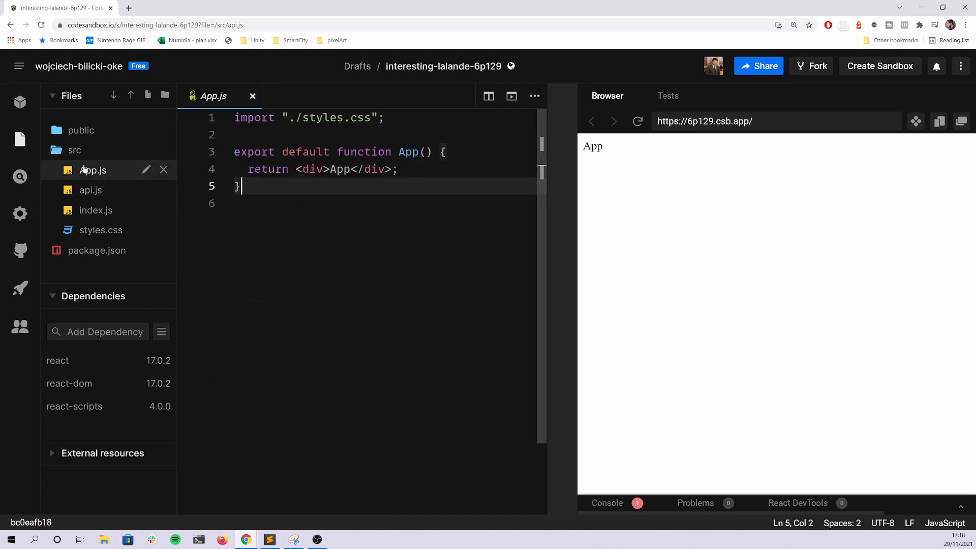
click(445, 152)
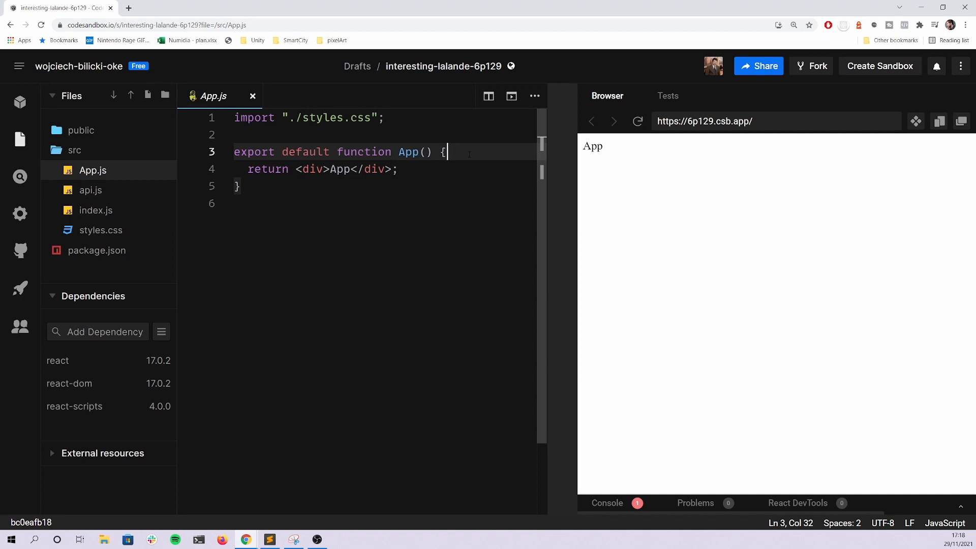
text(CON)
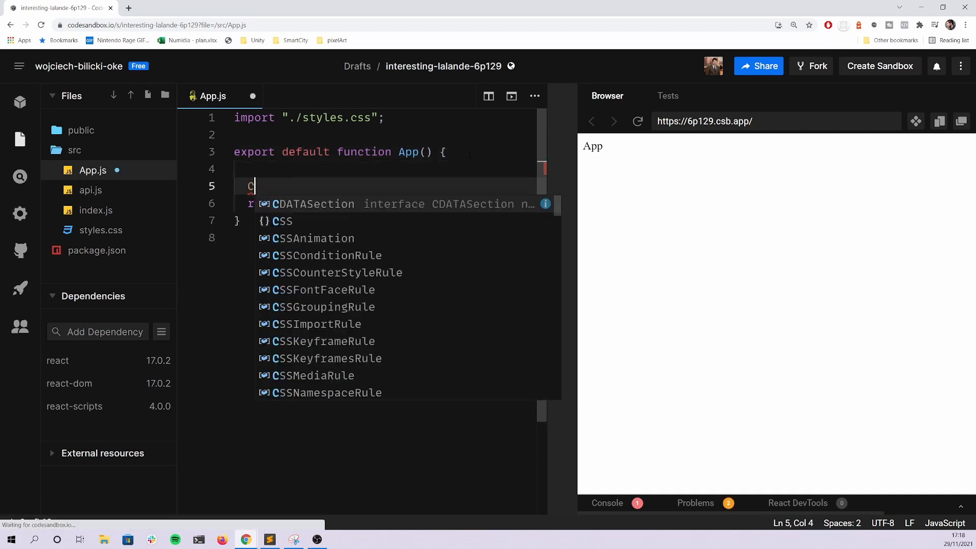
text(onst)
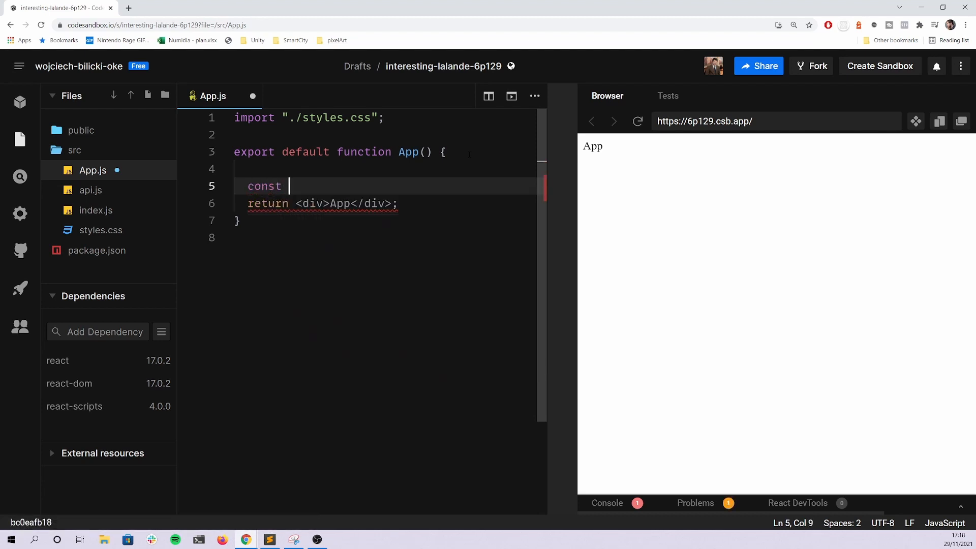
text(heroes = getHerooes)
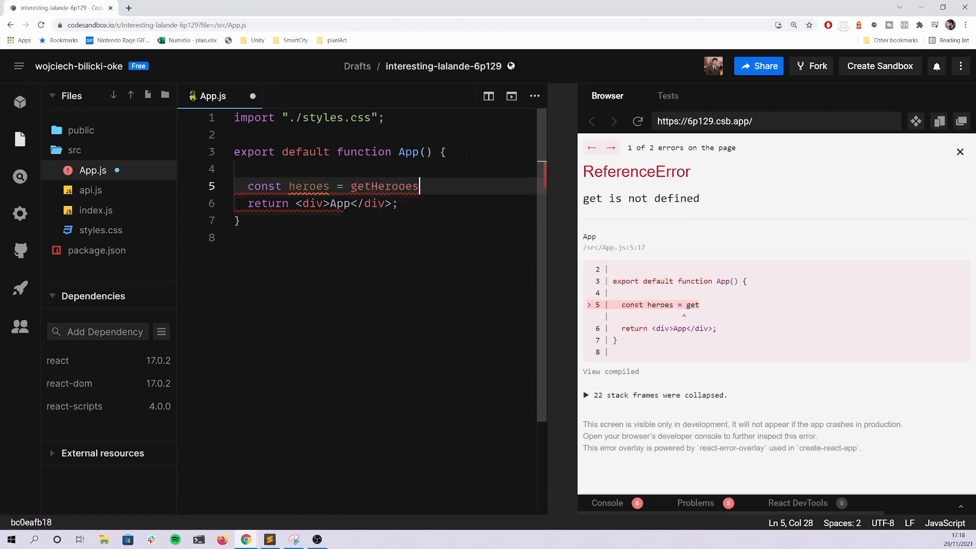
text(();)
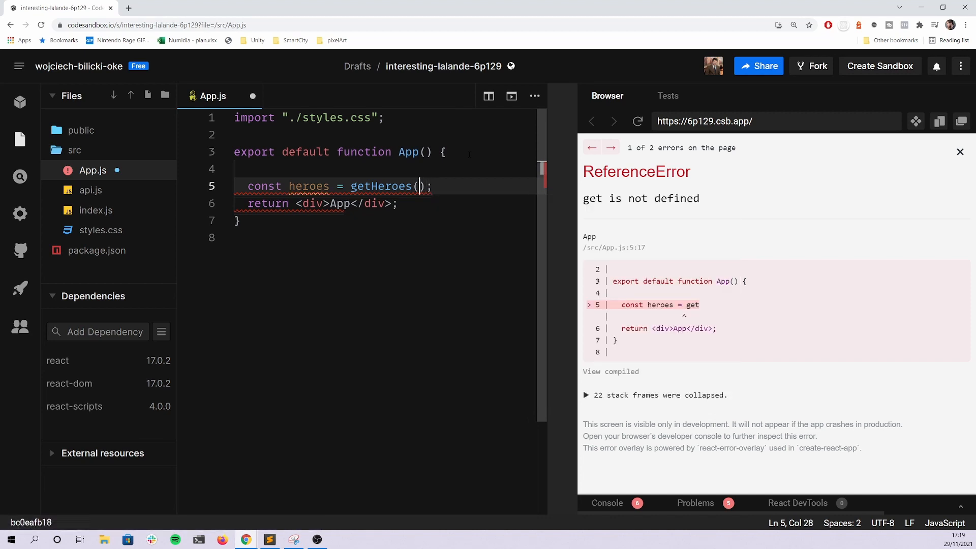
Add import { getHeroes } from './api' at the top of App.js
click(960, 151)
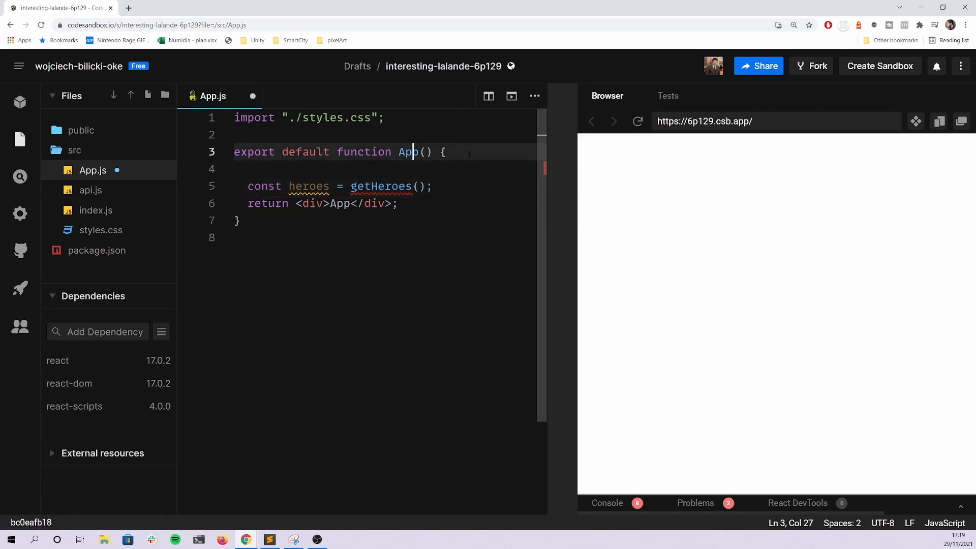
text(i)
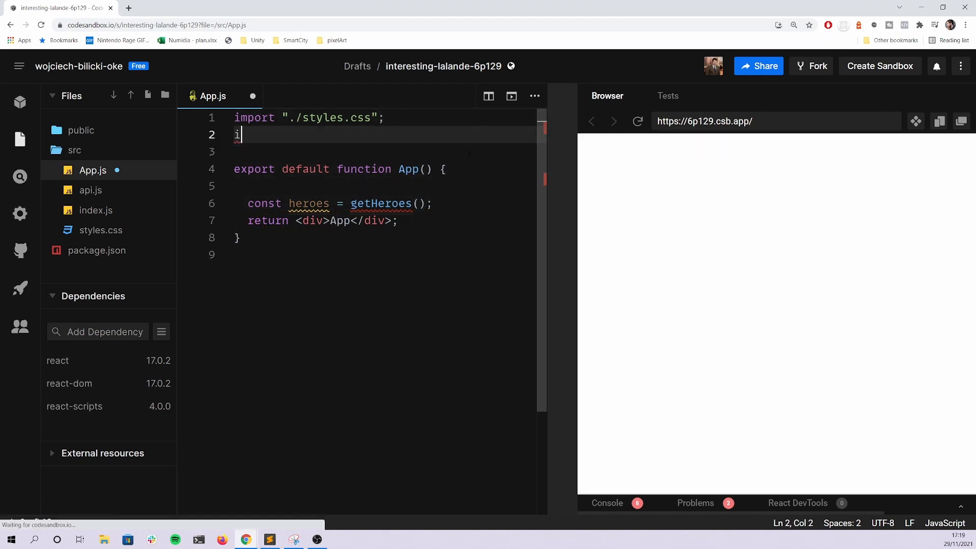
text(mport {})
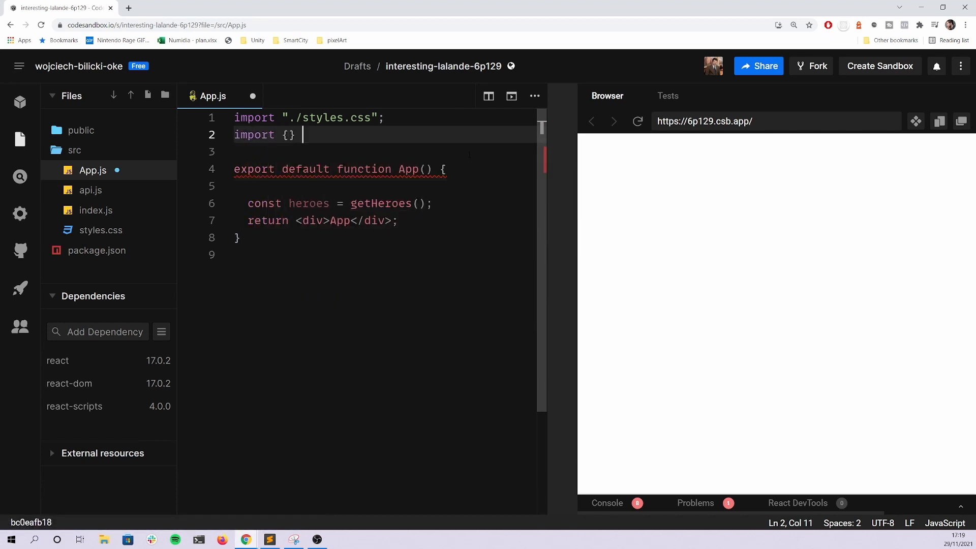
text(from 'her)
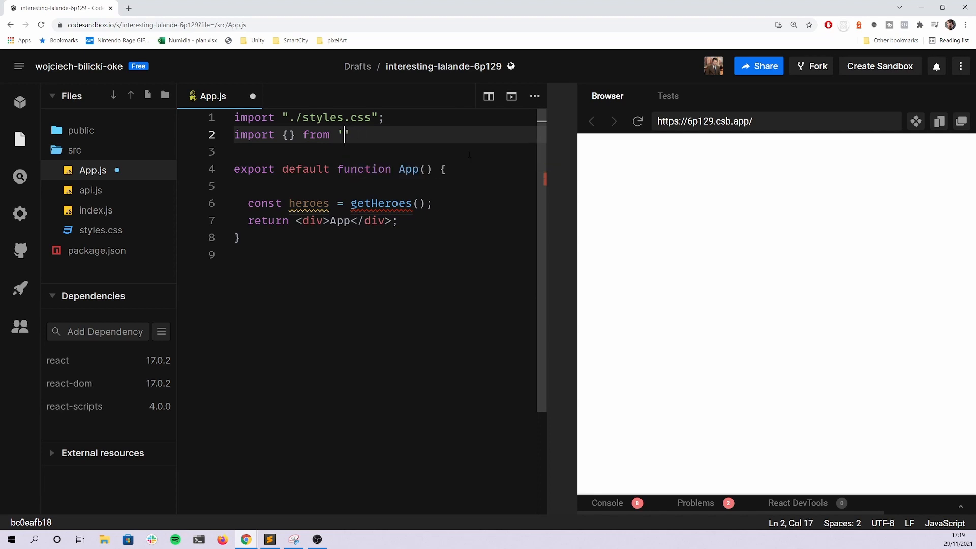
text(./api)
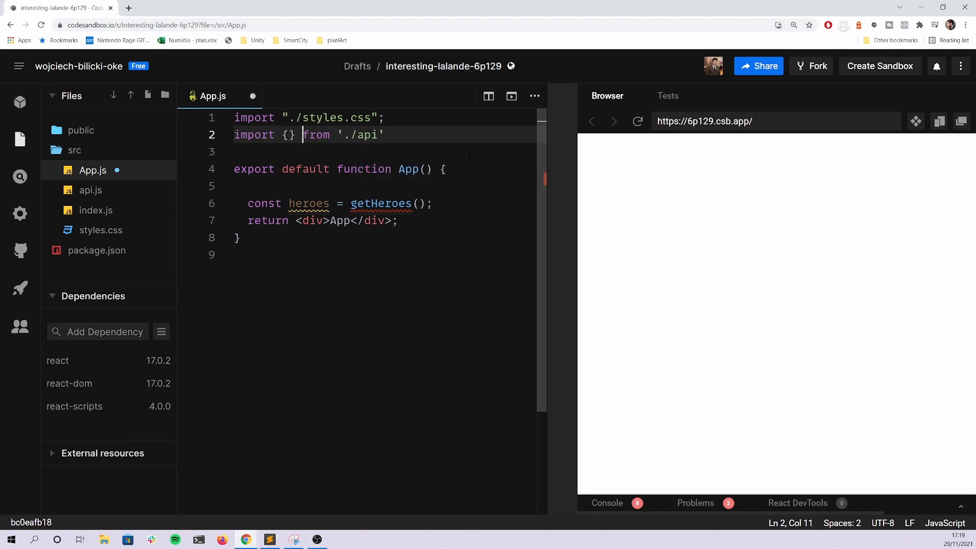
text(getHeroes)
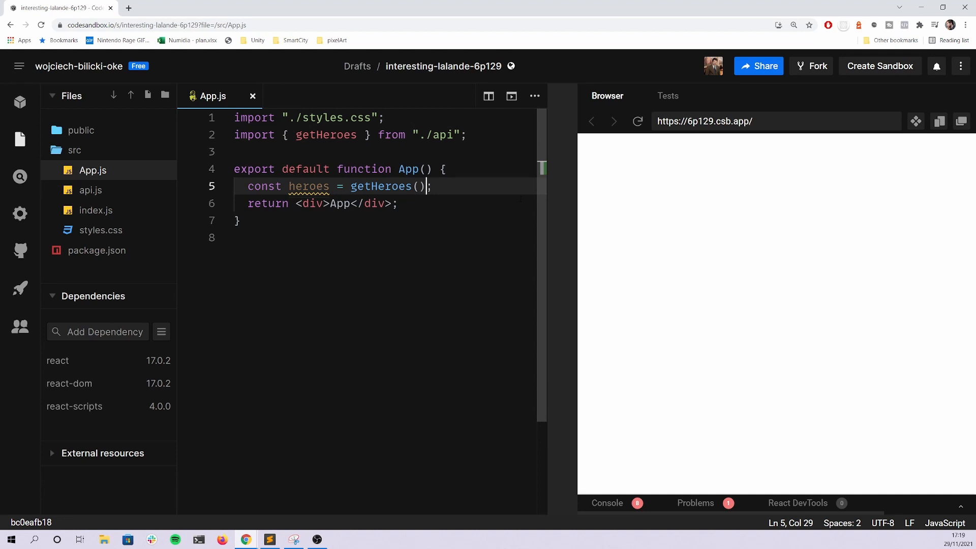
mouse_move(309, 186)
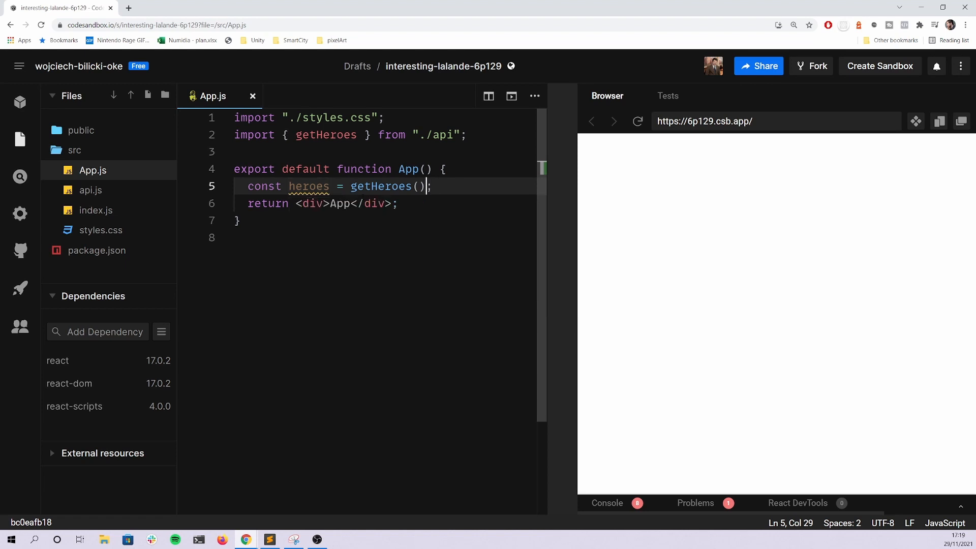
Try adding await and async to the heroes line, then delete that assignment line
text(aw)
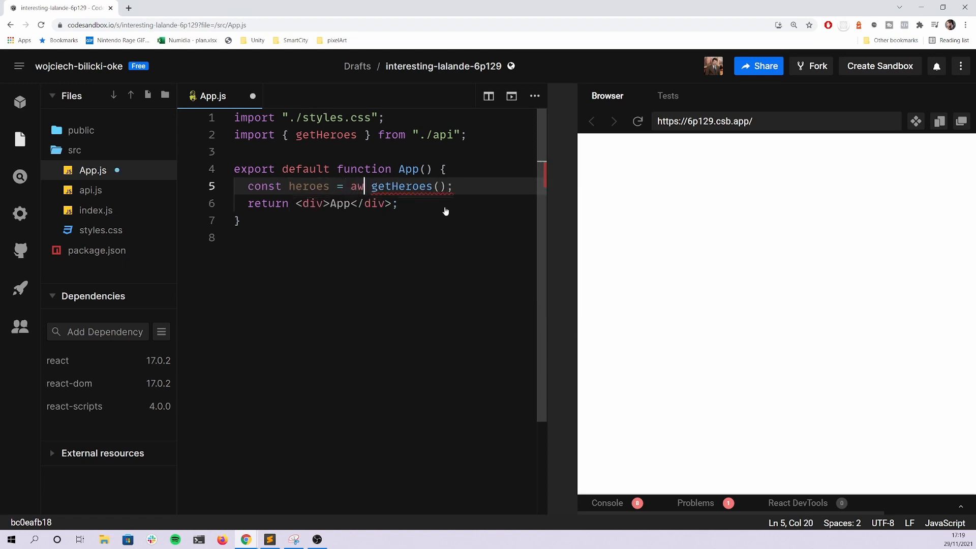
text(it)
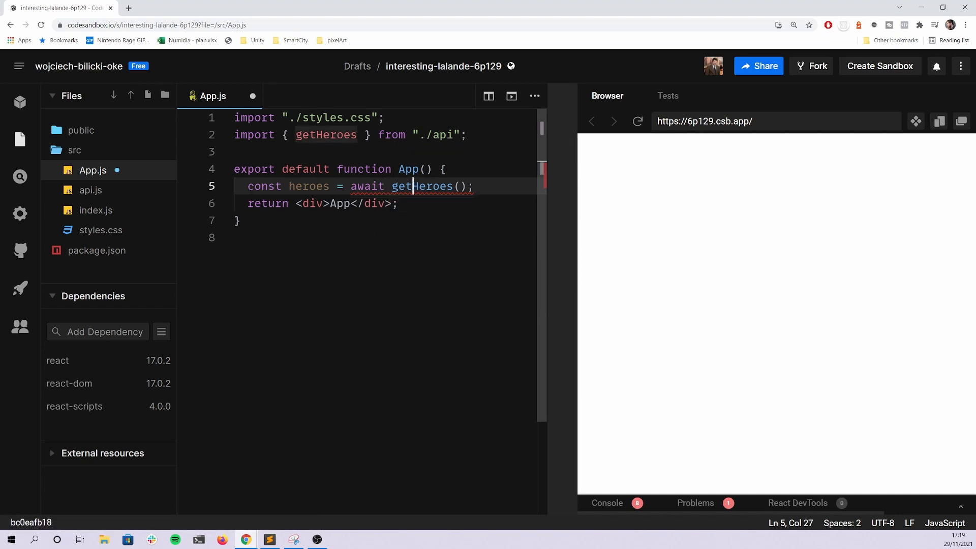
mouse_move(391, 189)
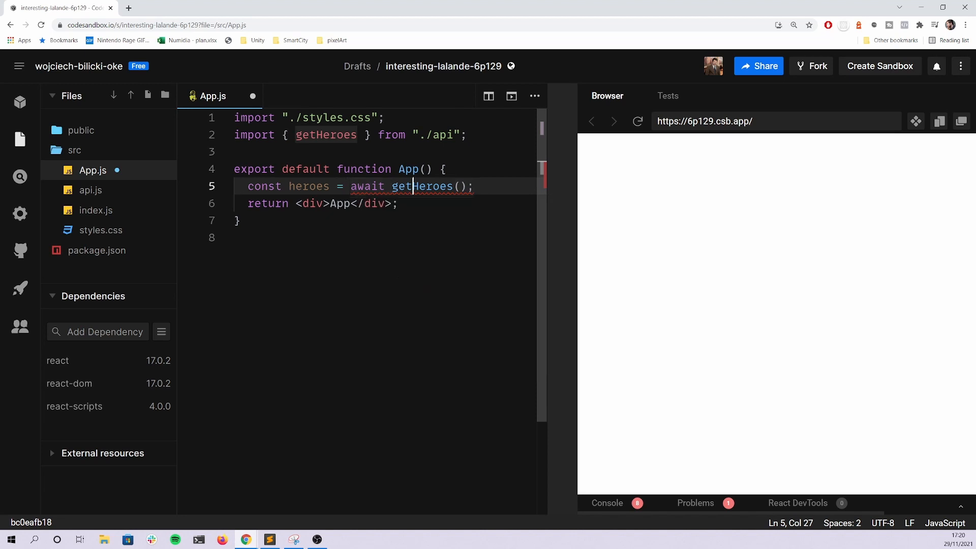
text(async)
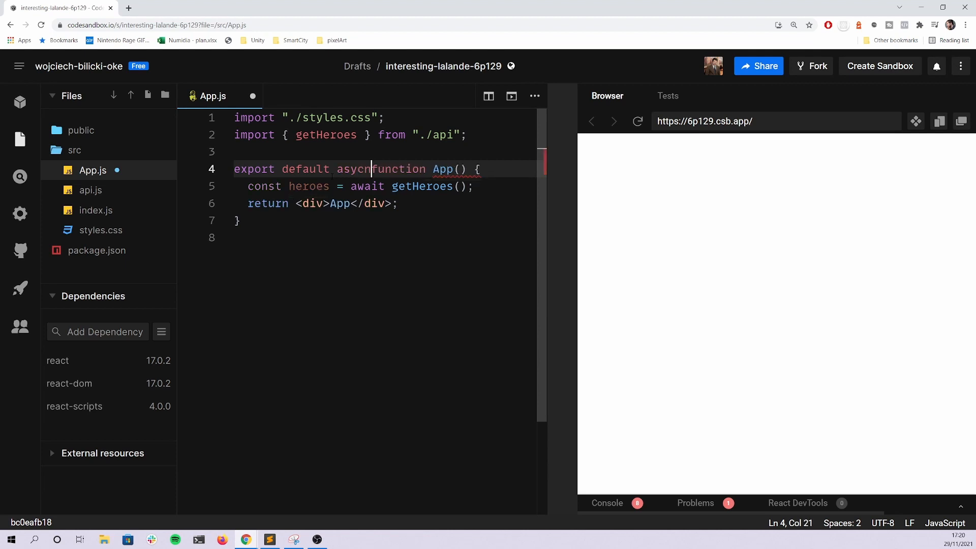
key(Backspace)
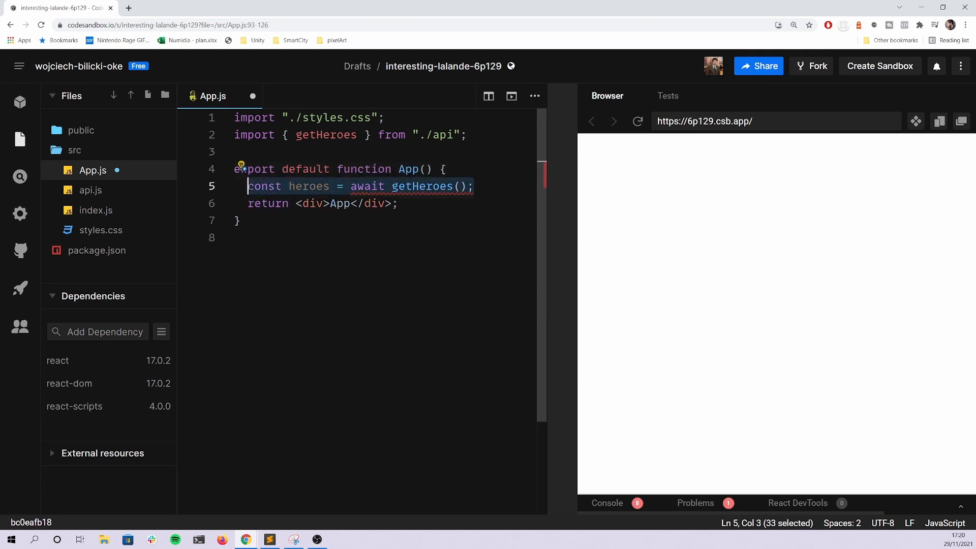
key(Delete)
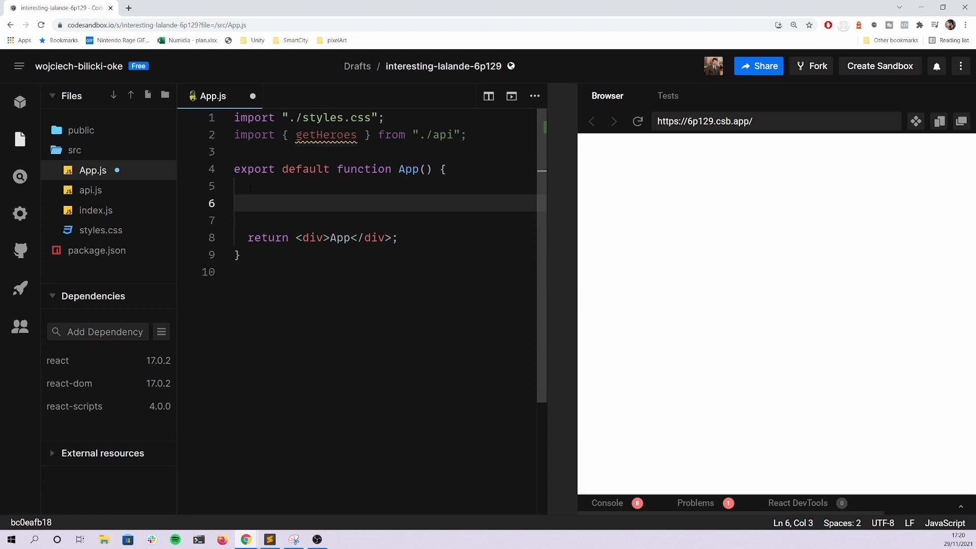
Write fetch('./api') inside App and check the console's syntax errors
text(fetch()
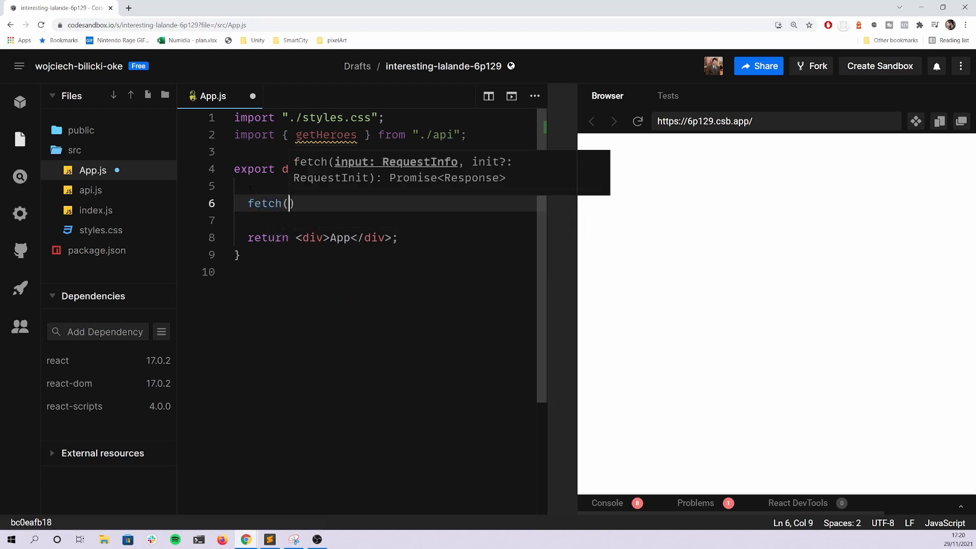
text(getHeroes)
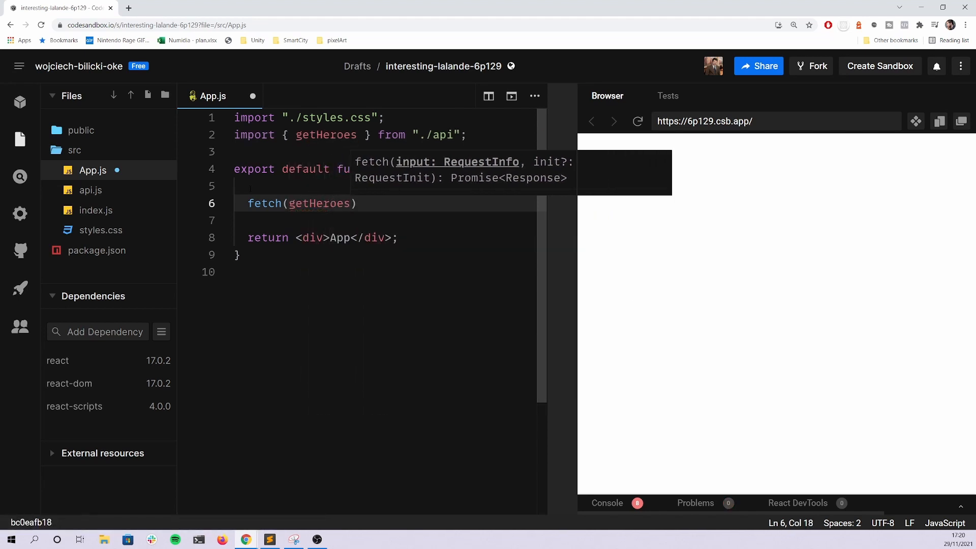
text(()
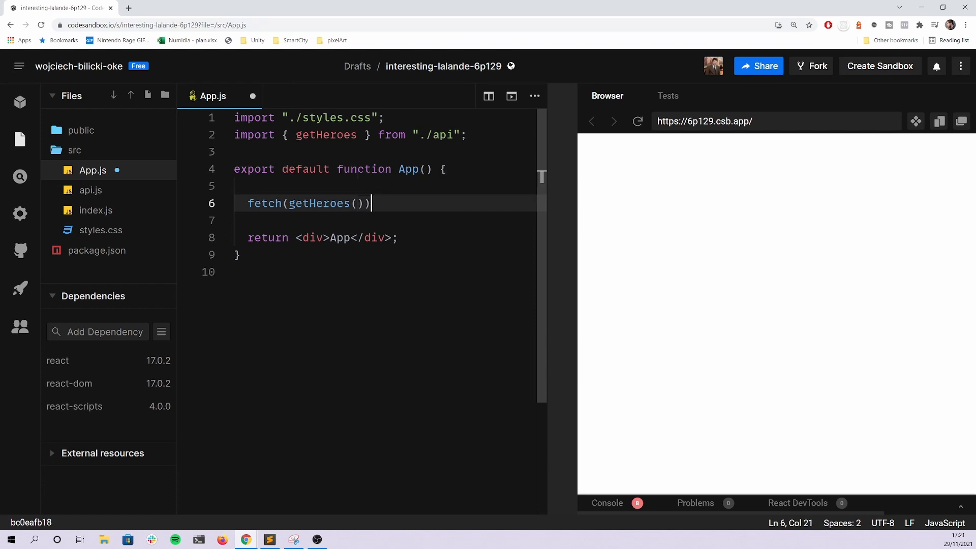
double_click(318, 202)
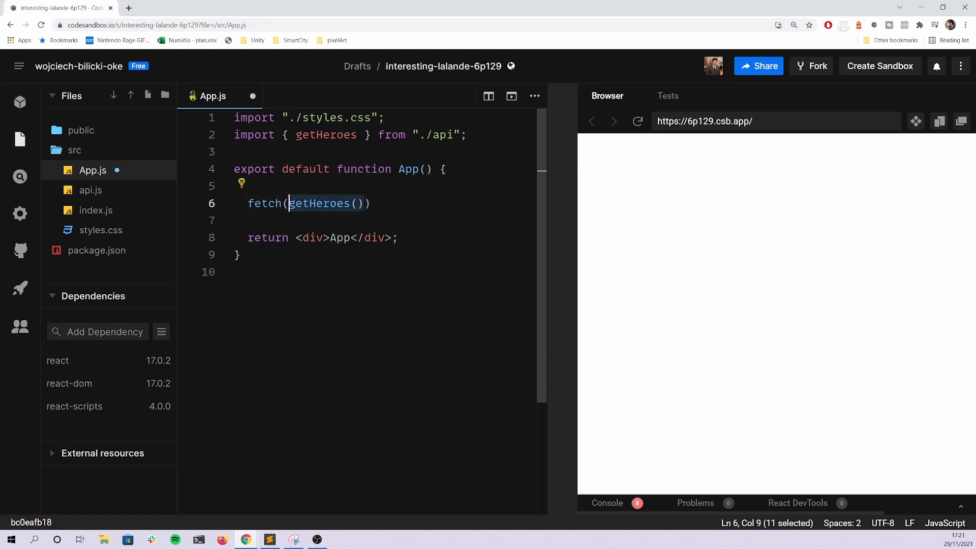
text(')
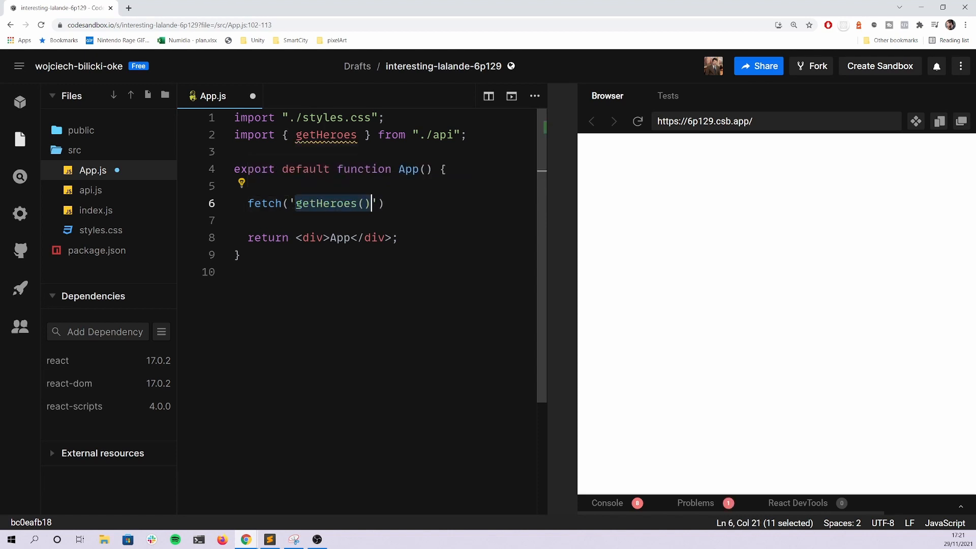
text(./api'))
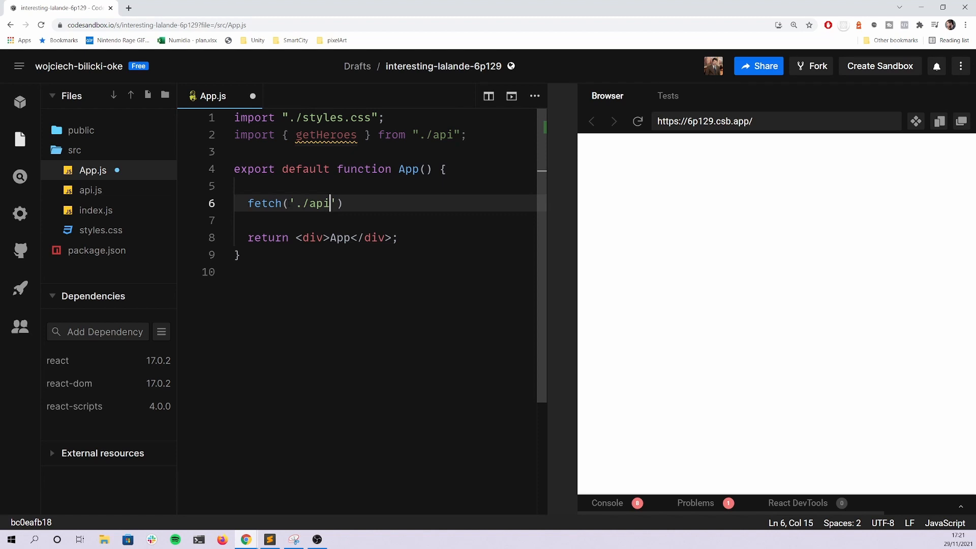
click(607, 503)
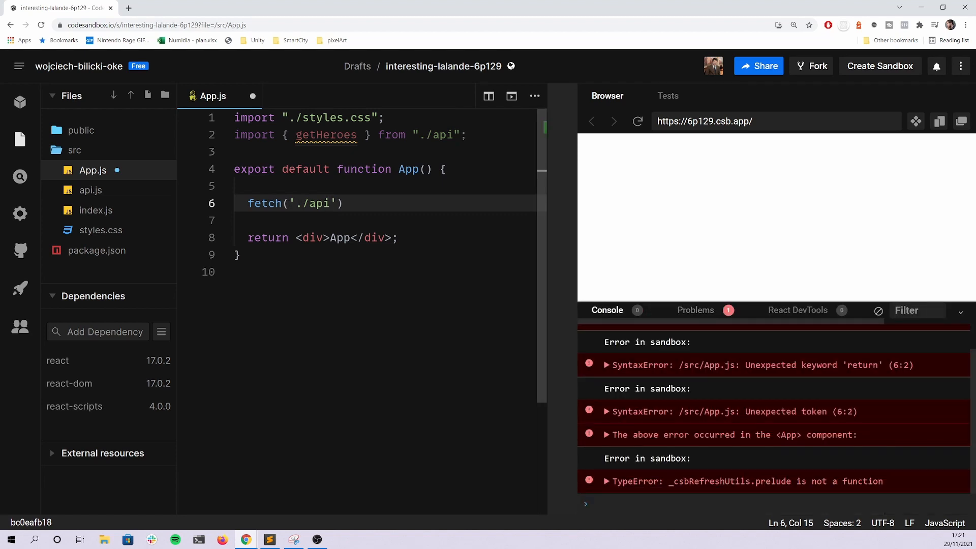
Replace the fetch call with const heroes = await getHeroes(); pushed down one line
double_click(314, 203)
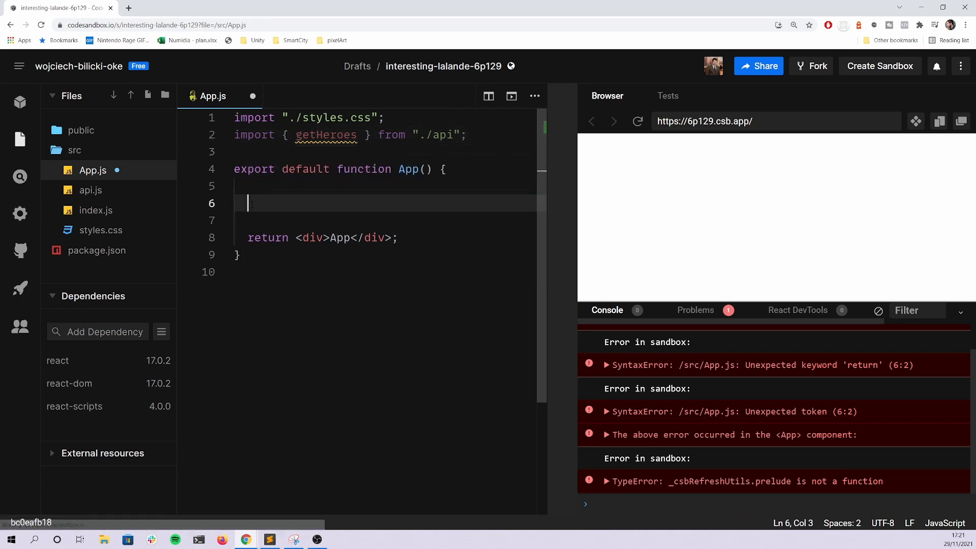
text(const)
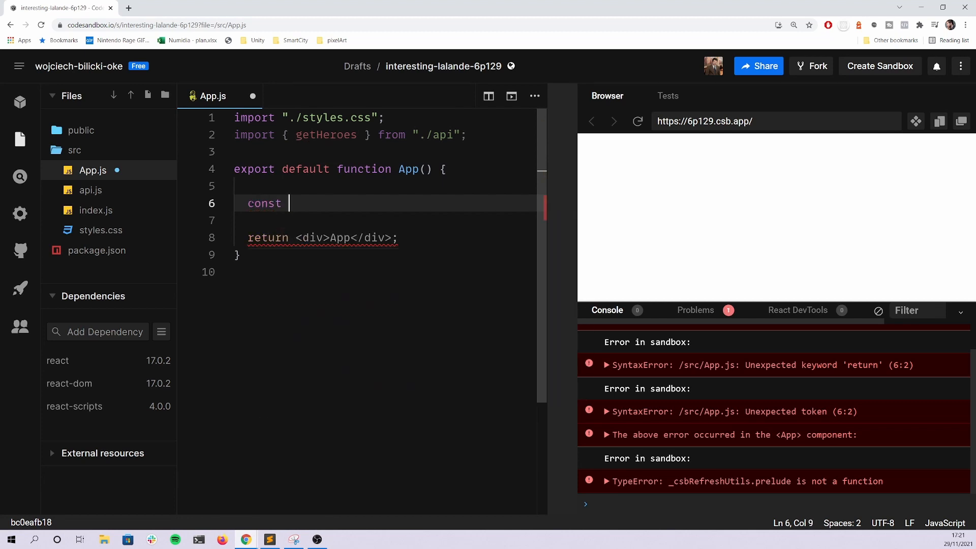
text(hero)
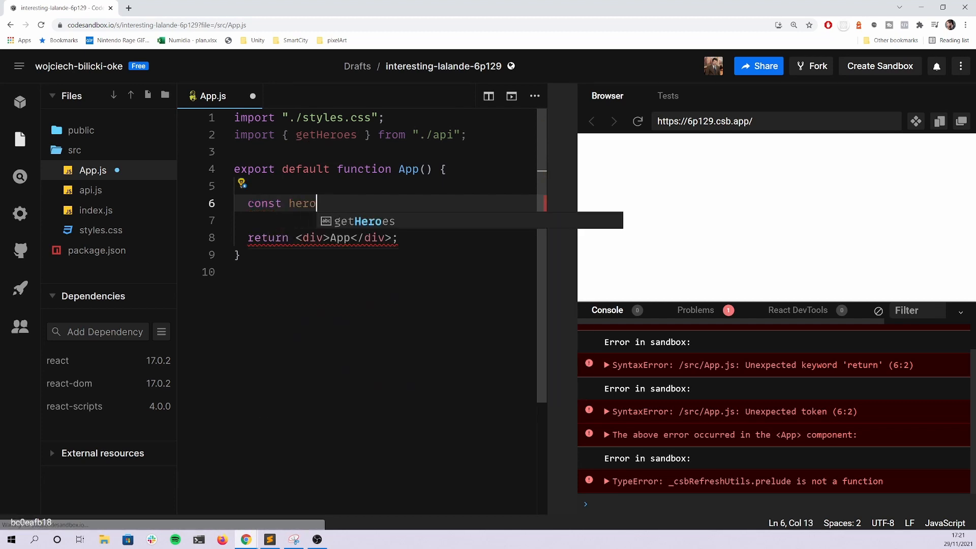
text(es = await)
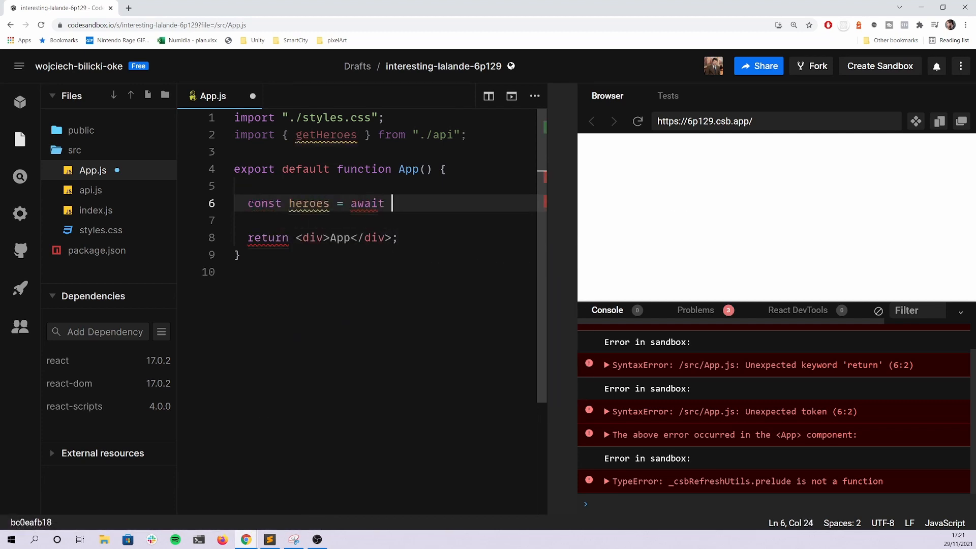
text(getHeroes)
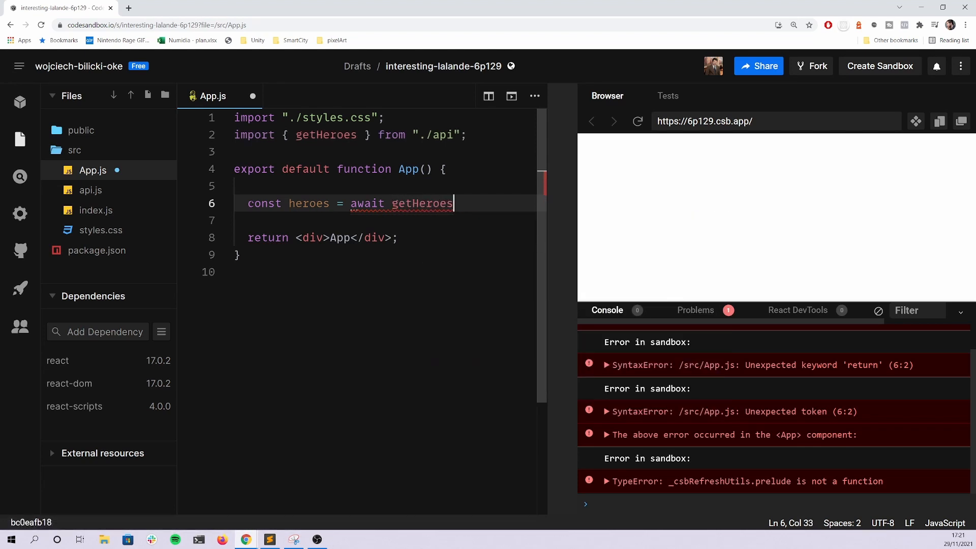
text(();)
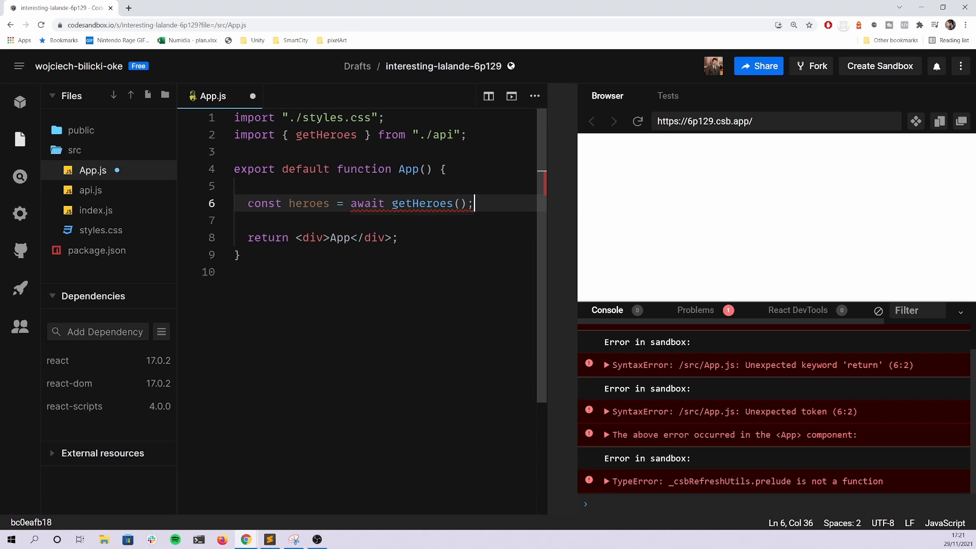
key(Enter)
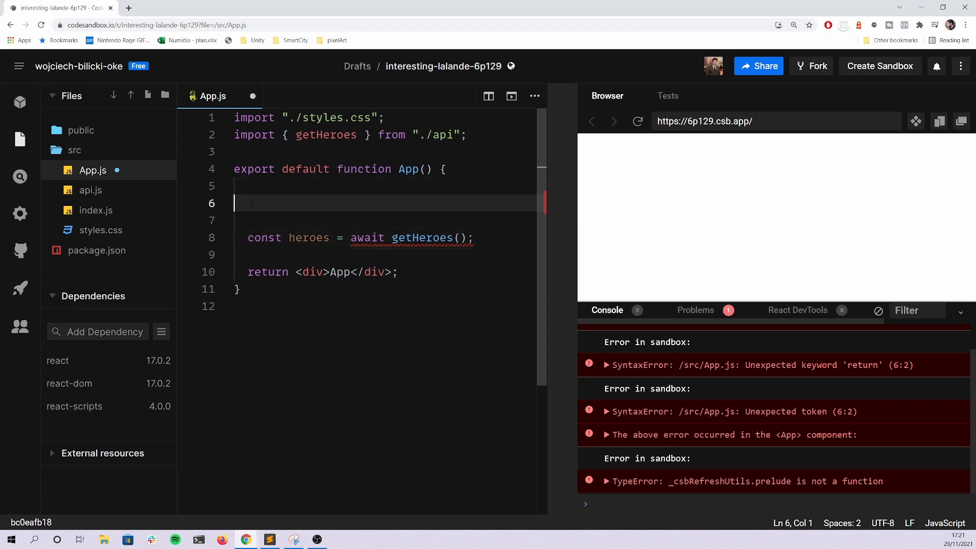
Declare const [heroes, setHeroes] = useState([]) inside App
text(const [])
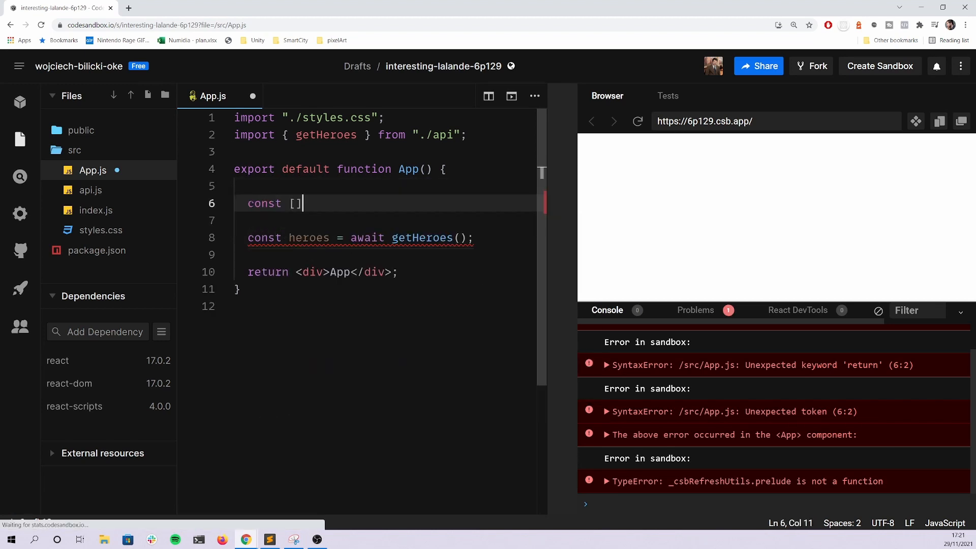
text(h)
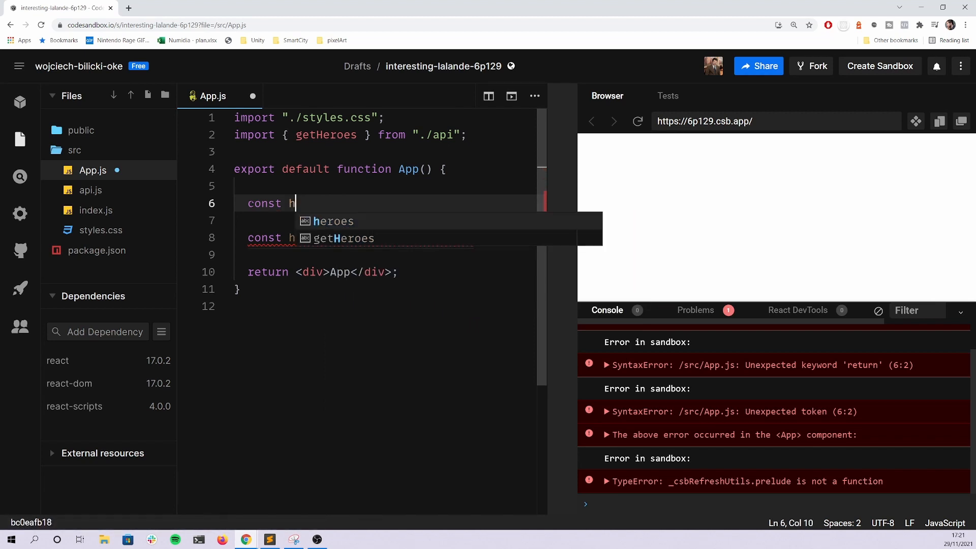
text([heroes,)
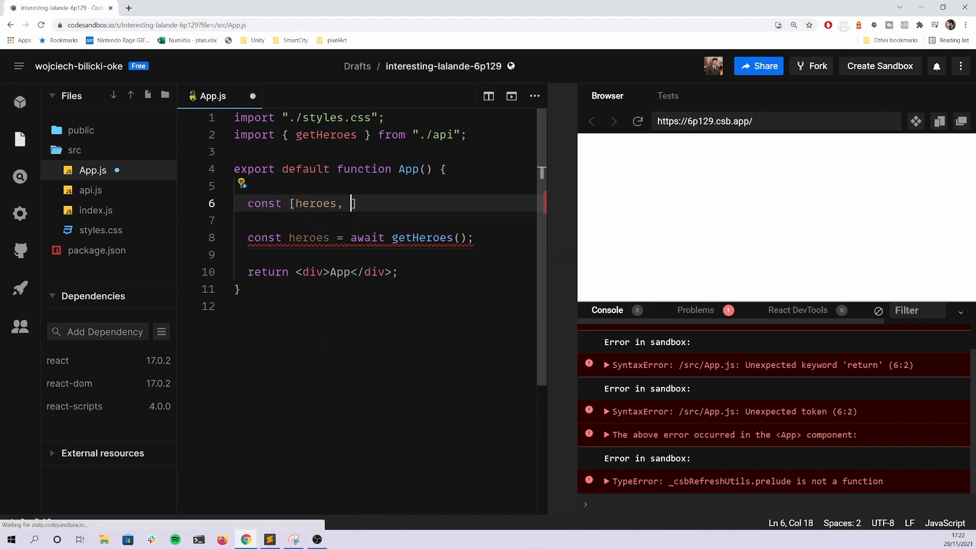
text(setHereo)
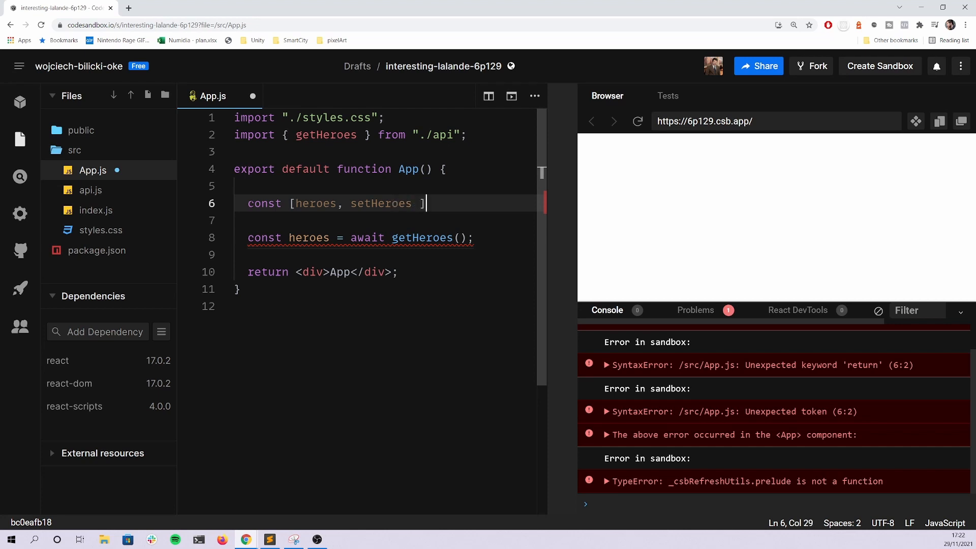
text(= uSeState([)
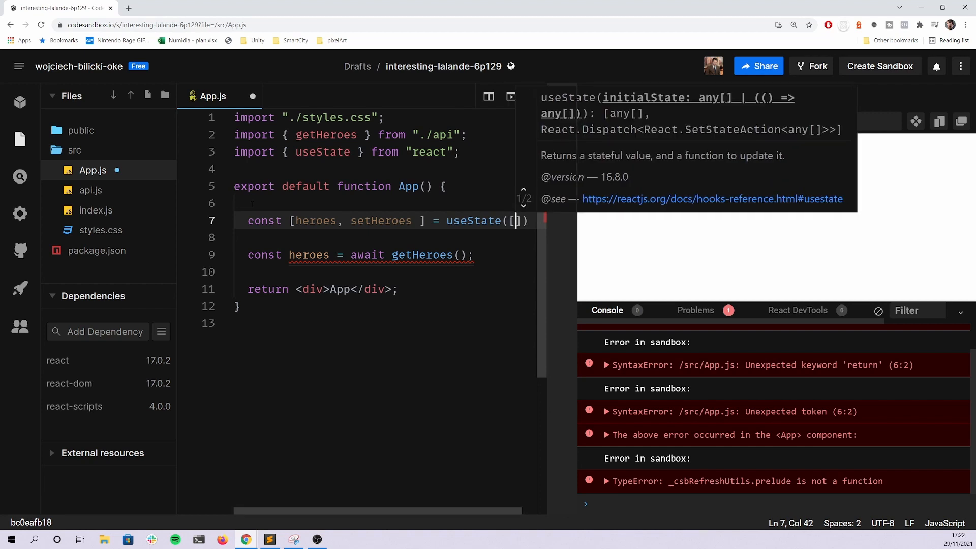
Replace the awaited line with getHeroes().then(data => setHeroes(data))
double_click(421, 255)
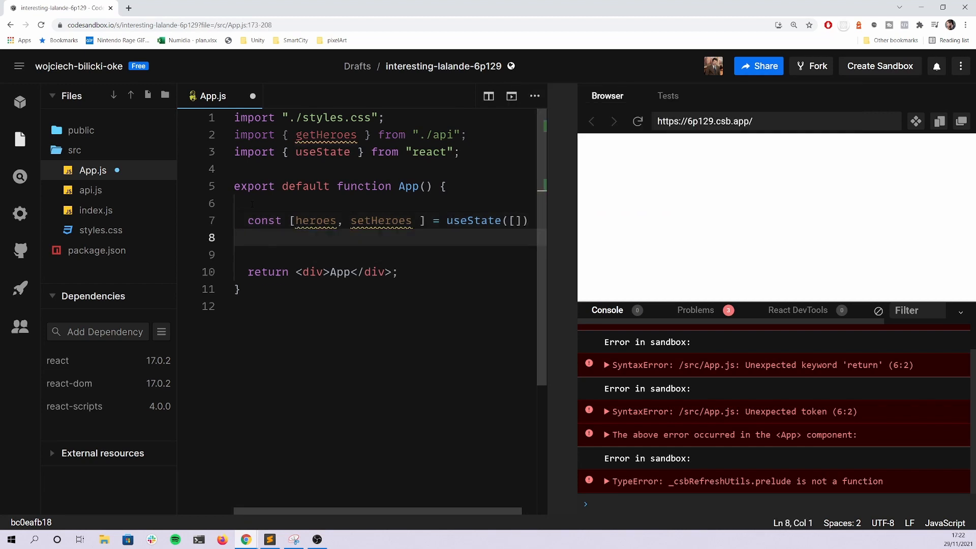
text(h)
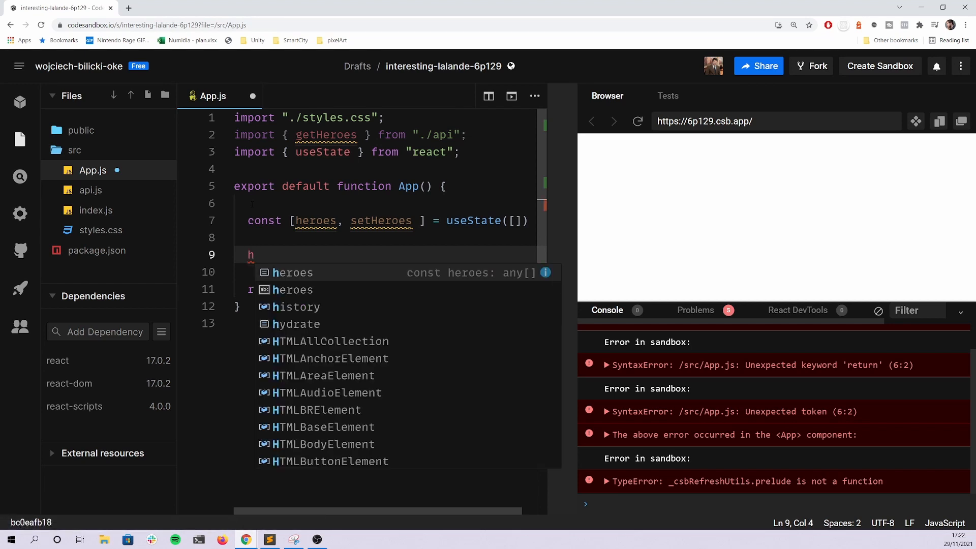
text(etHeroes()
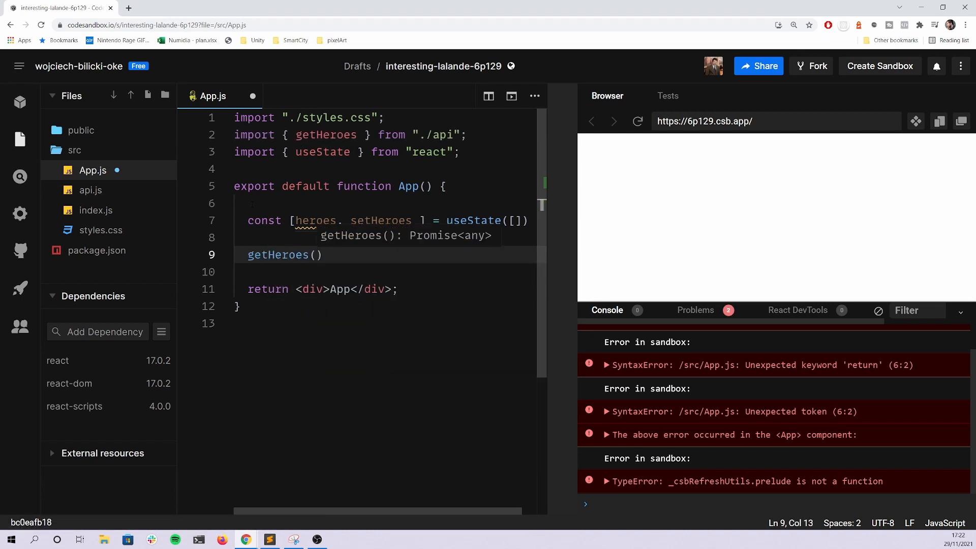
text(.then()
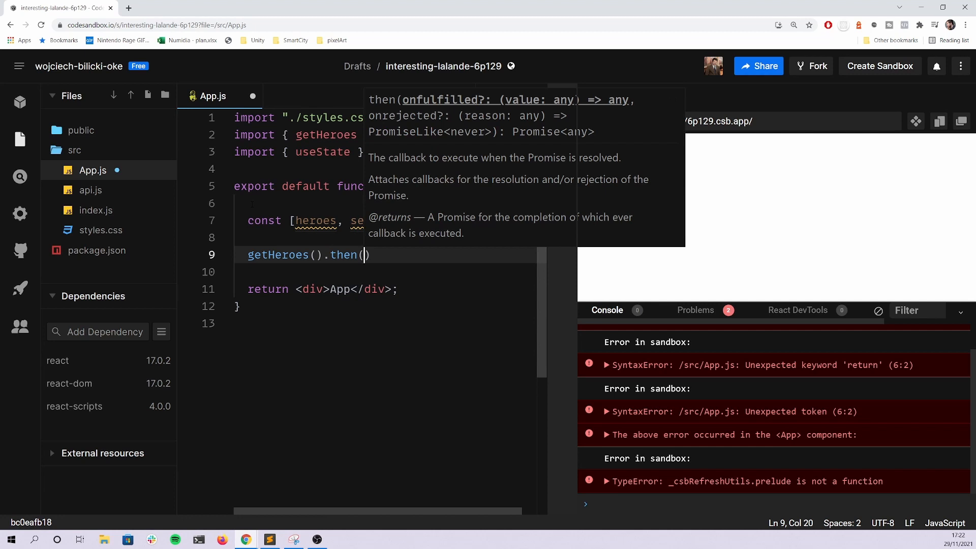
text(data =>)
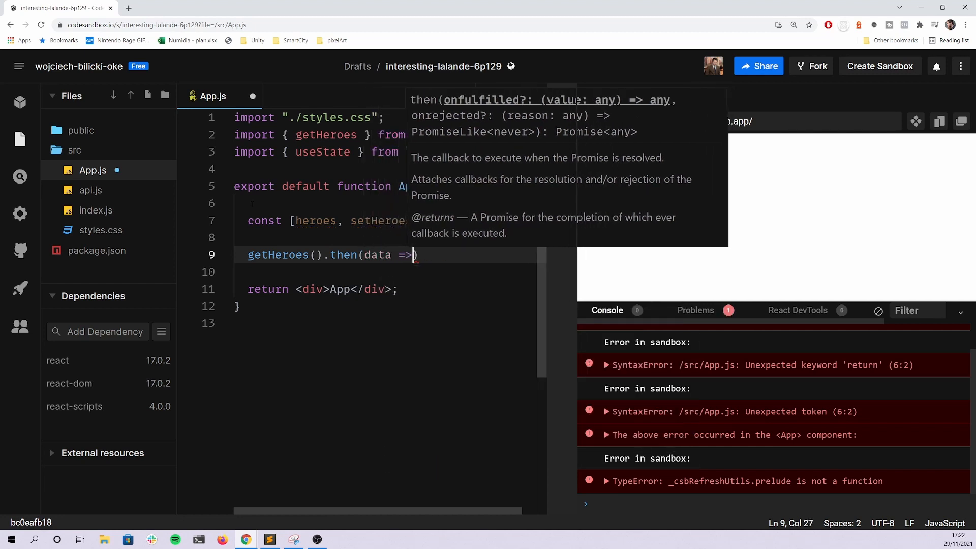
text(setHeroes))
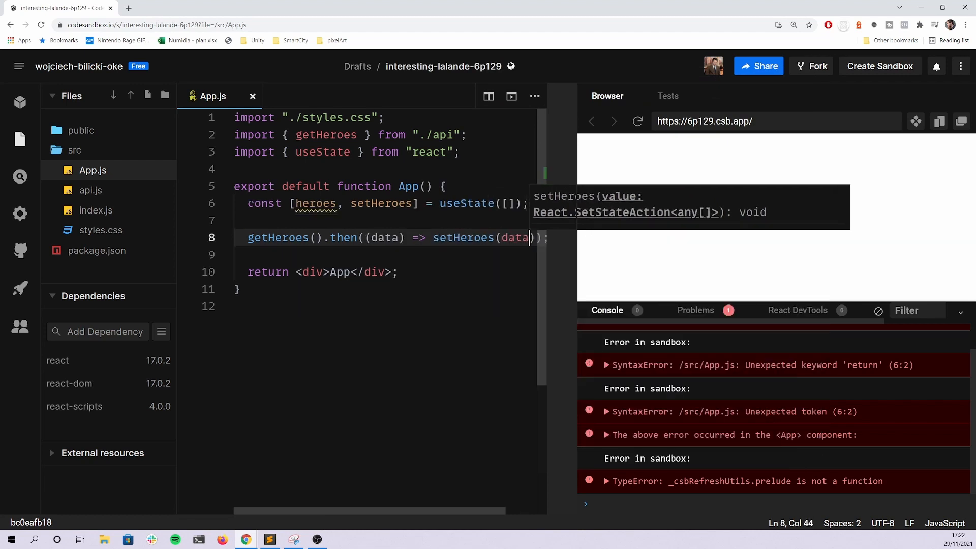
mouse_move(593, 320)
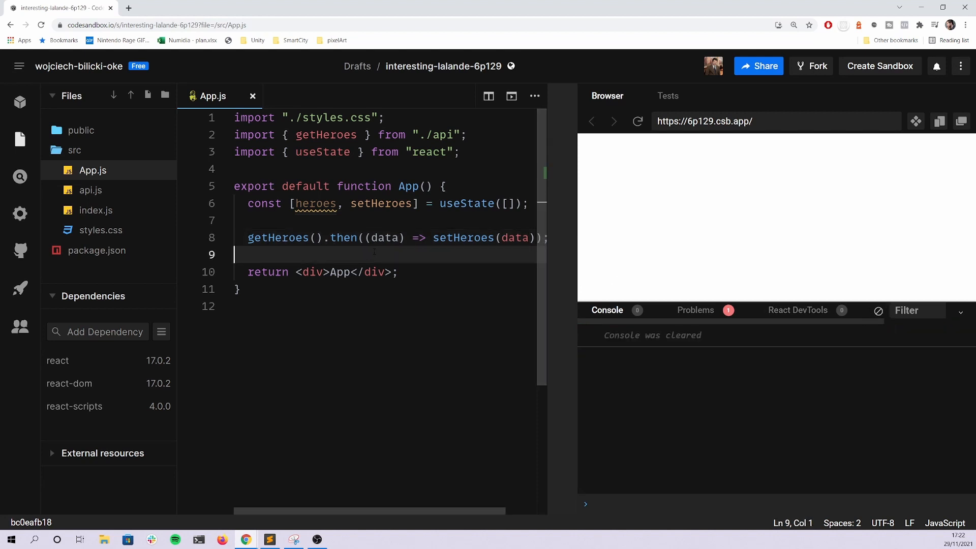
Add console.log(heroes) before the return, view the Problems list, and add a line above getHeroes
text(console.log()
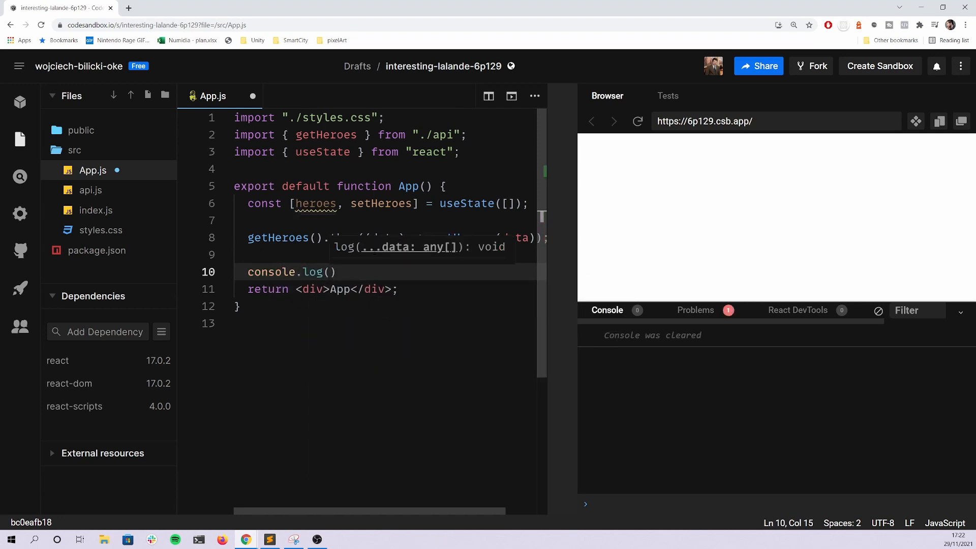
text(heroes)
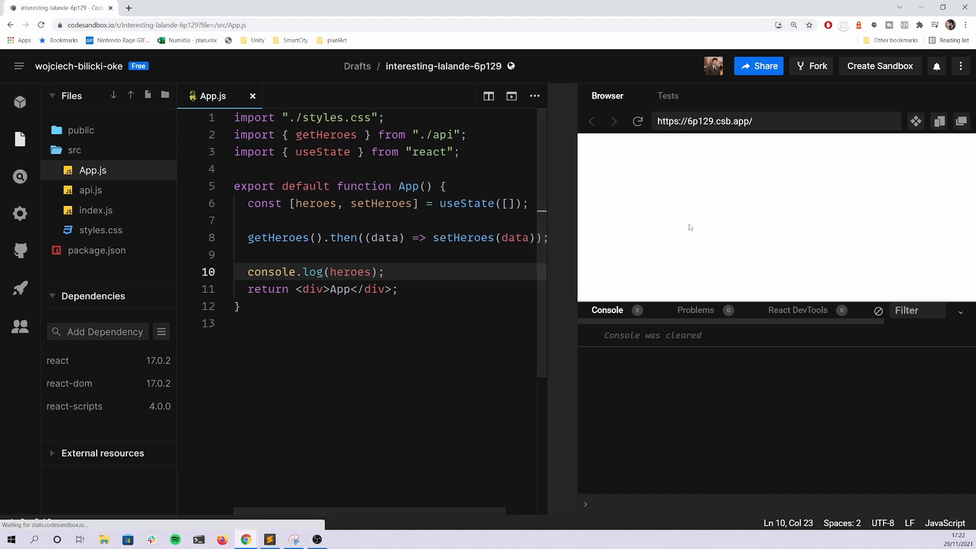
mouse_move(614, 260)
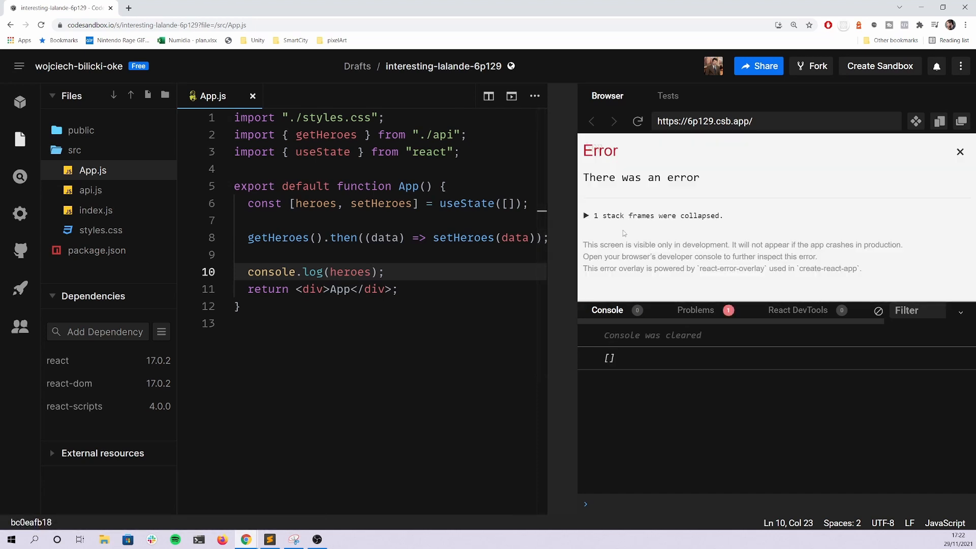
click(696, 310)
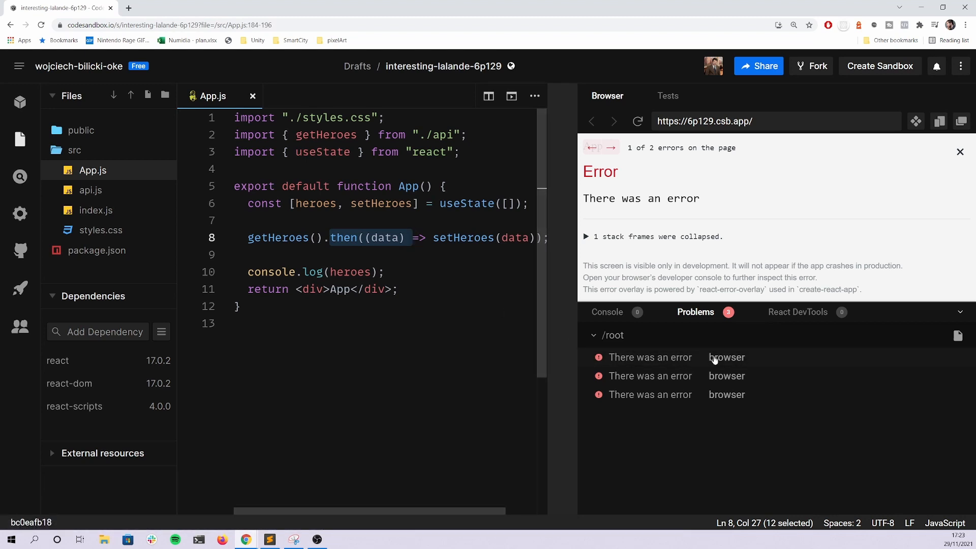
mouse_move(666, 401)
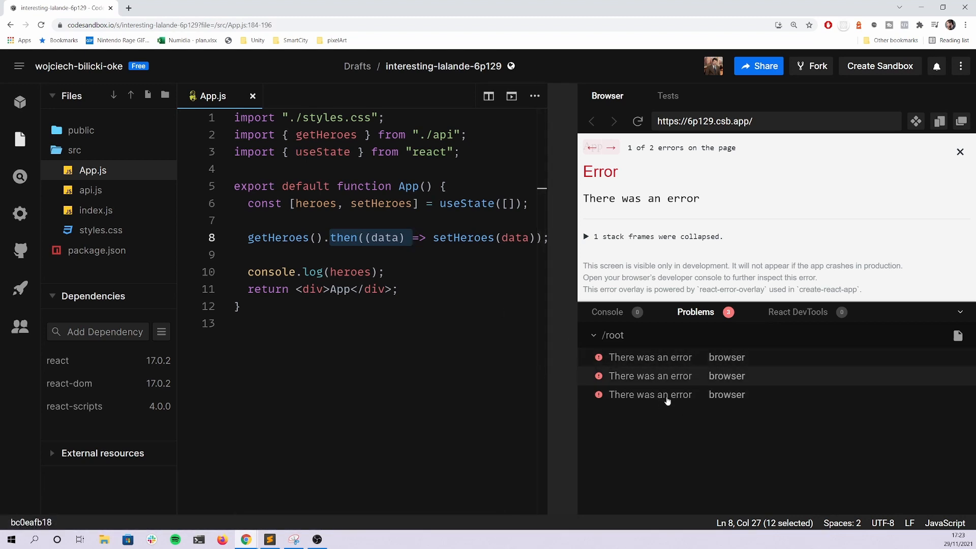
mouse_move(669, 378)
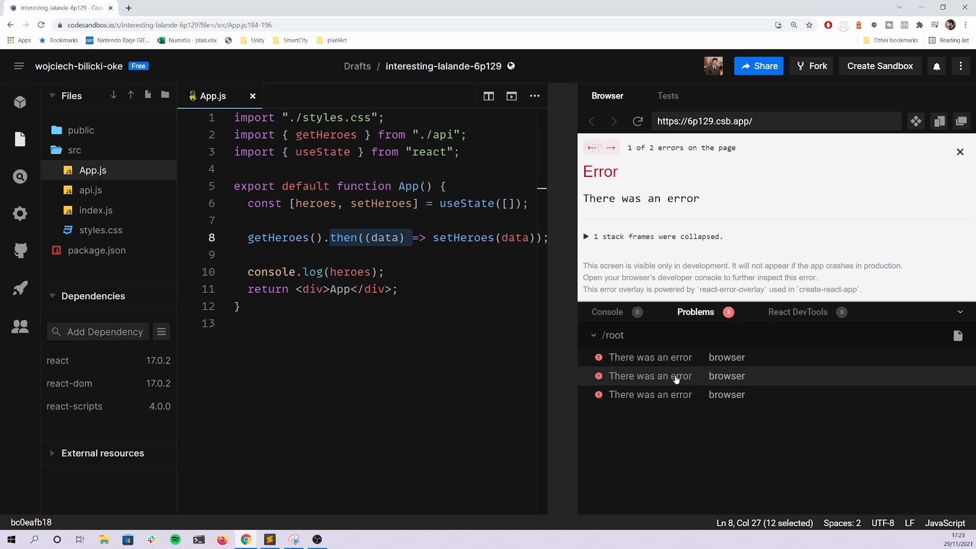
key(Enter)
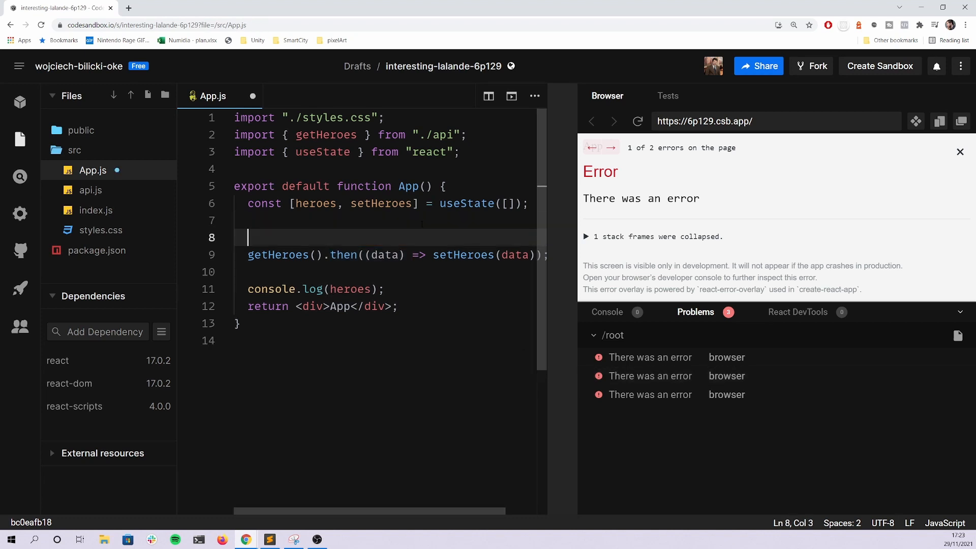
Wrap the getHeroes().then call in useEffect with an empty [] dependency array
text(useEffect(*()
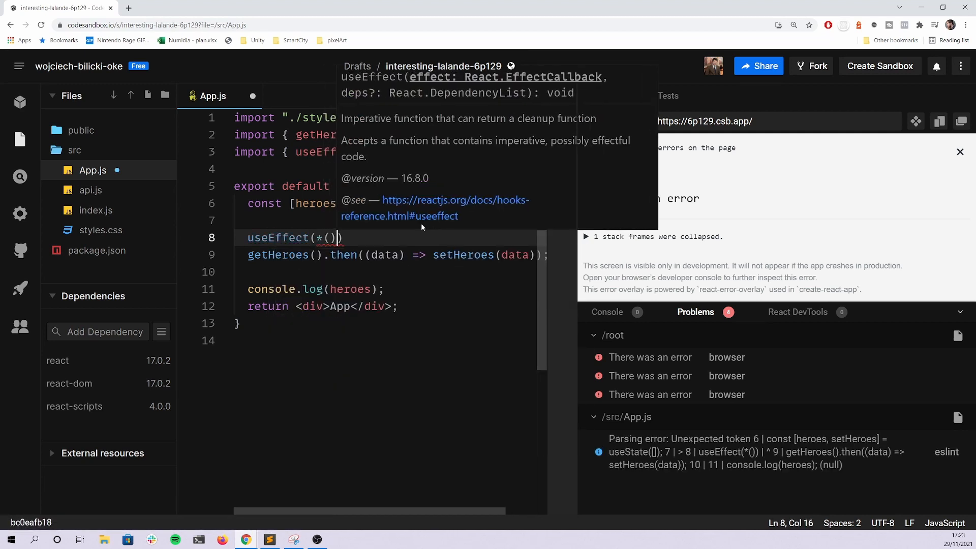
text(() => {)
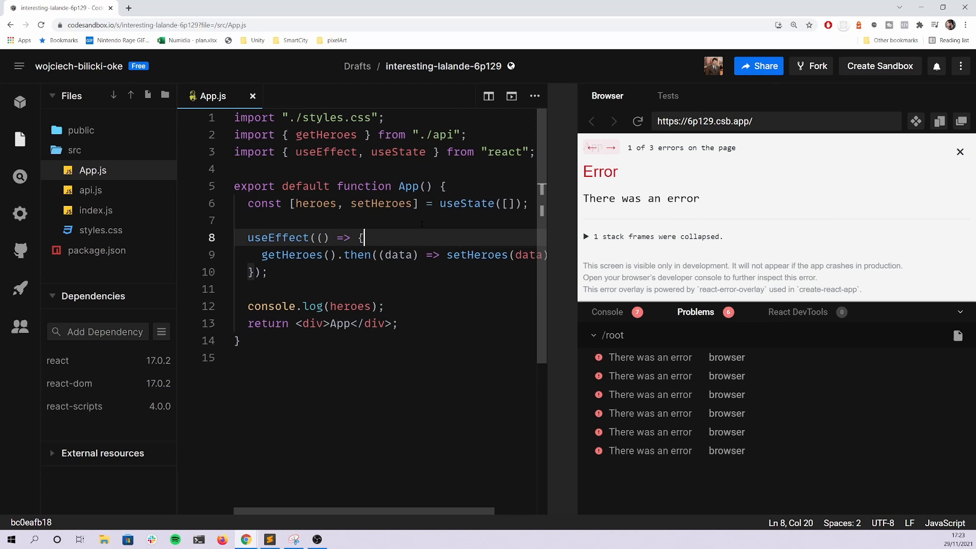
click(255, 272)
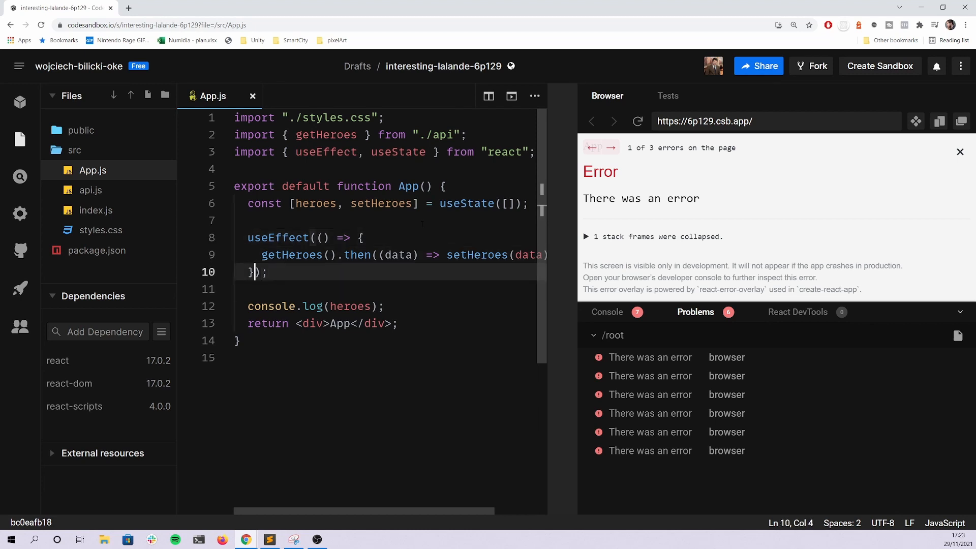
text(, [])
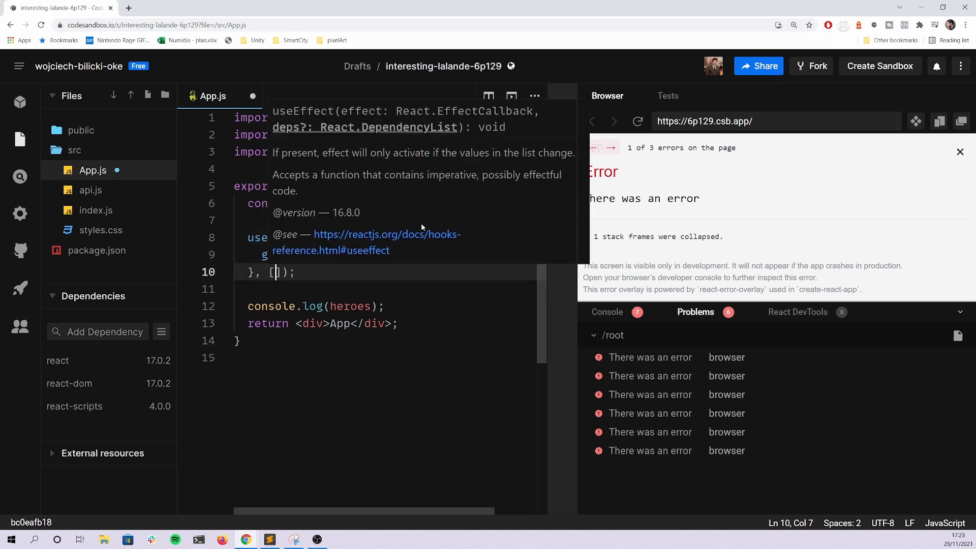
click(959, 152)
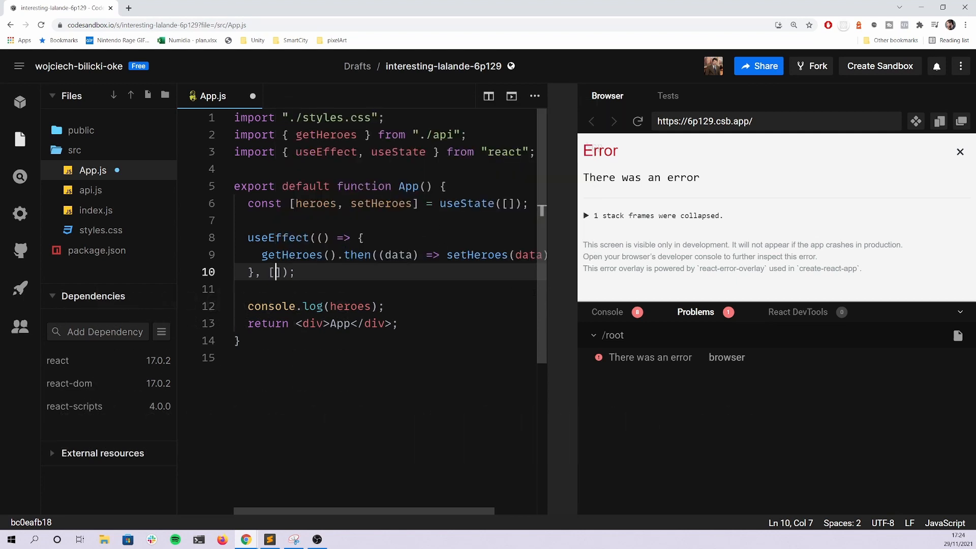
mouse_move(545, 300)
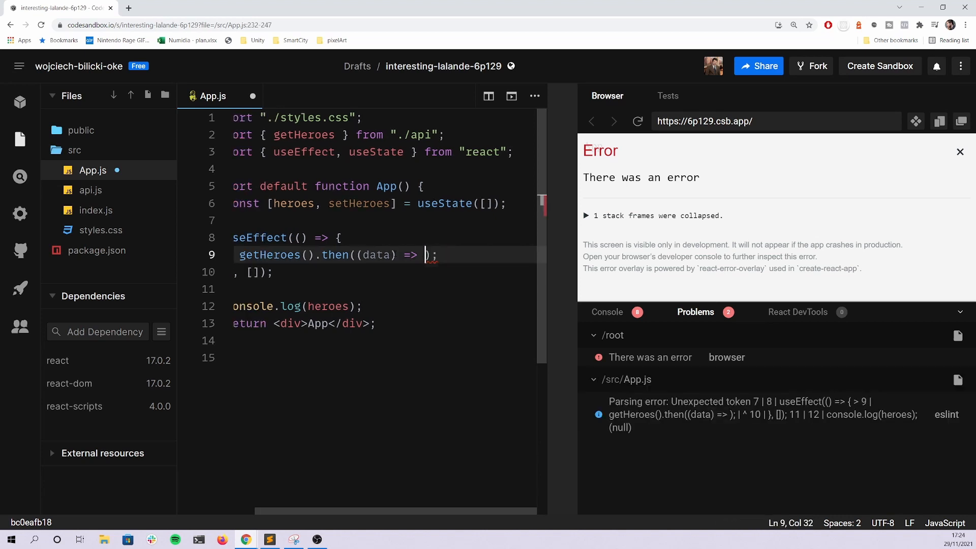
Replace the getHeroes then-callback body with data.json();
key(Enter)
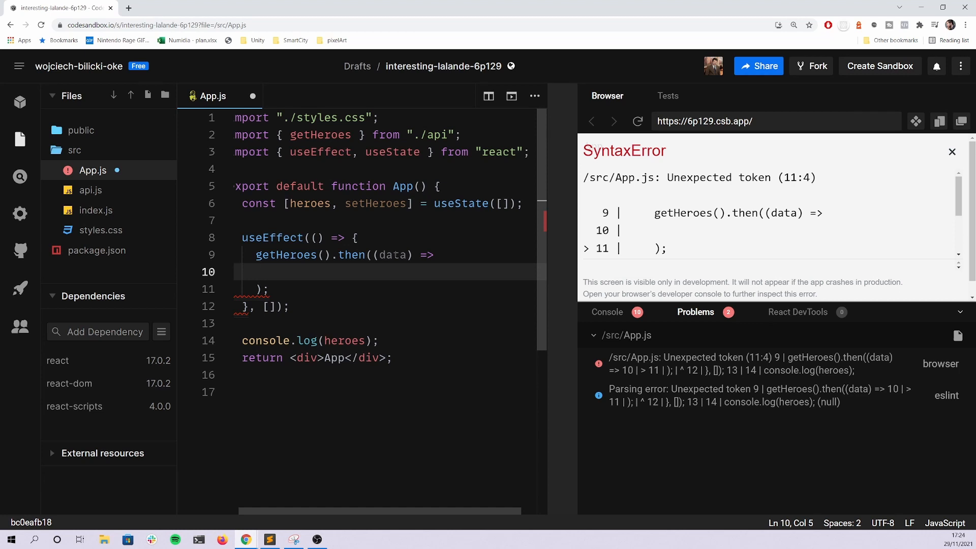
text(data)
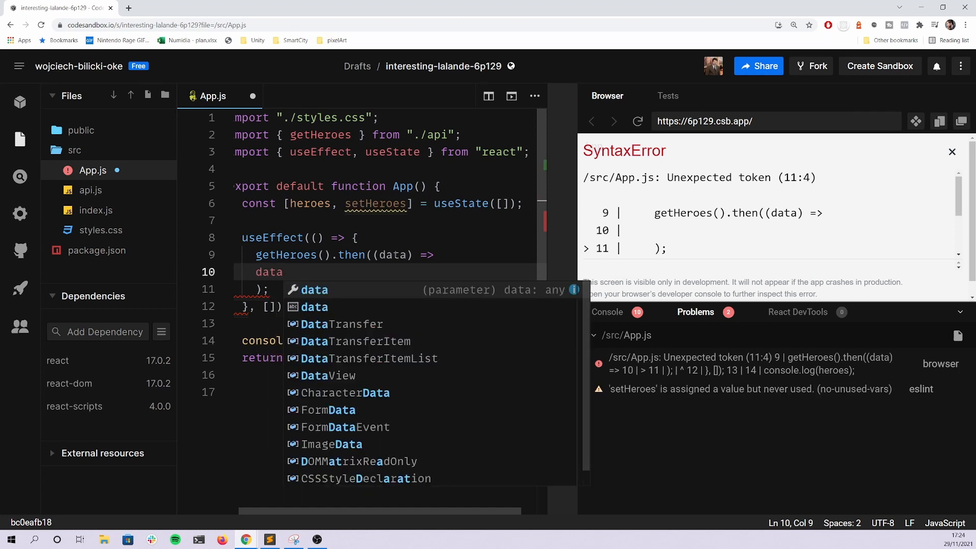
text(.json())
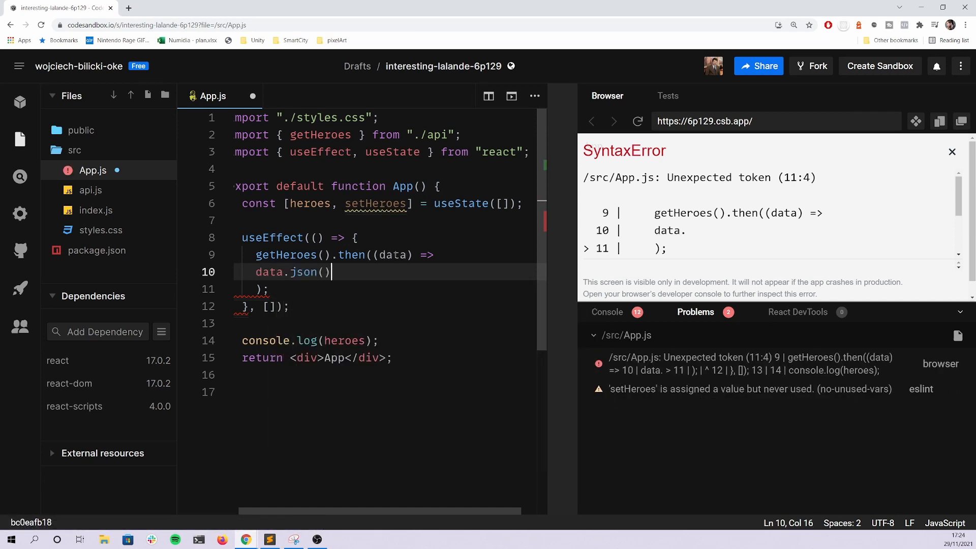
text(;)
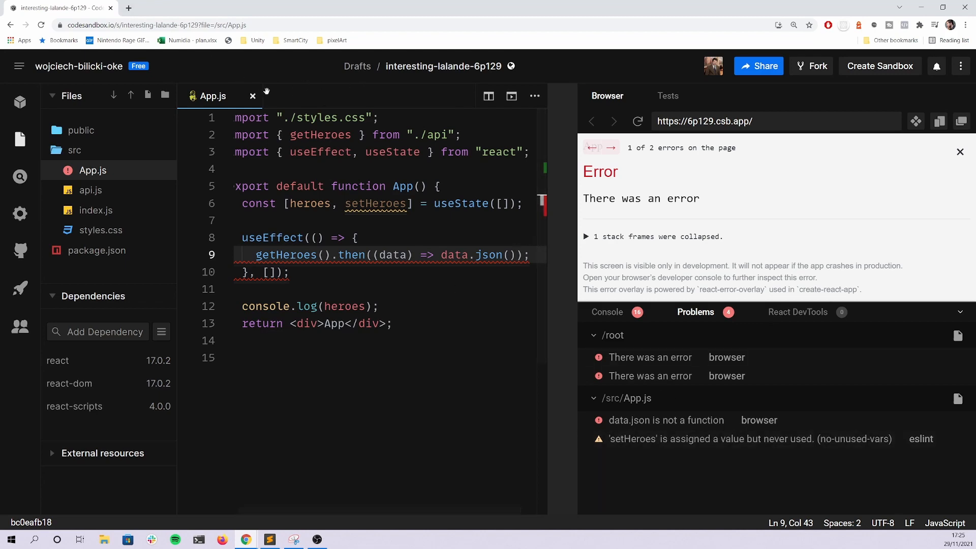
click(90, 189)
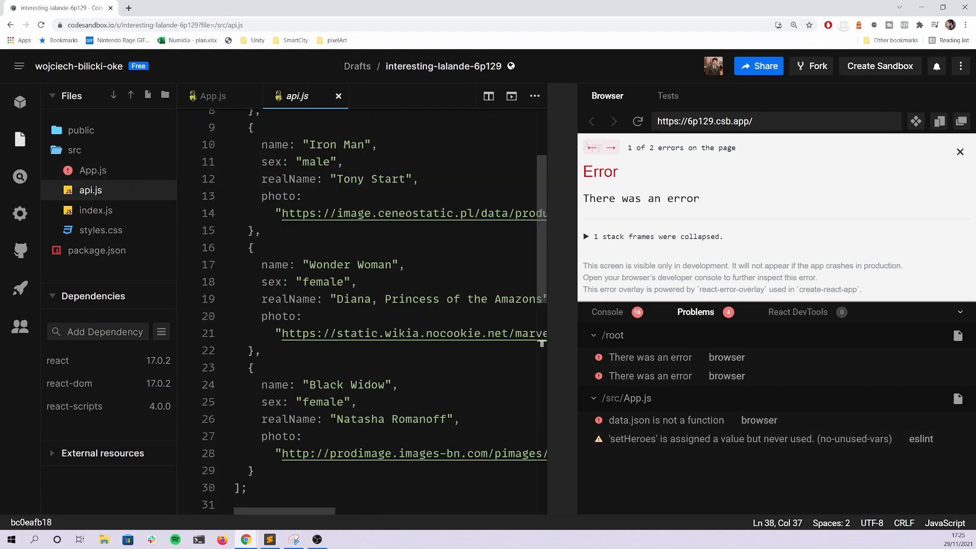
key(ctrl+a)
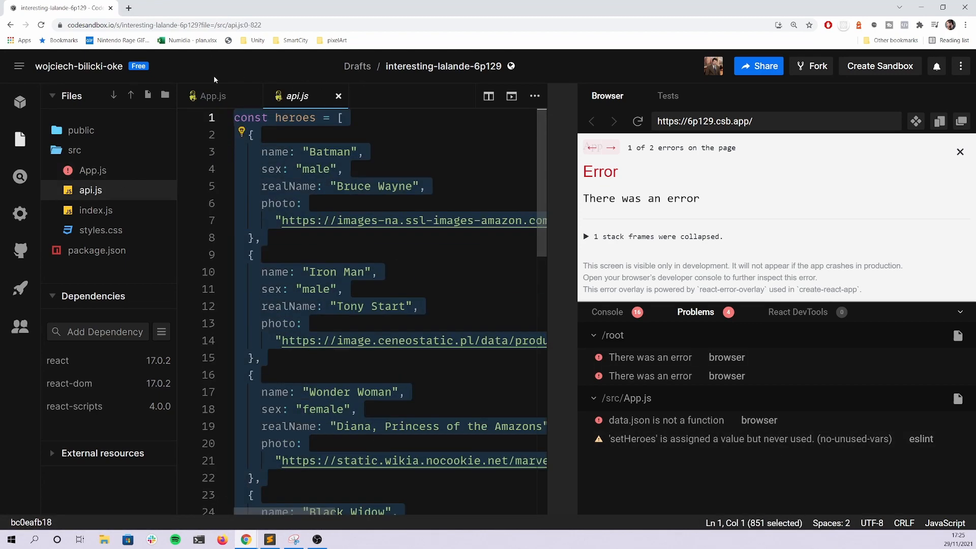
mouse_move(214, 79)
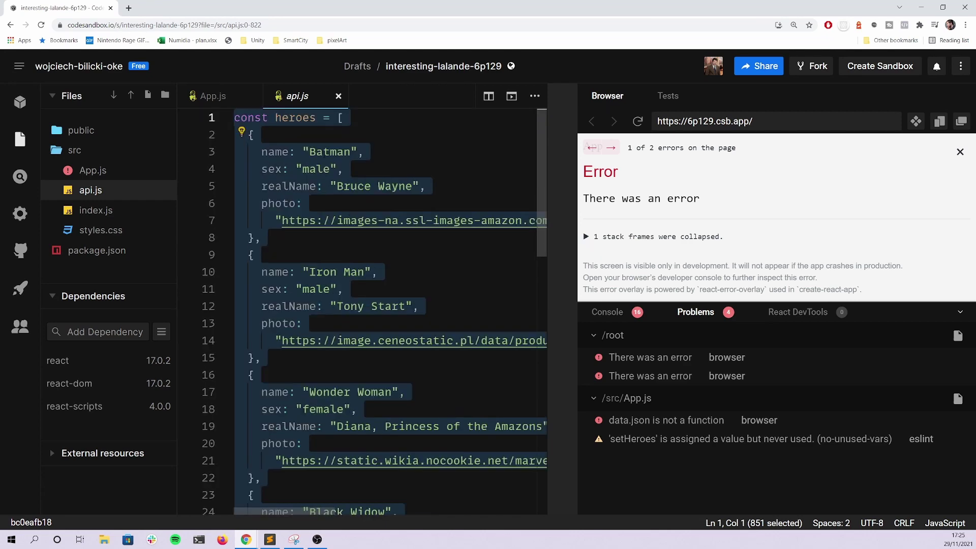
double_click(296, 118)
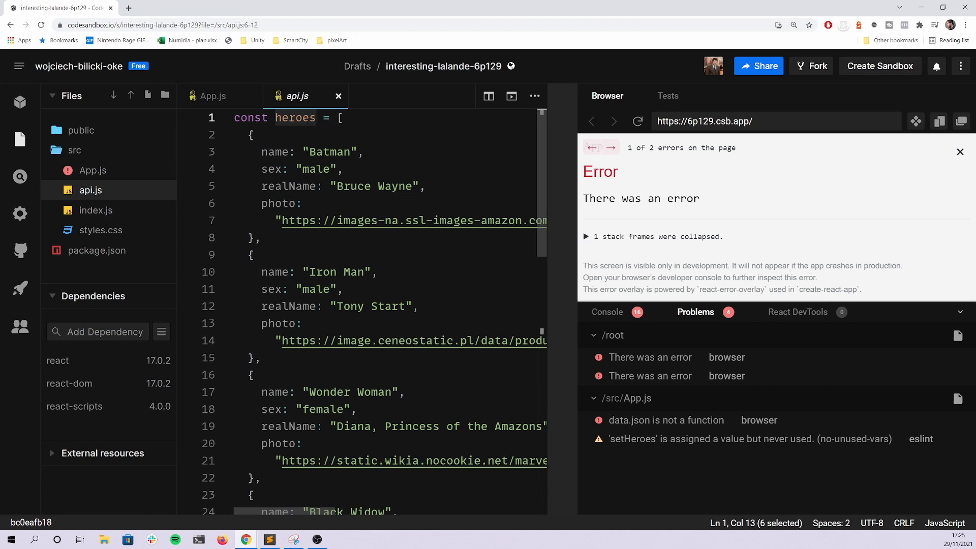
click(213, 96)
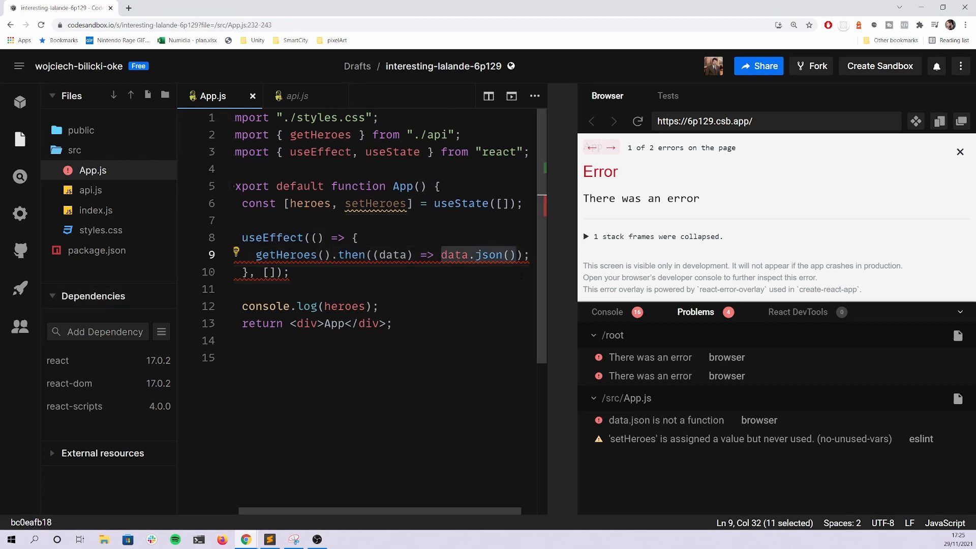
Try JSON.parse(data), check the console logs, then revert the callback to setHeroes(data)
double_click(494, 255)
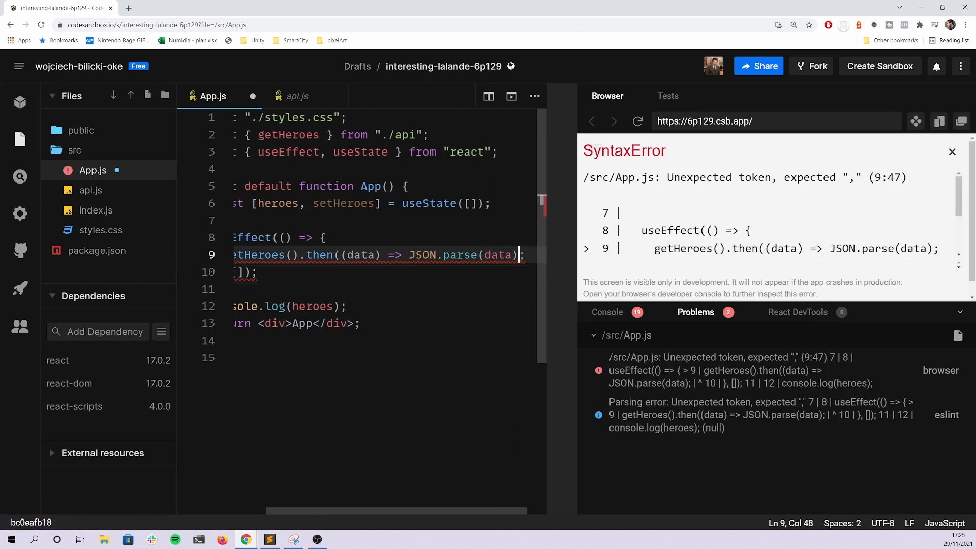
text())
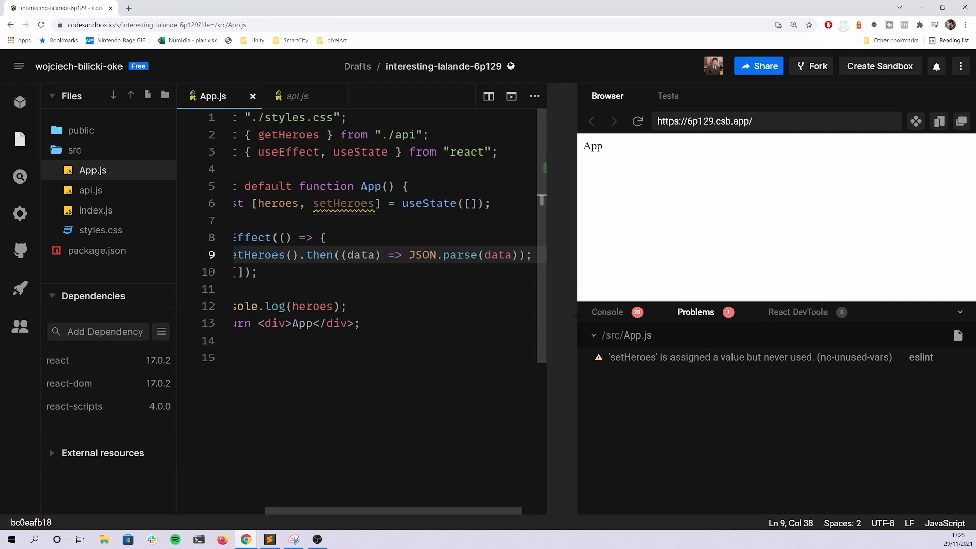
click(606, 312)
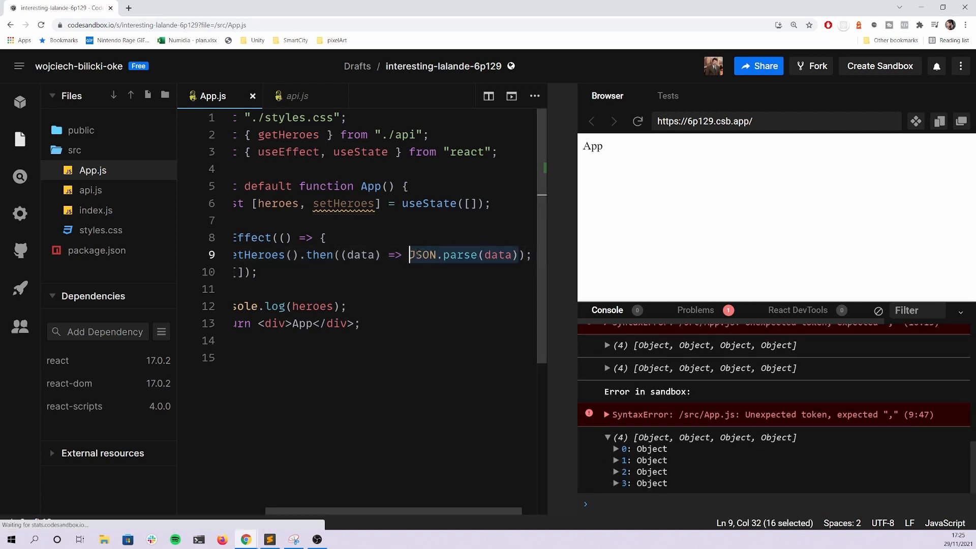
text(seyt)
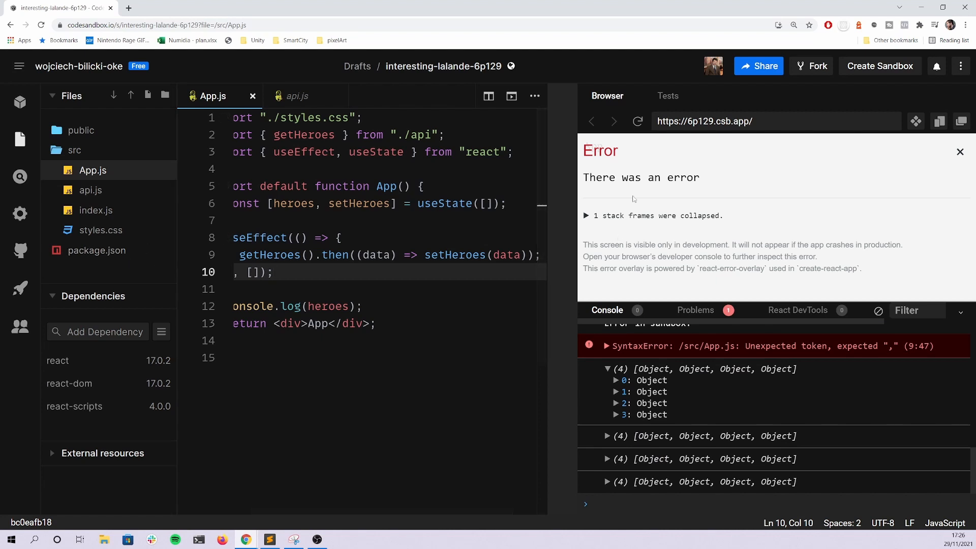
mouse_move(690, 193)
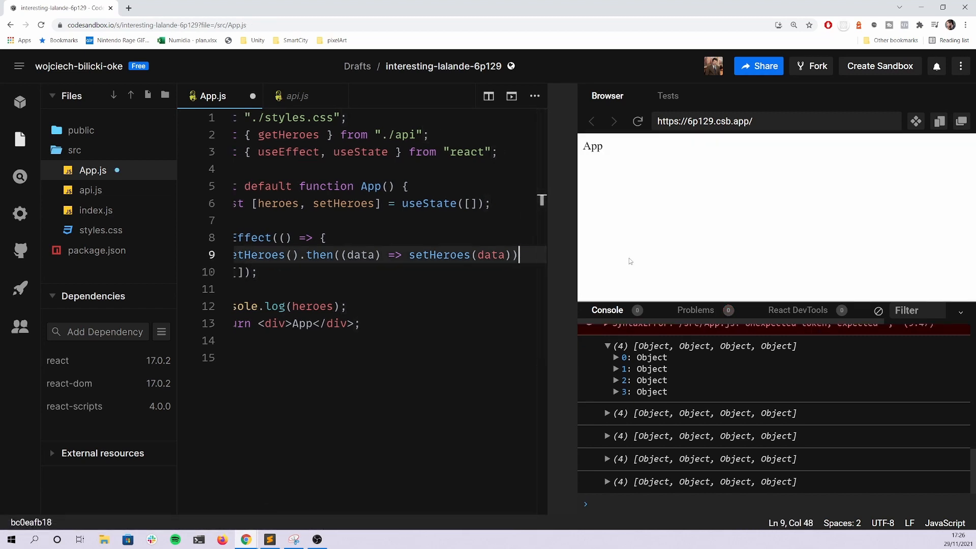
Chain .catch((e) => setHeroes(e)) onto the fetch
text(.catch(e =>)
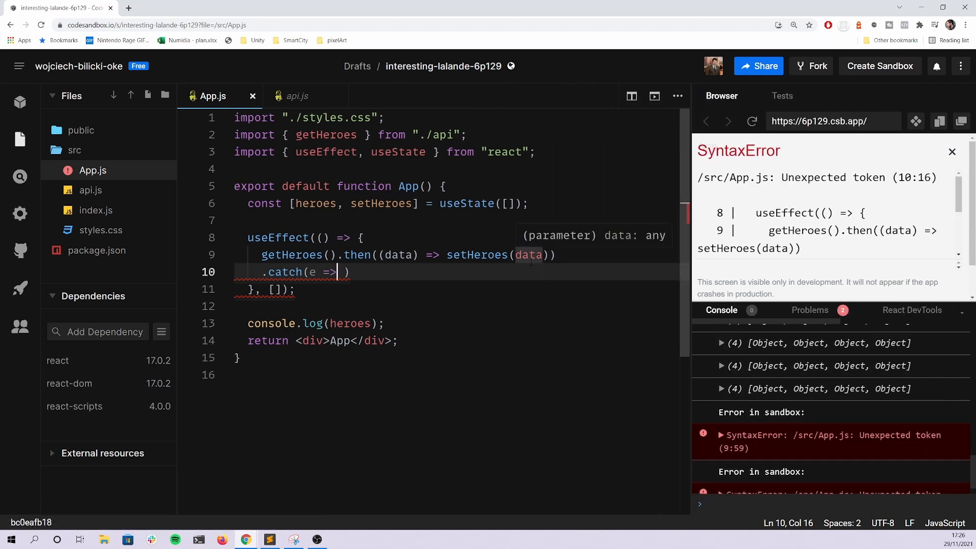
text(setHeroes)
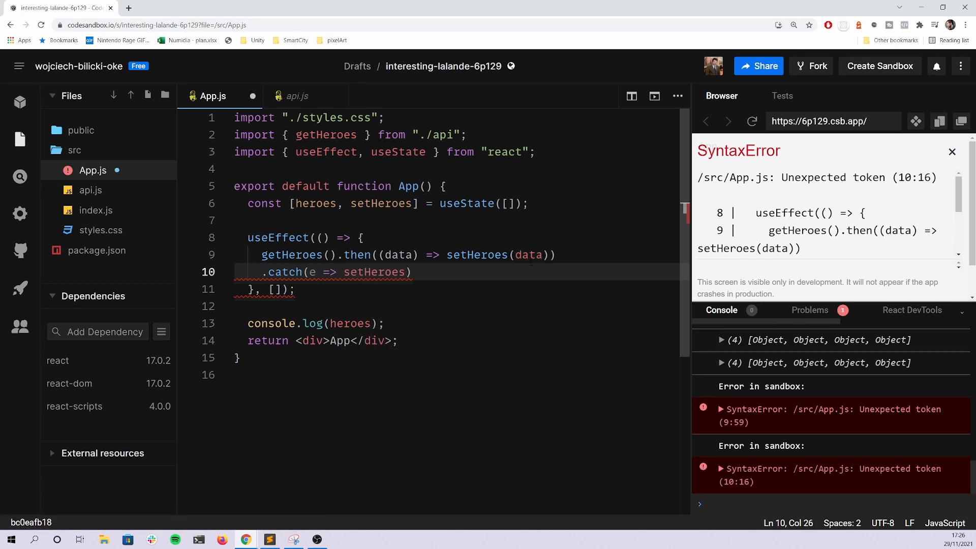
text(e)
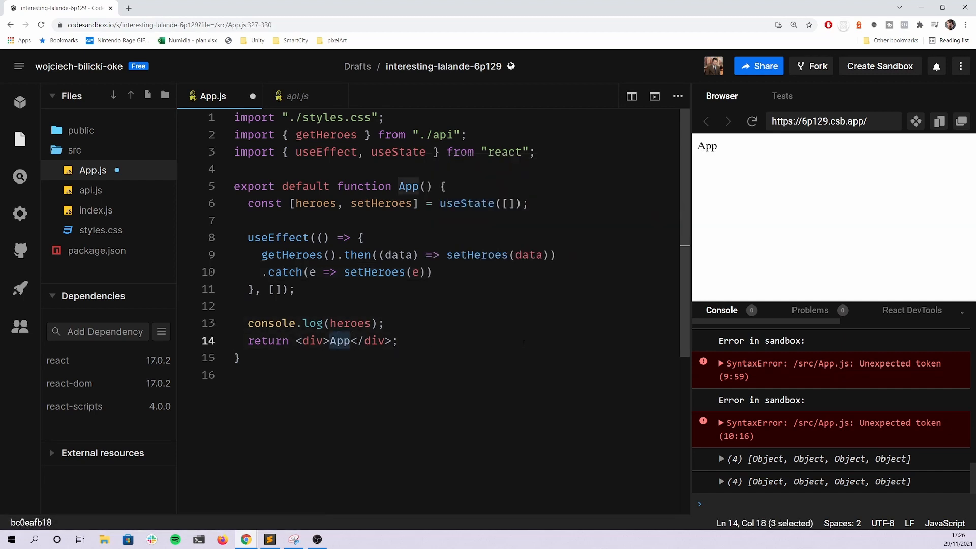
Replace the div's App text with {typeof heroes === "string"}
key(Enter)
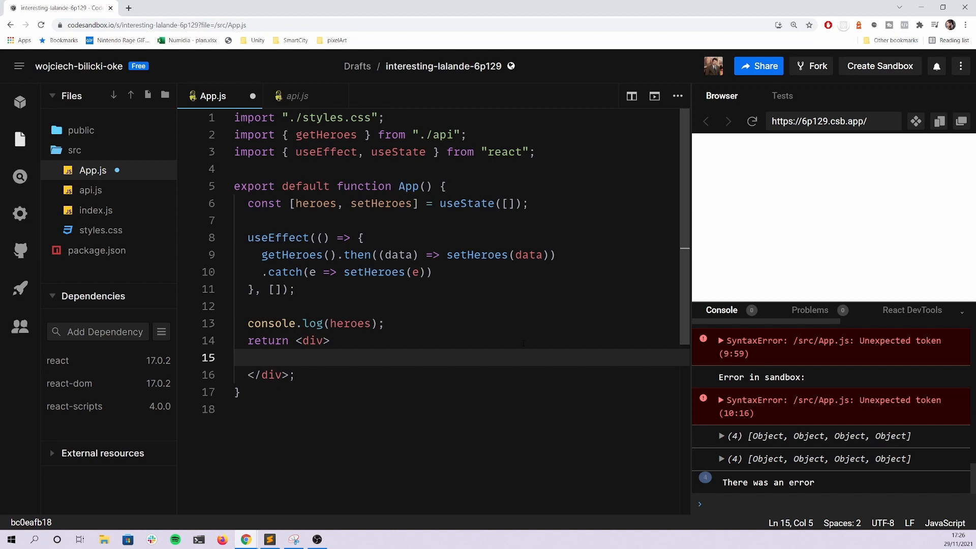
text({})
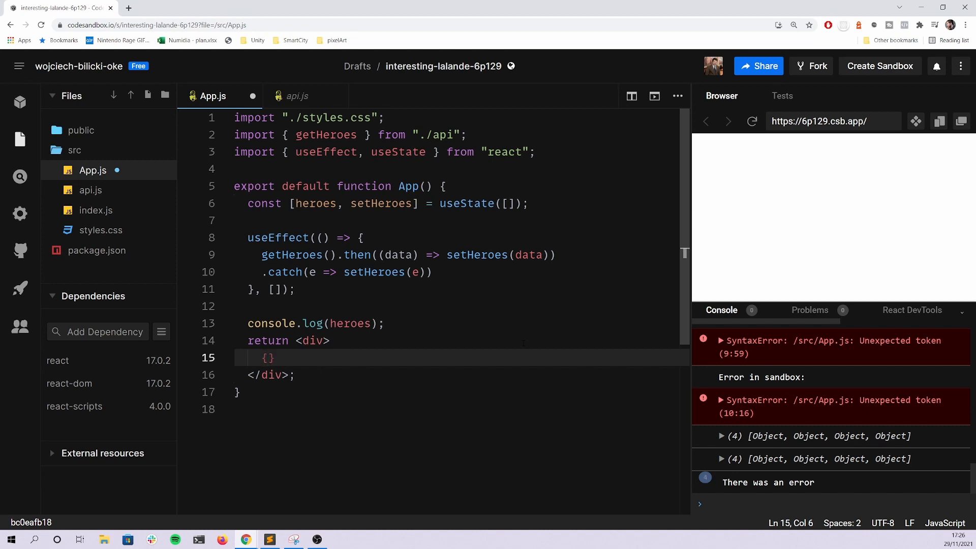
text(heroe)
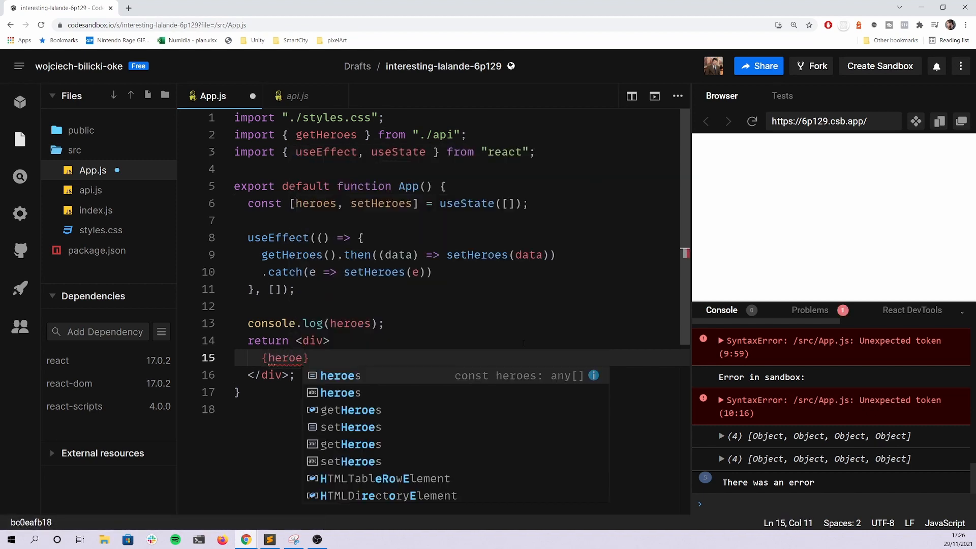
text(typeof)
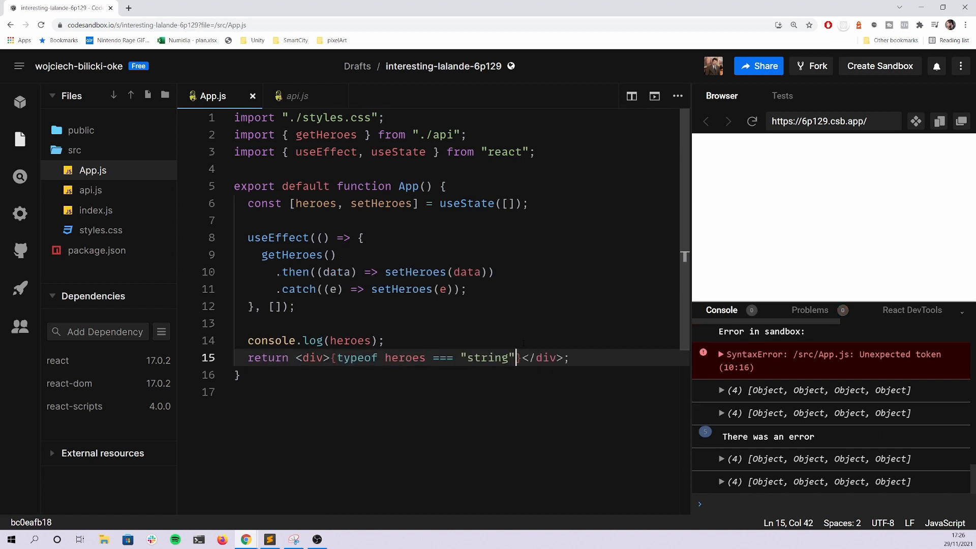
Add the text error after the typeof heroes check inside the div
text(error)
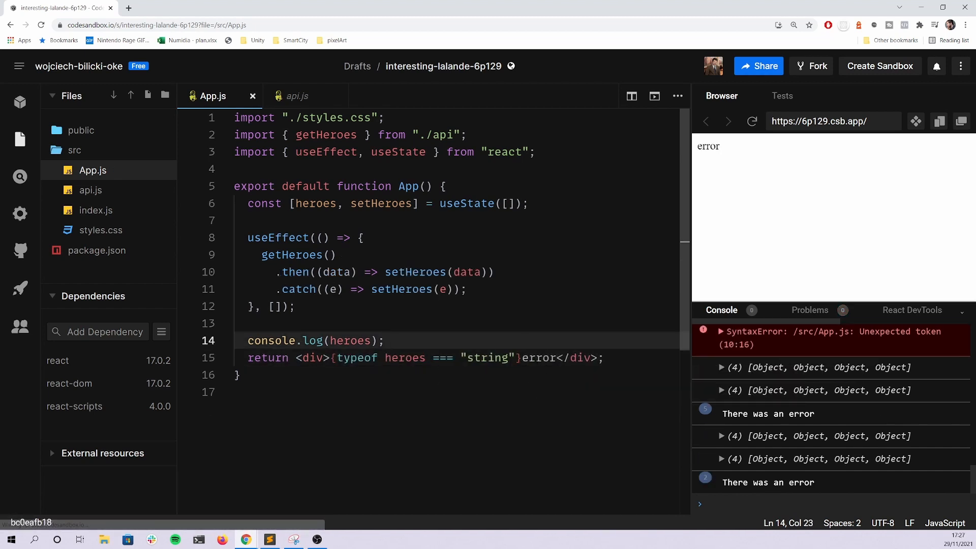
click(536, 357)
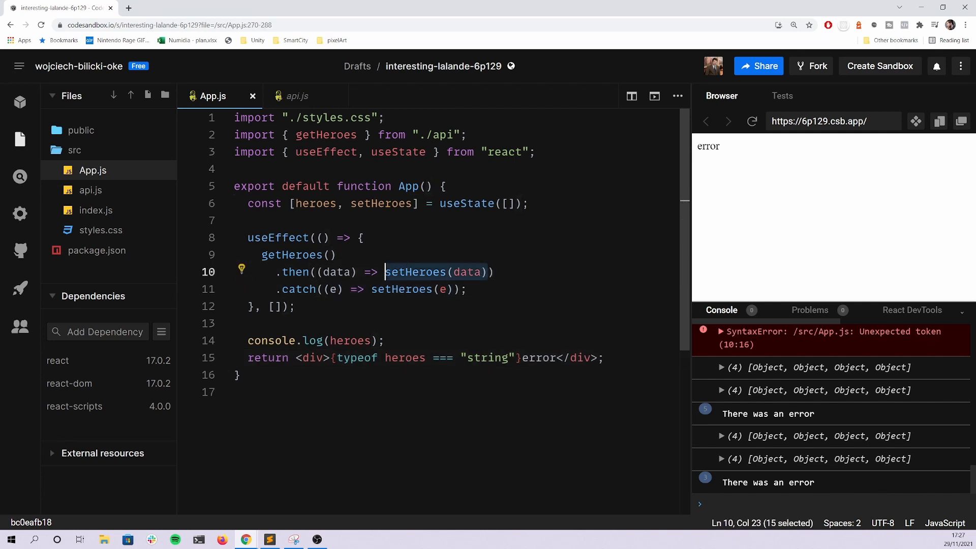
mouse_move(415, 272)
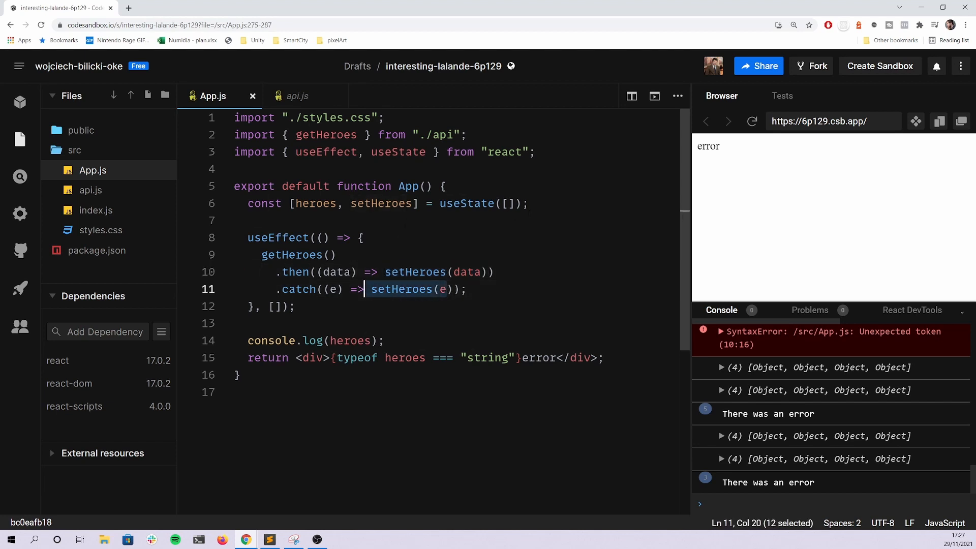
click(528, 203)
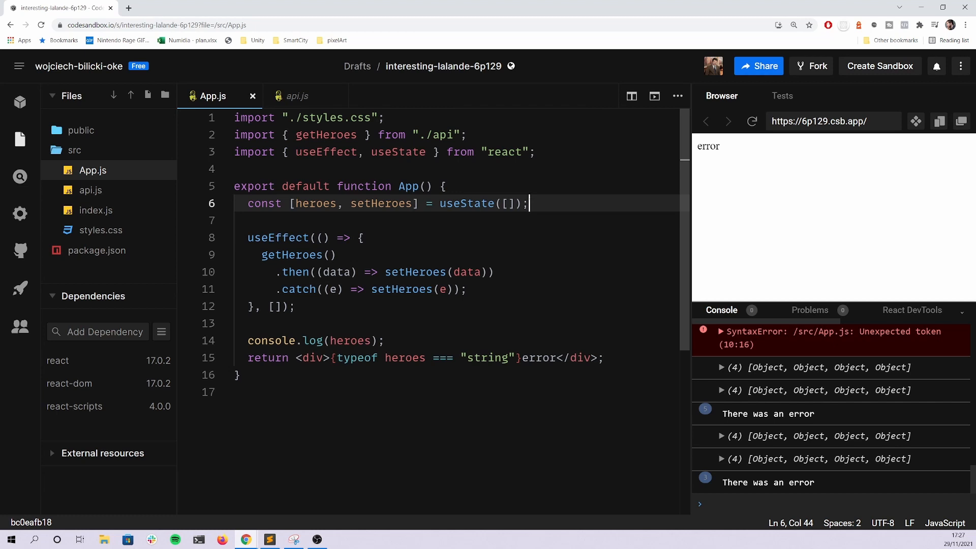
Declare const [error, setError] = useState(null) below the heroes state
text(const [)
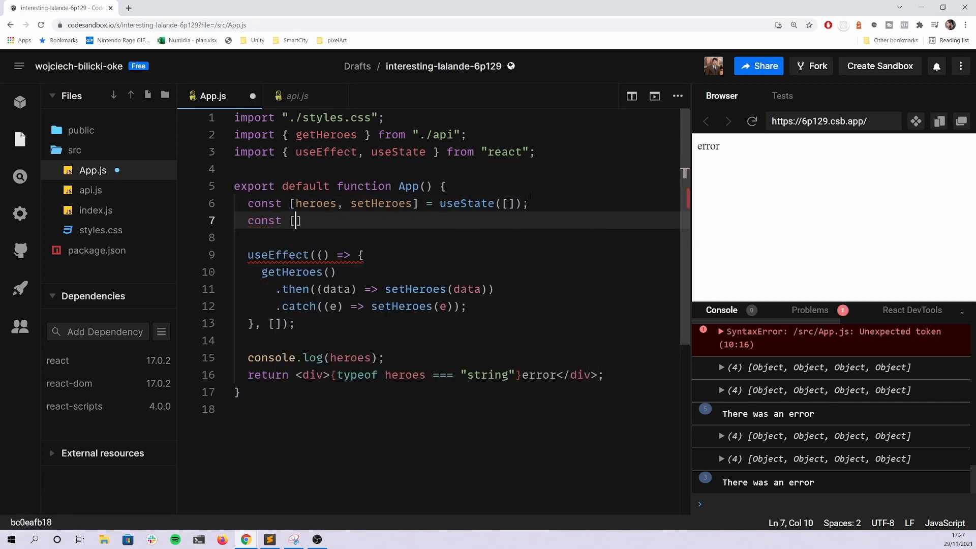
text(error)
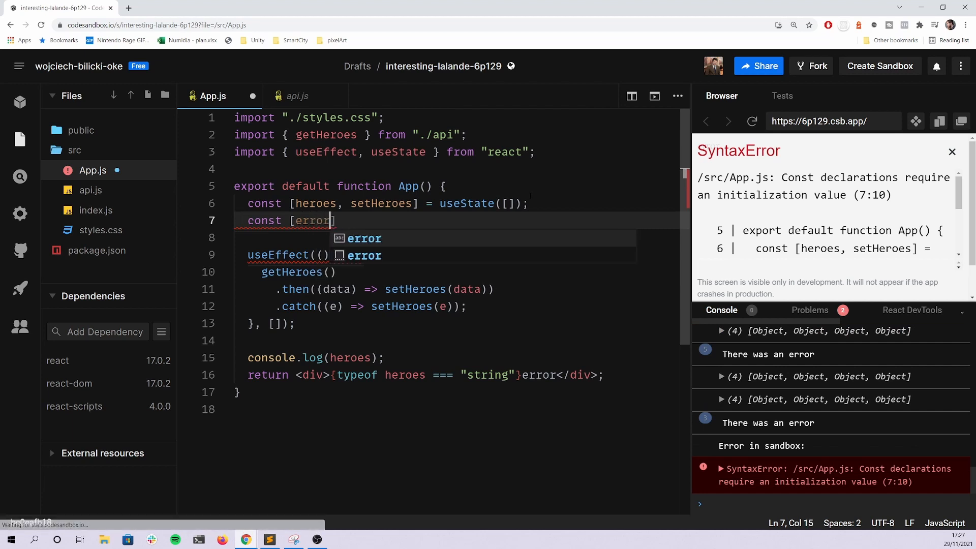
text(, setErr)
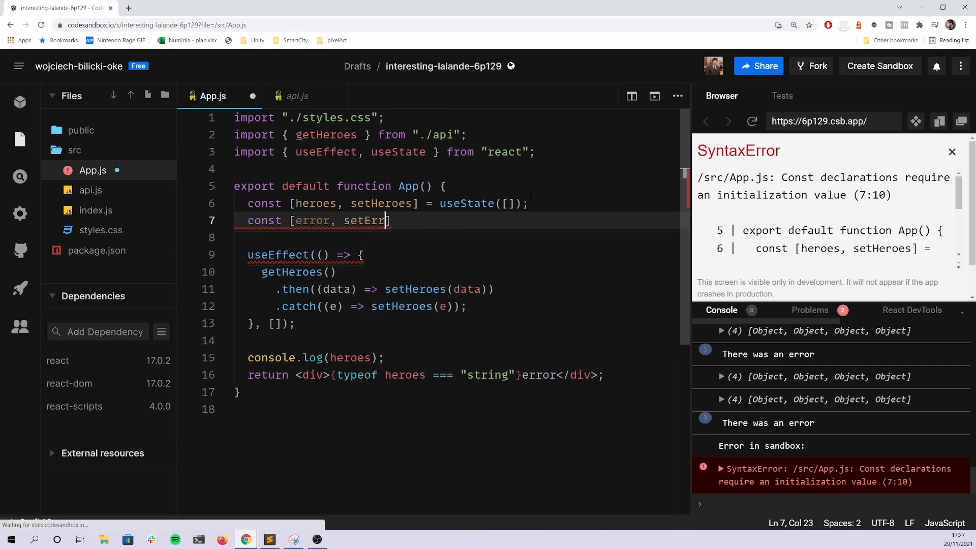
text(or])
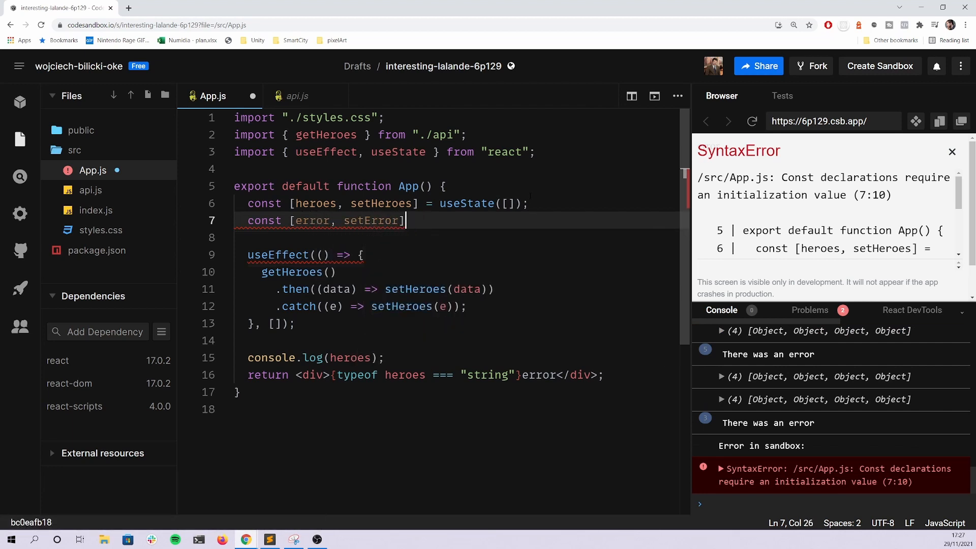
text(= useState()
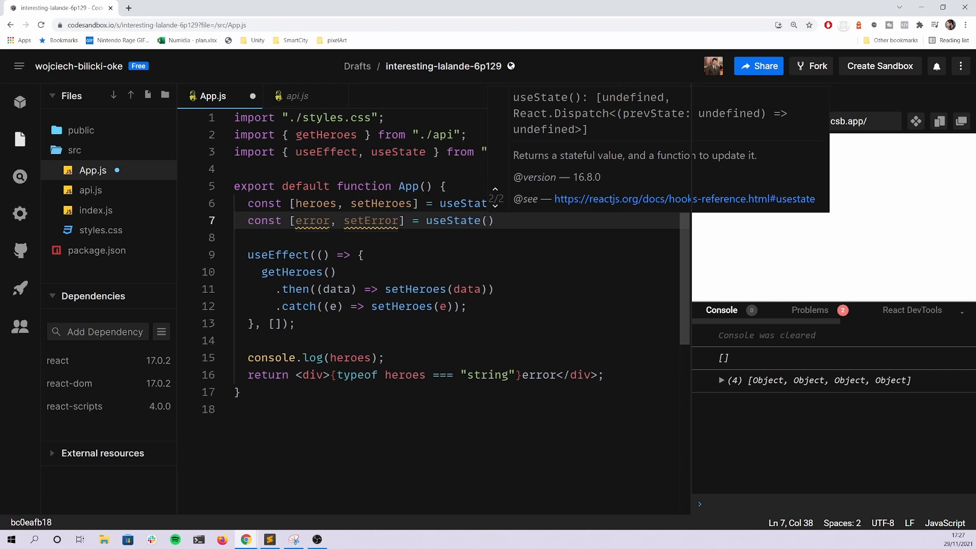
text('')
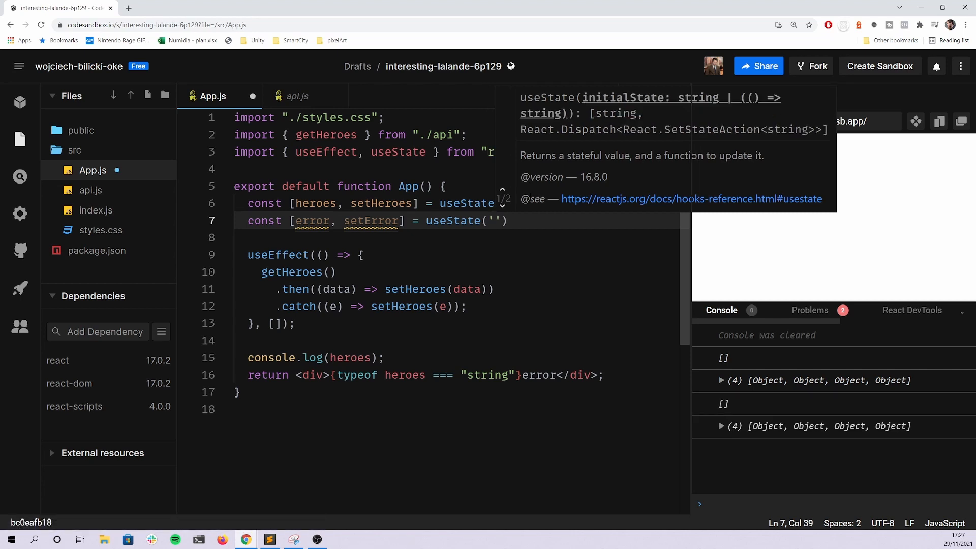
key(Backspace)
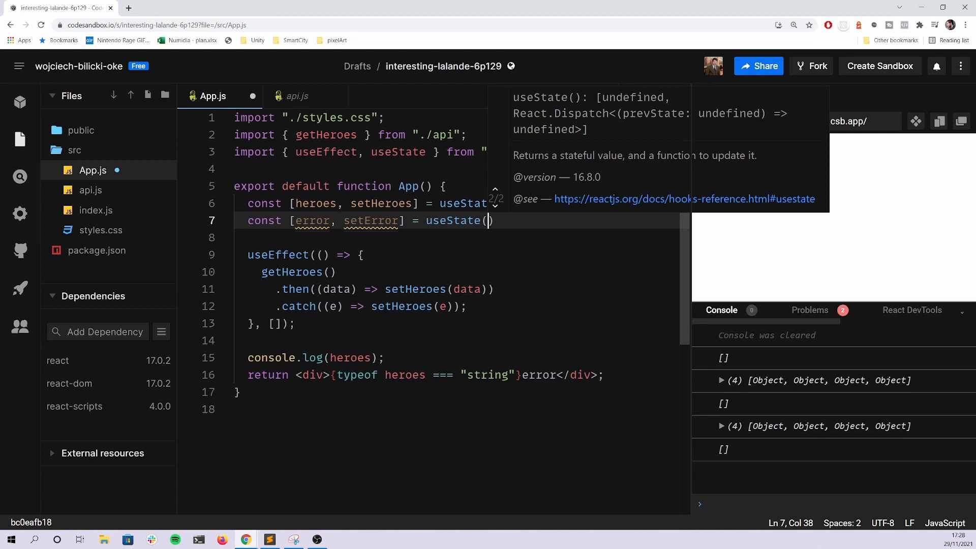
text(null)
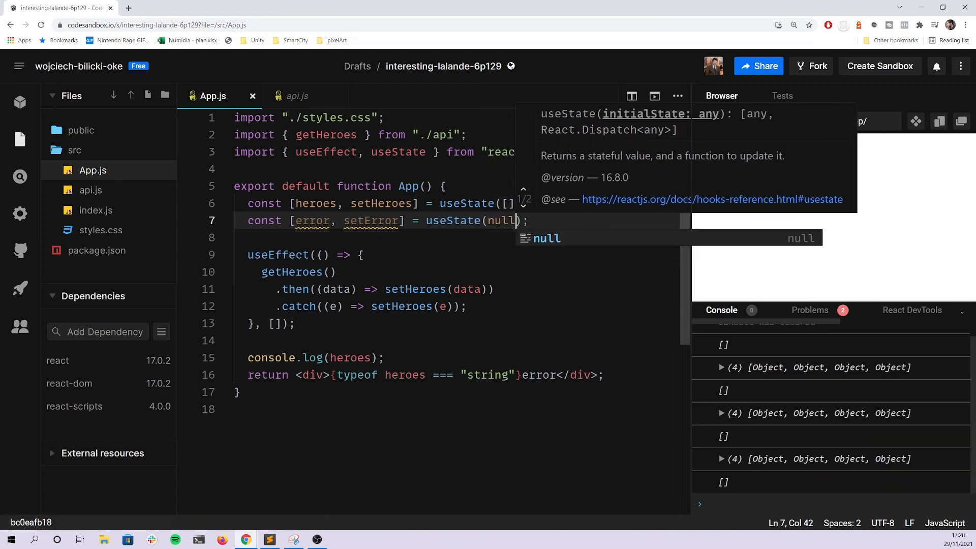
Delete console.log, make the catch call setError, and empty the returned div
key(Enter)
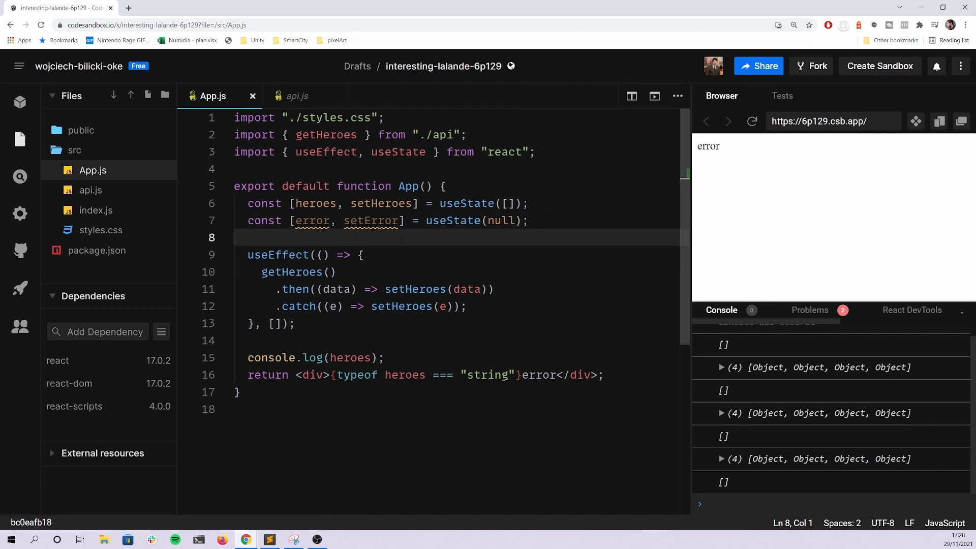
scroll(down, 3)
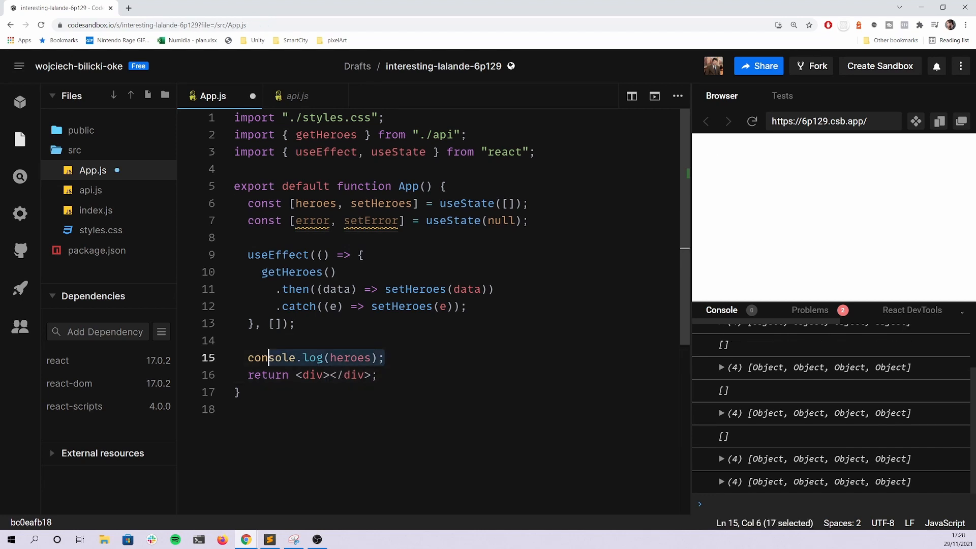
key(Delete)
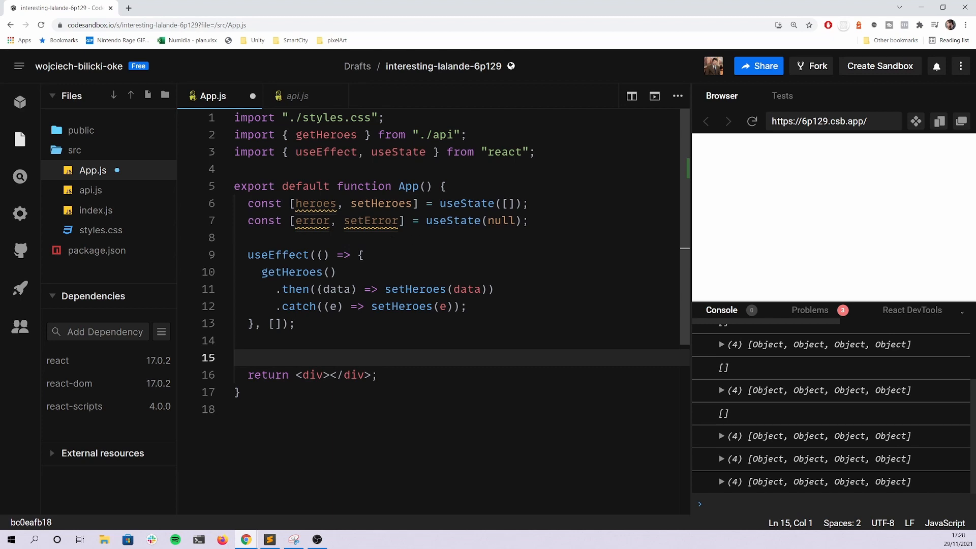
double_click(371, 221)
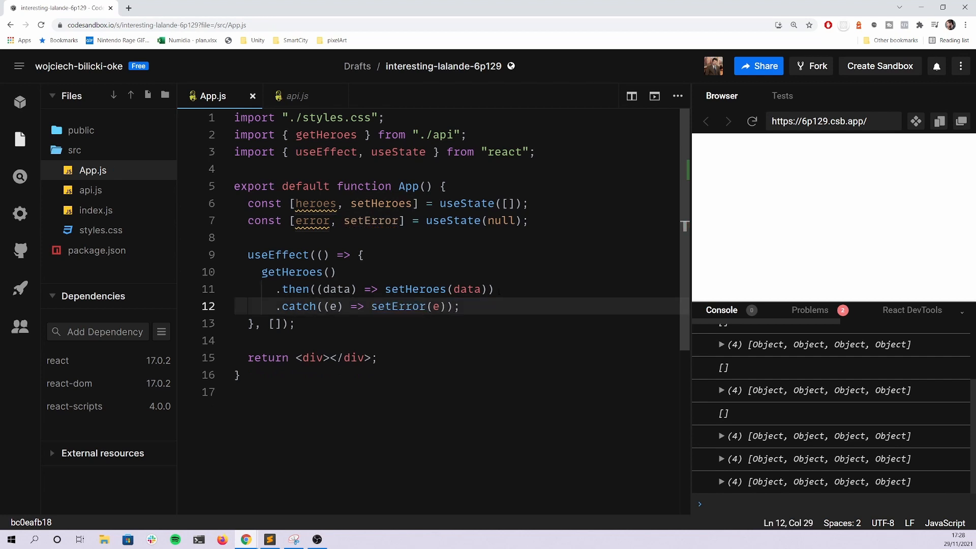
click(315, 271)
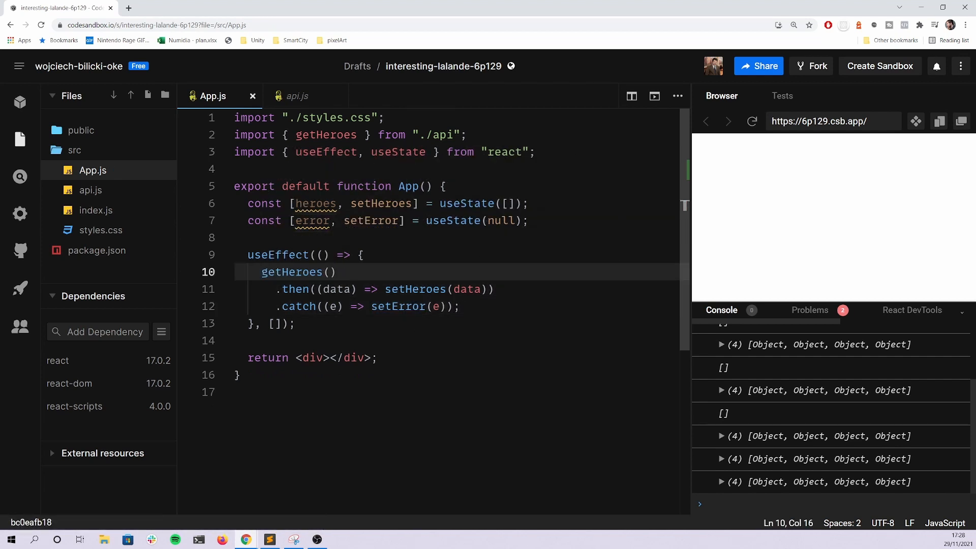
click(460, 306)
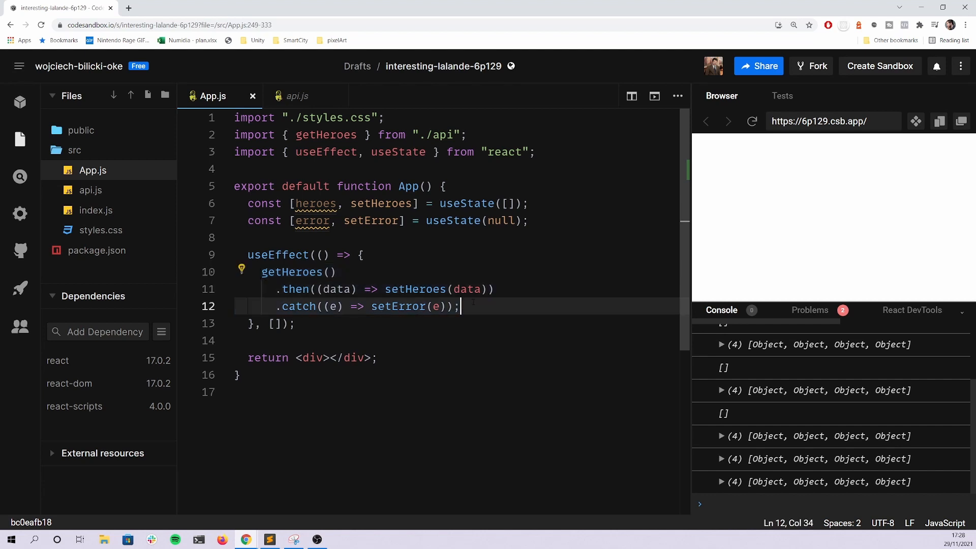
click(311, 357)
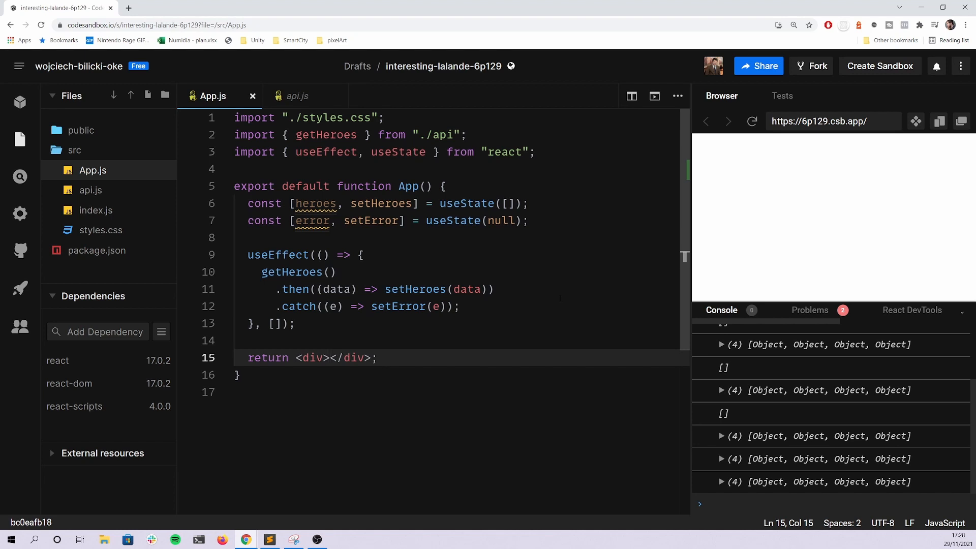
Map heroes to divs each holding an img with alt "hero" and src={hero.photo}
text({})
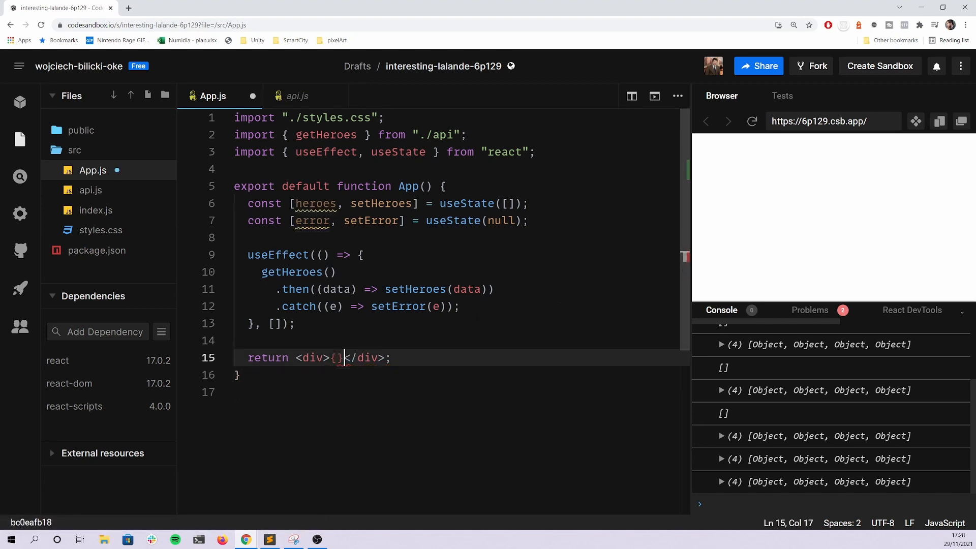
key(Enter)
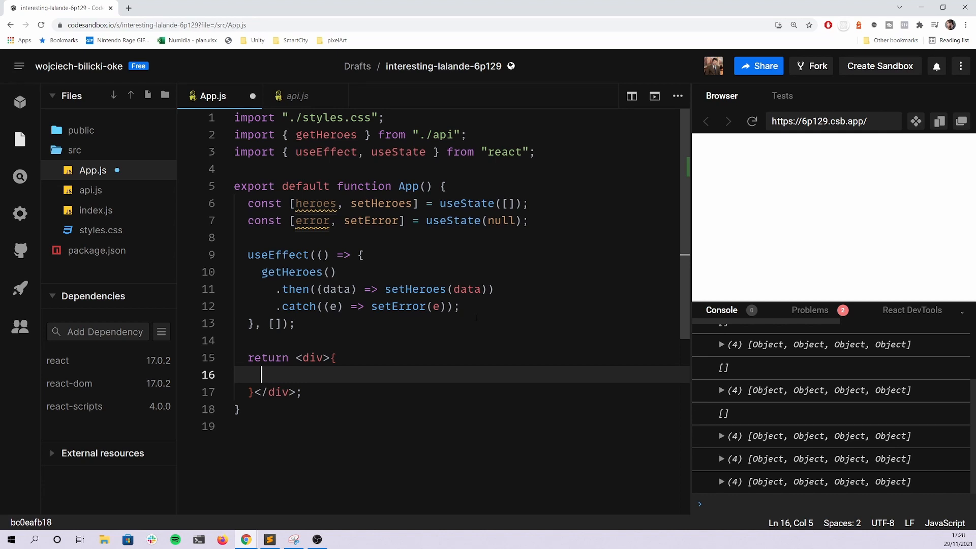
text(heroe)
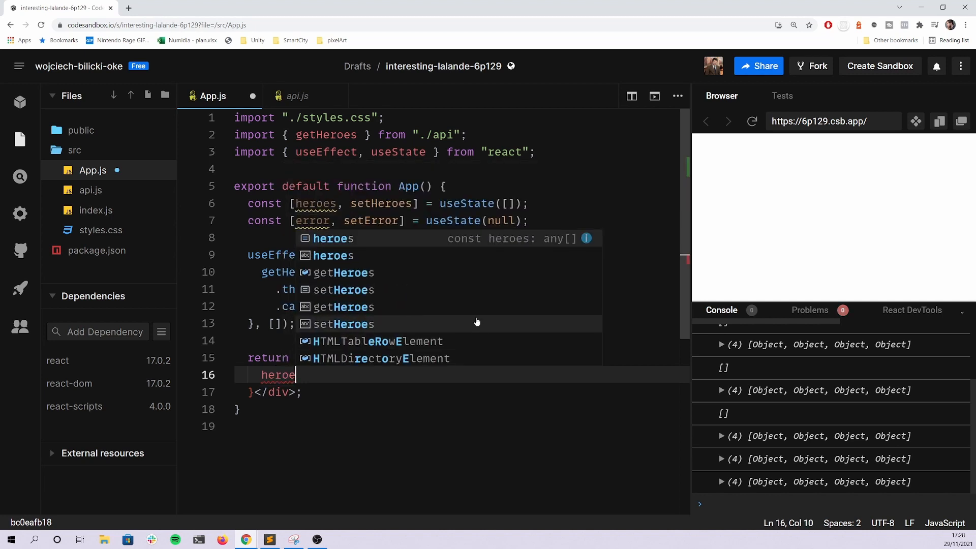
text(s.map)
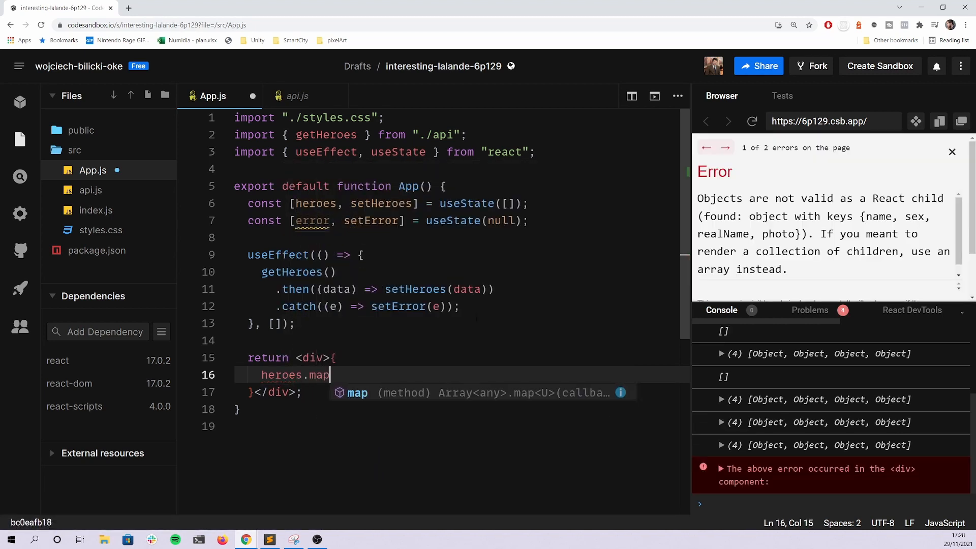
text((hero =>)
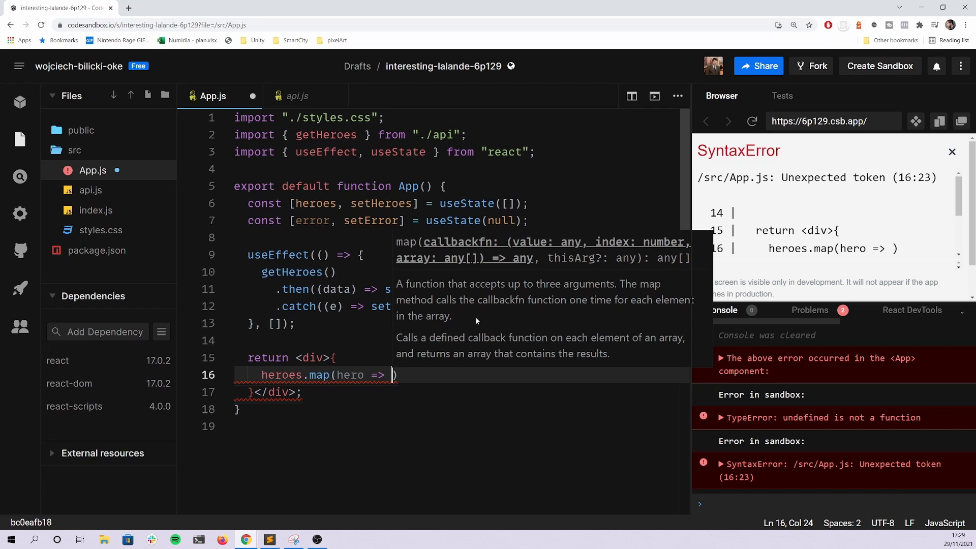
text(<div></div>)
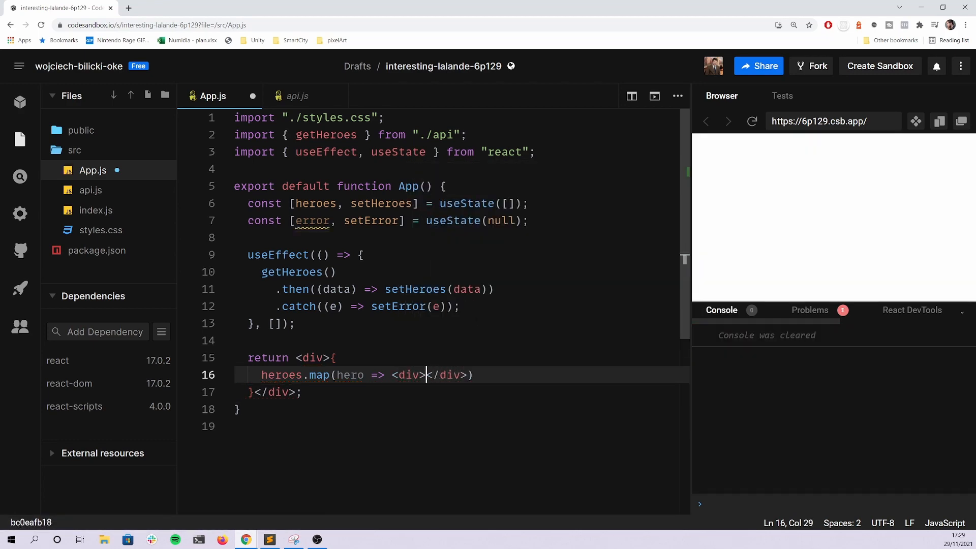
key(Enter)
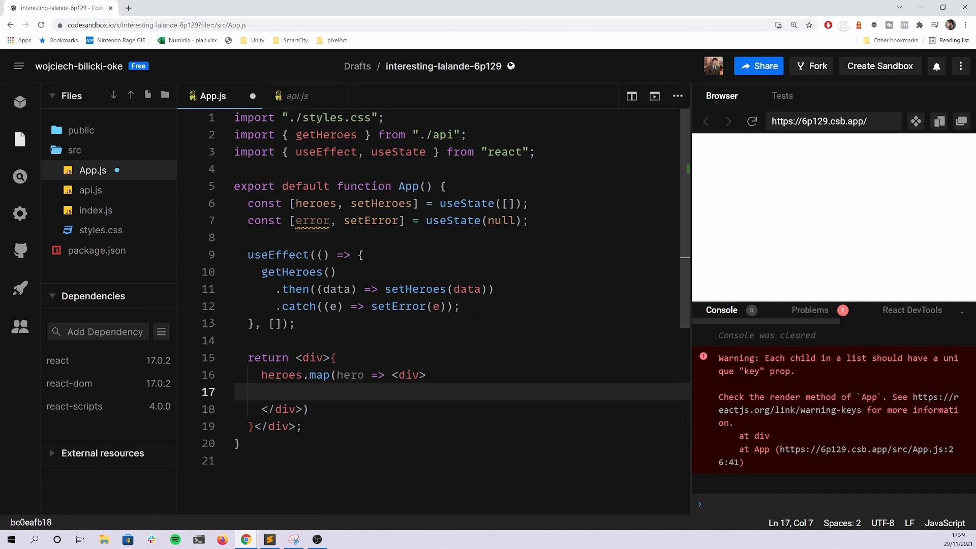
text(<)
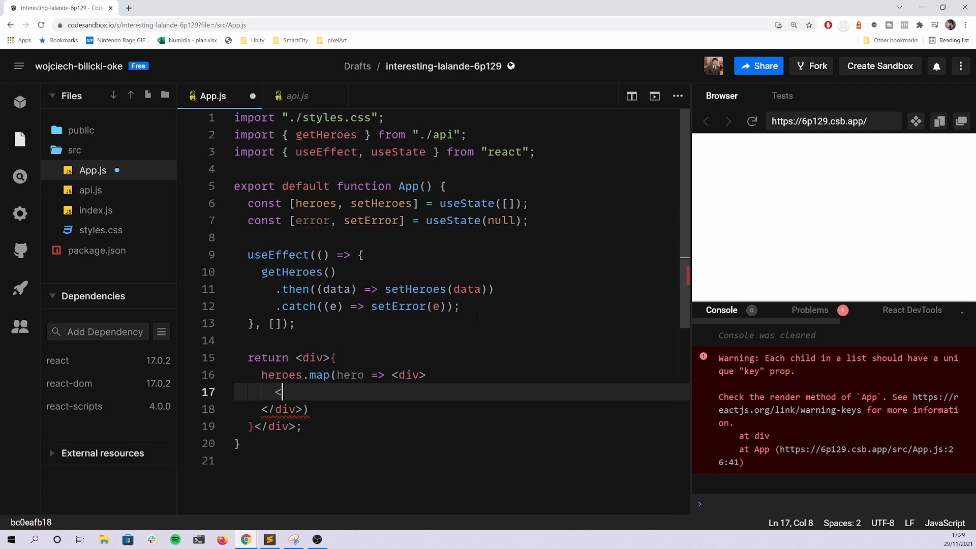
text(img alt)
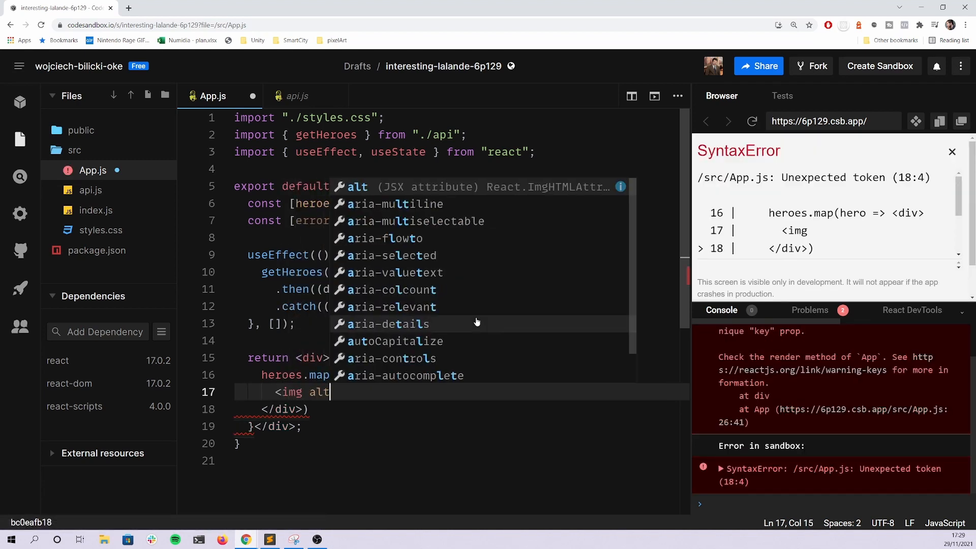
text(="hero")
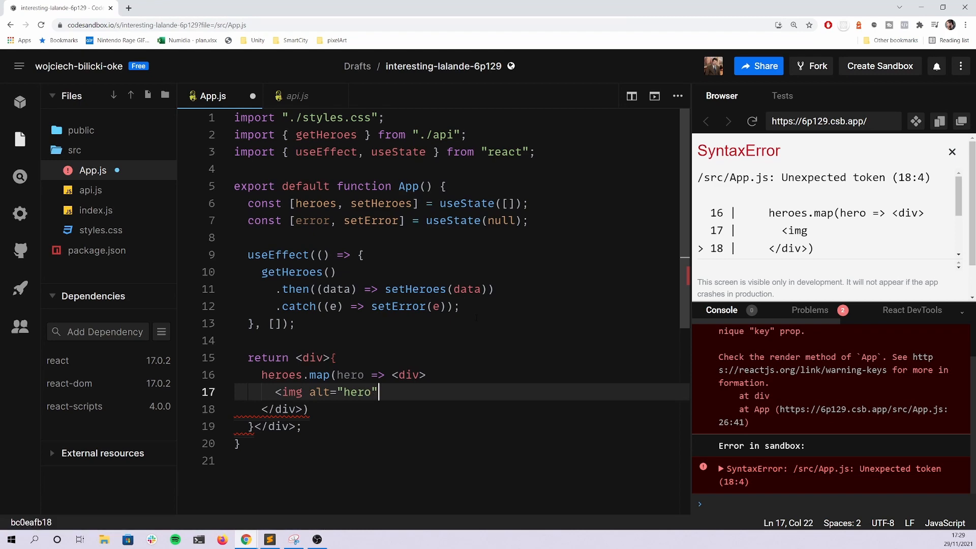
text(src="")
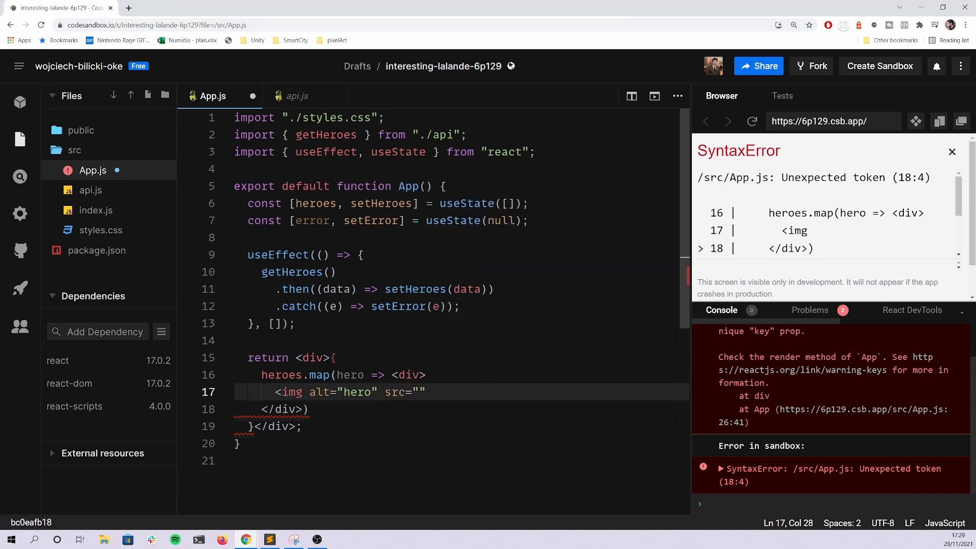
text({hero.photo)
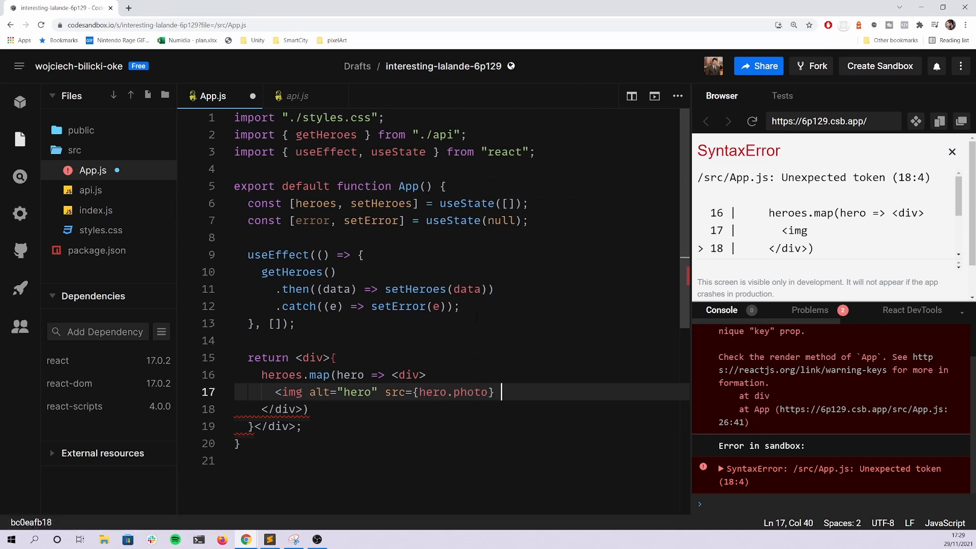
key(ctrl+s)
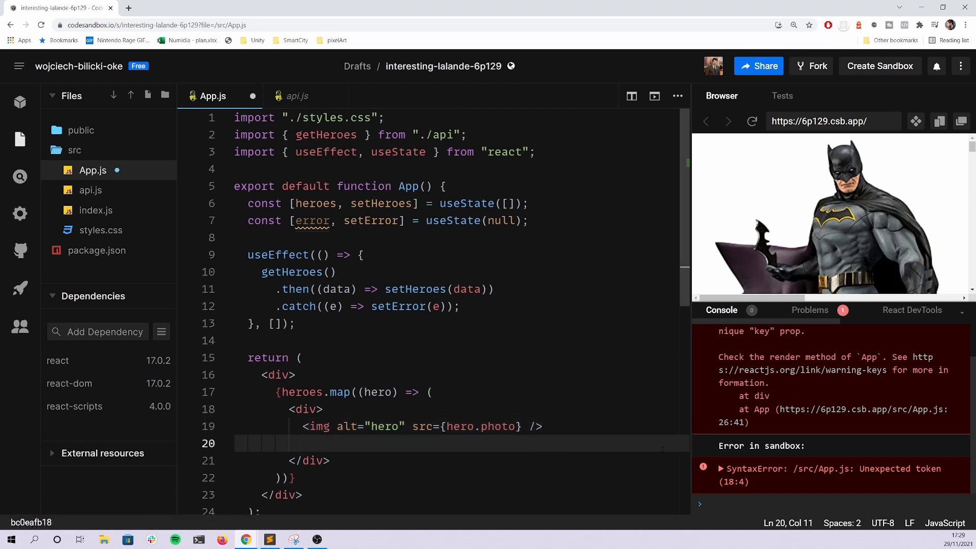
text(<p>{})
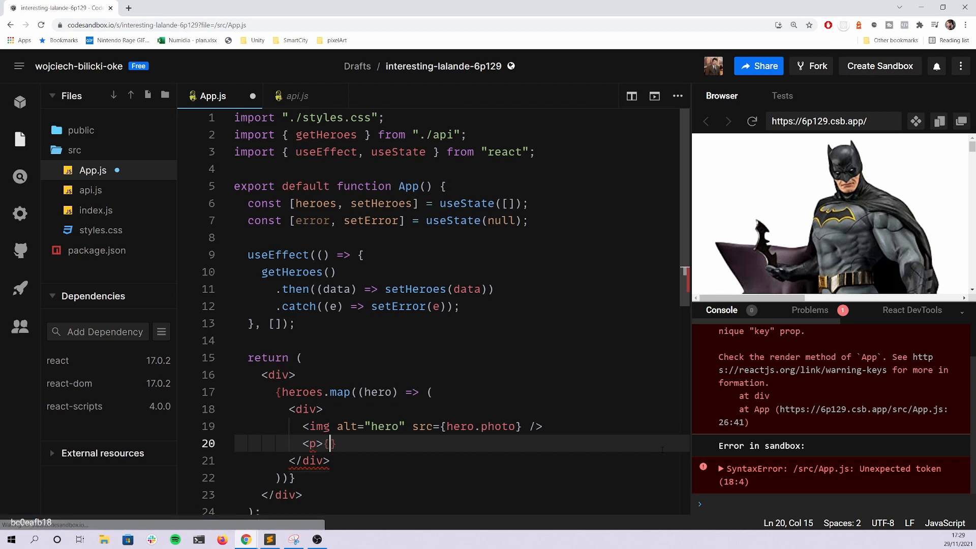
text(hero.,n)
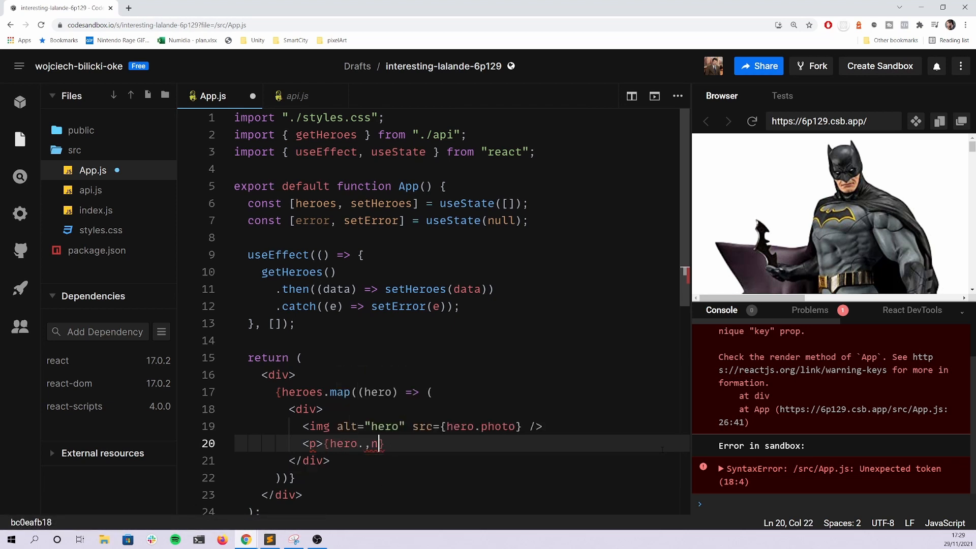
text(name}</)
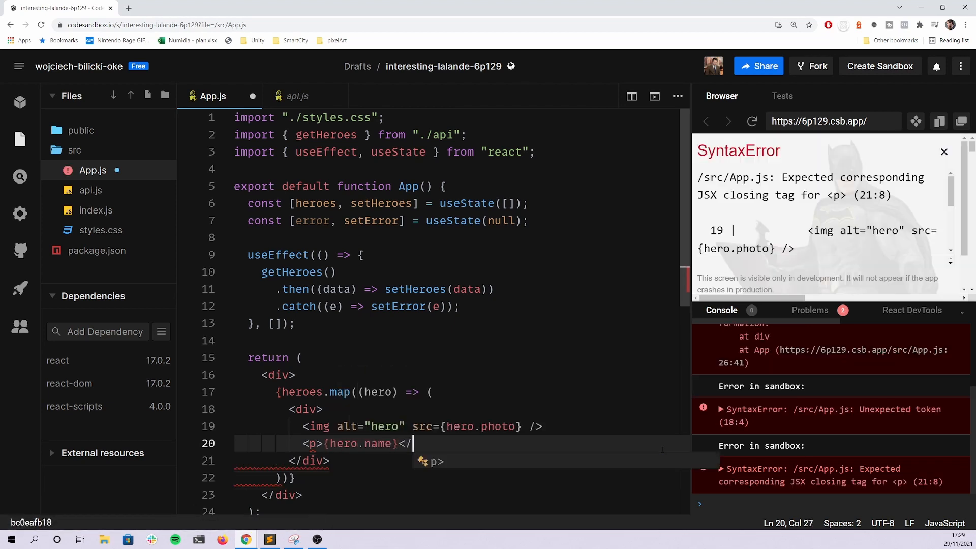
text(p>)
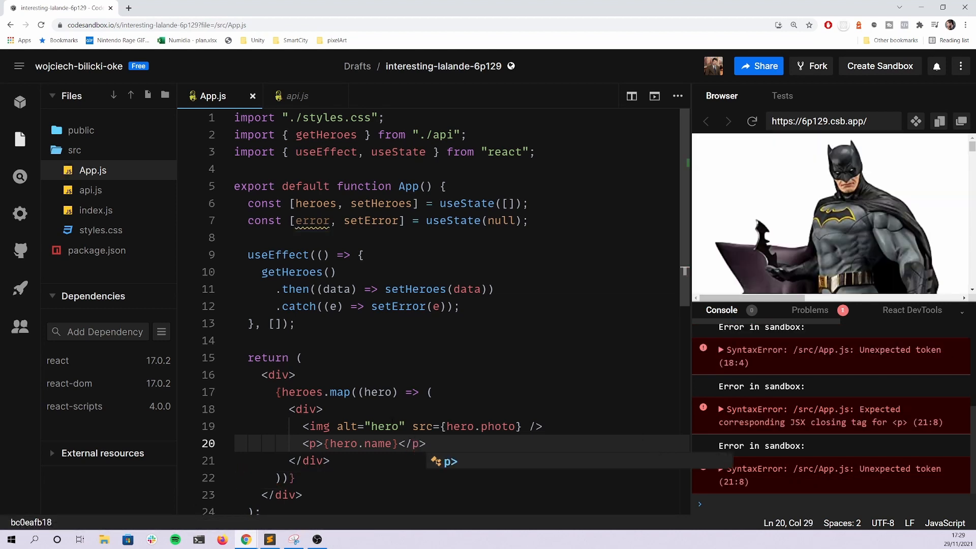
click(432, 391)
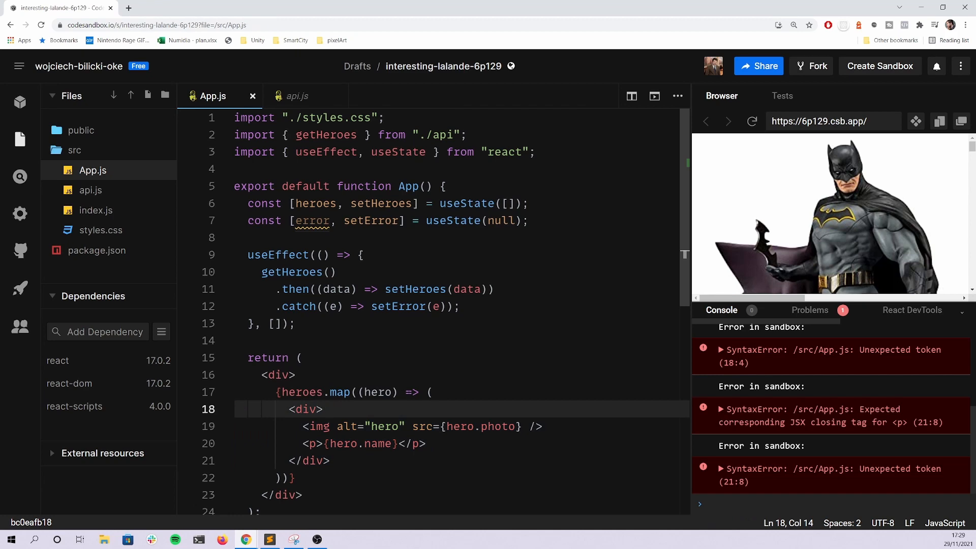
text(const name =)
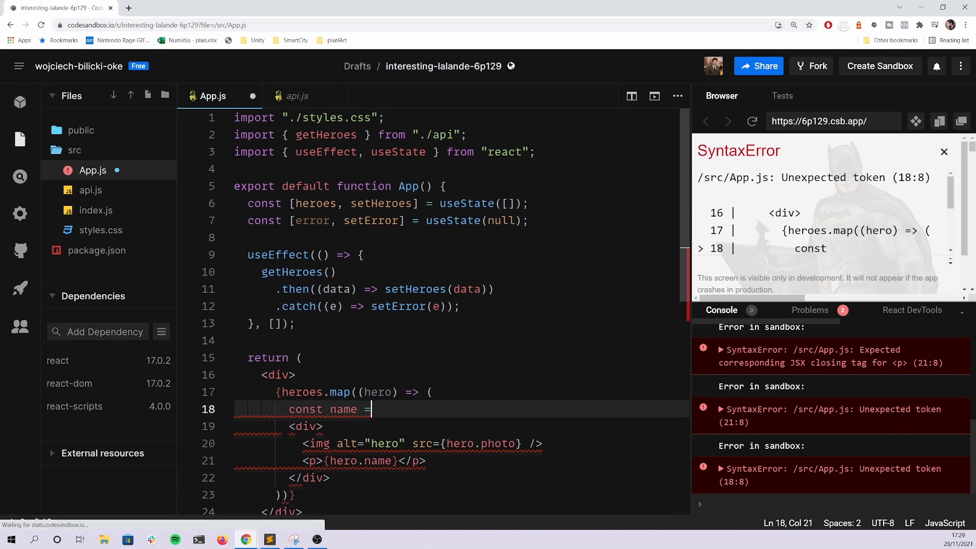
text(herpo)
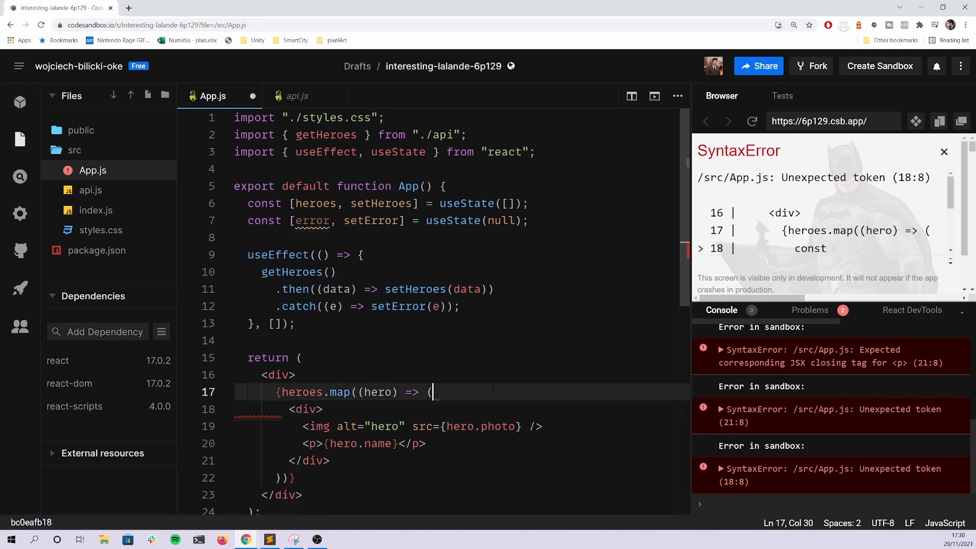
click(943, 151)
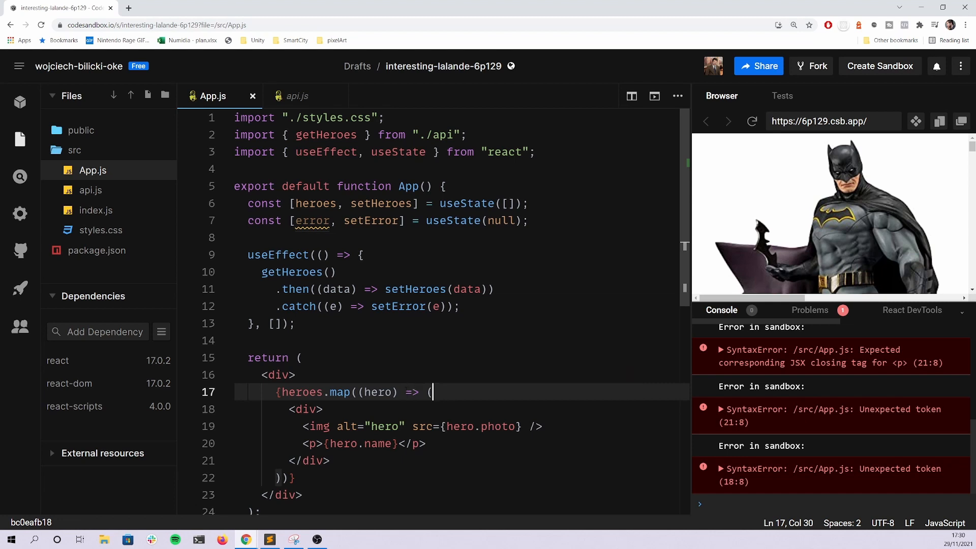
click(398, 443)
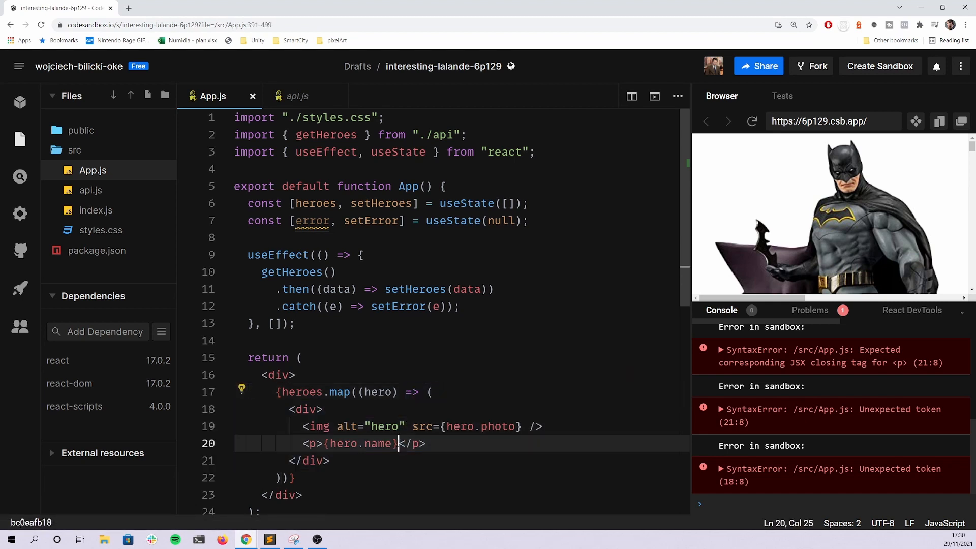
click(293, 408)
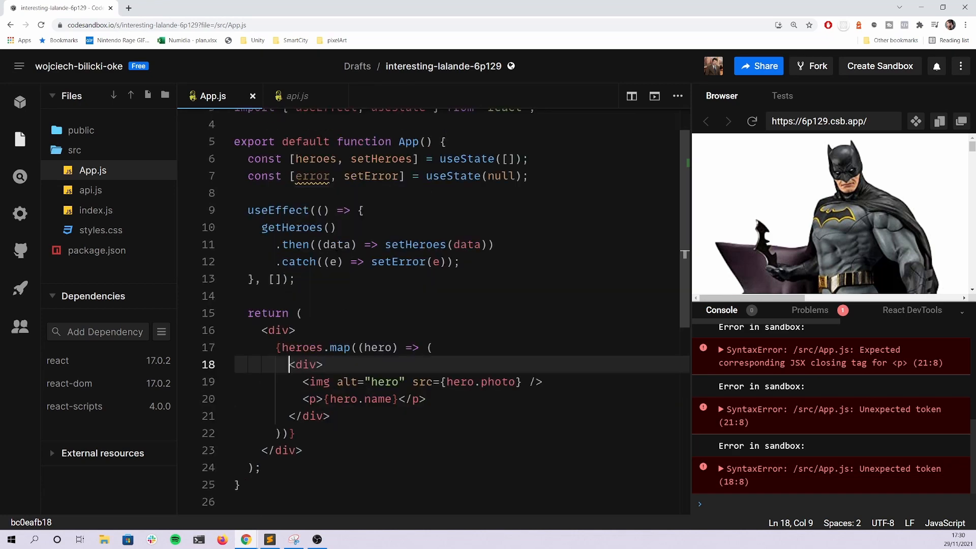
mouse_move(911, 310)
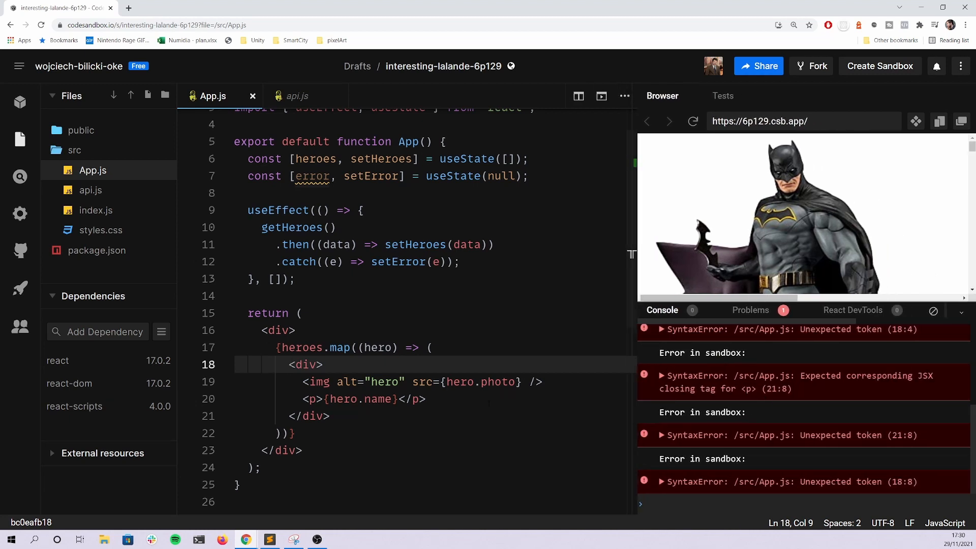
Add key={hero.name} to each mapped hero's wrapper div
click(318, 364)
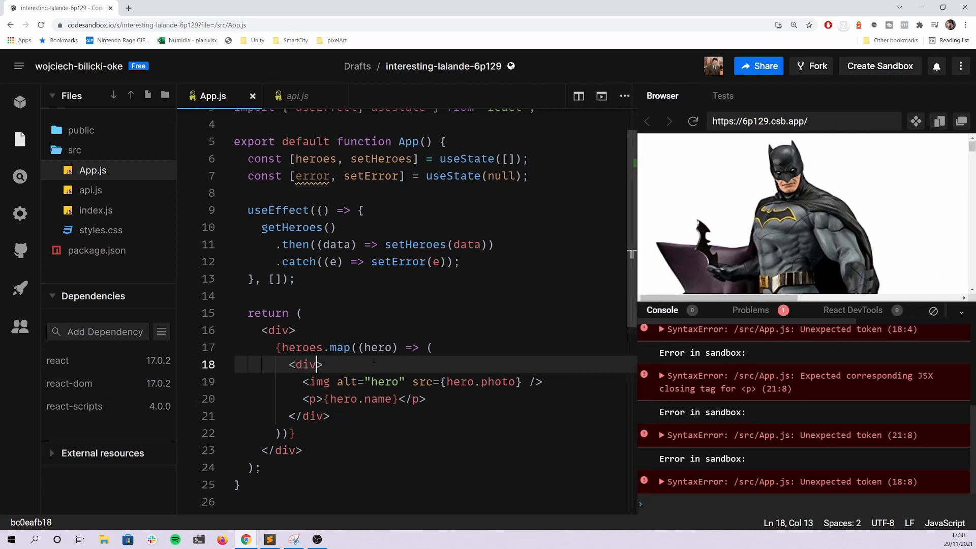
text(key=)
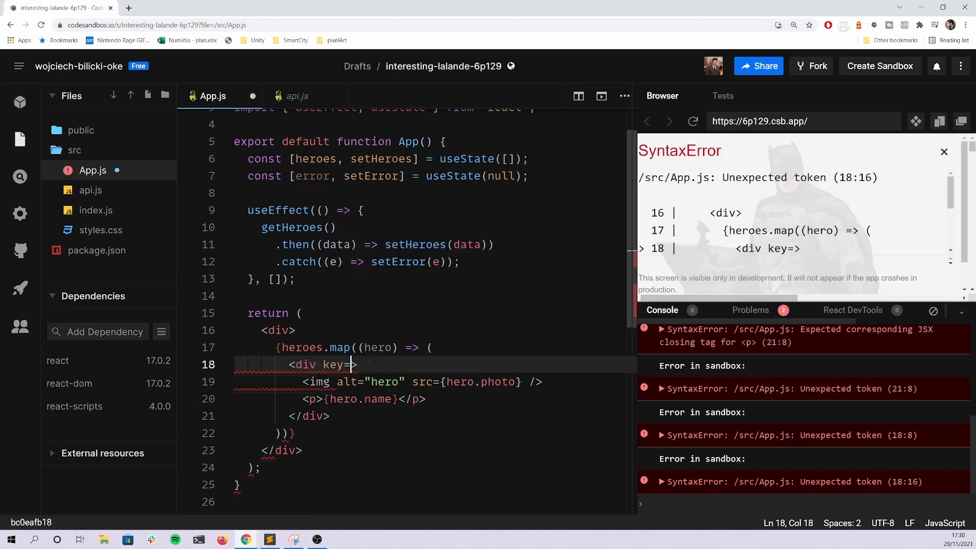
text({hero.name})
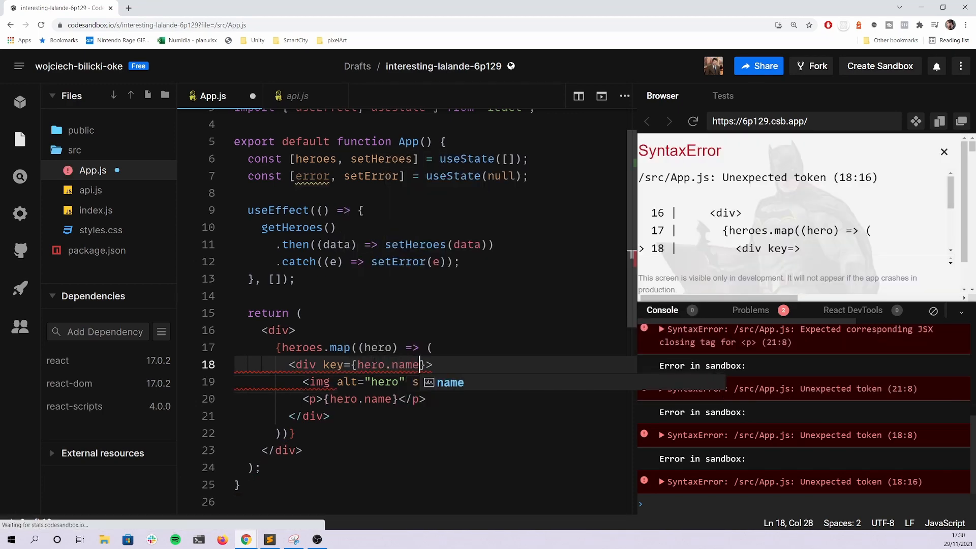
Review the keyed hero block and open the React Lists and Keys docs
click(943, 151)
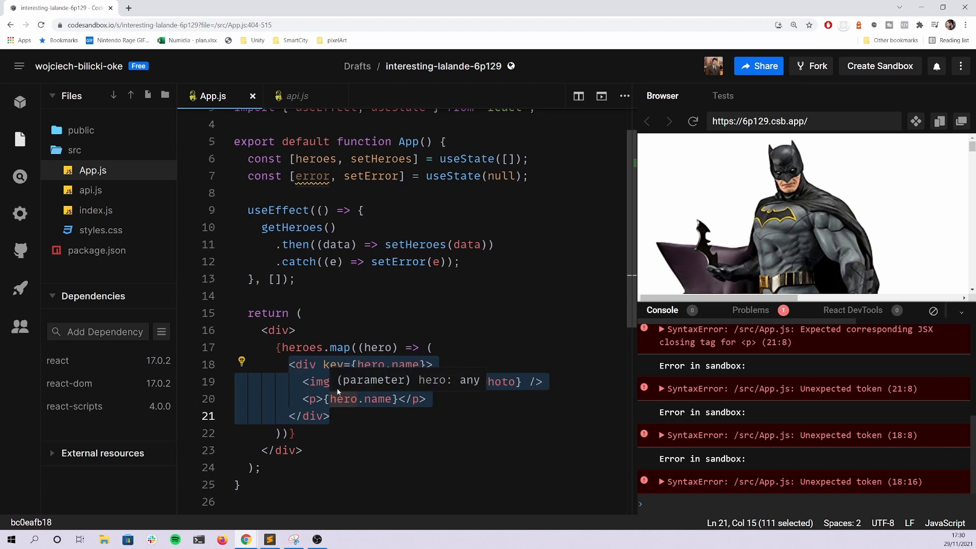
mouse_move(336, 386)
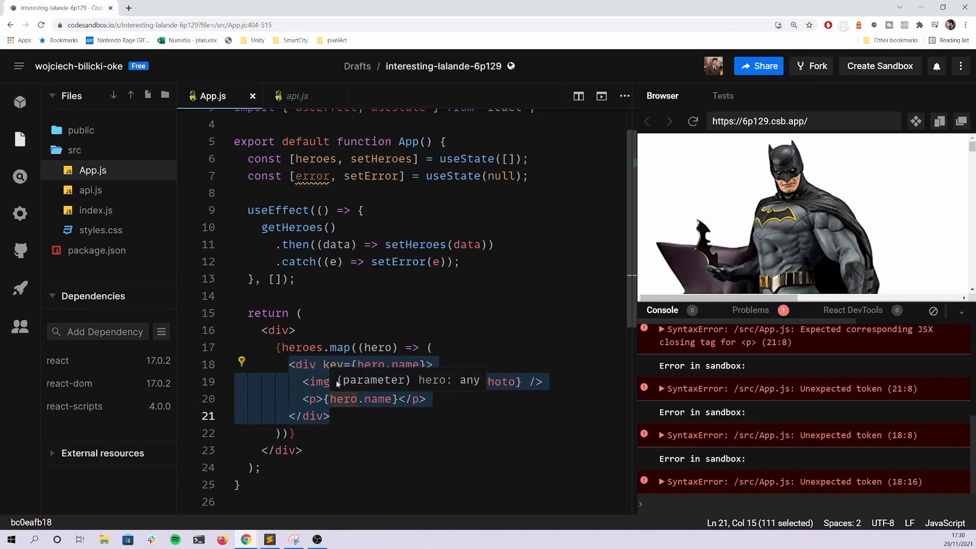
mouse_move(335, 392)
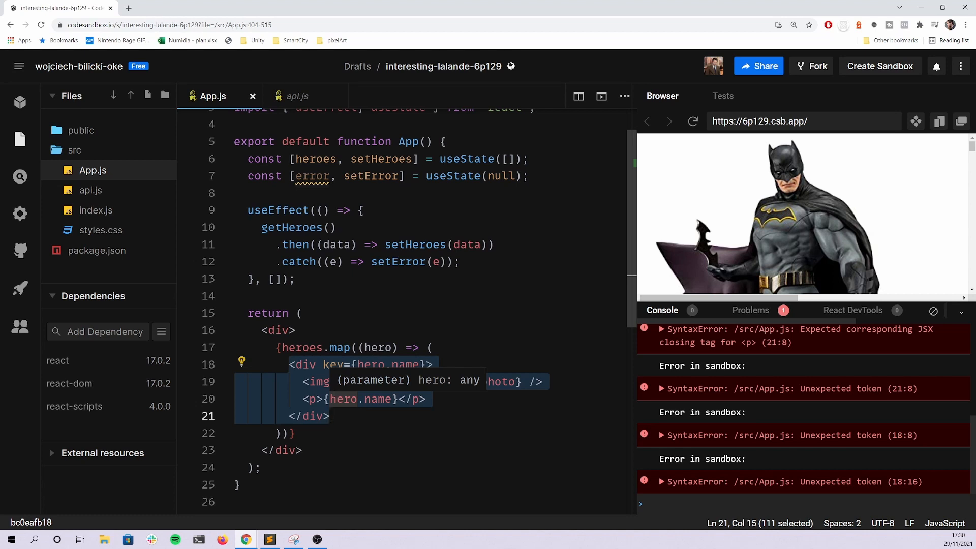
click(295, 399)
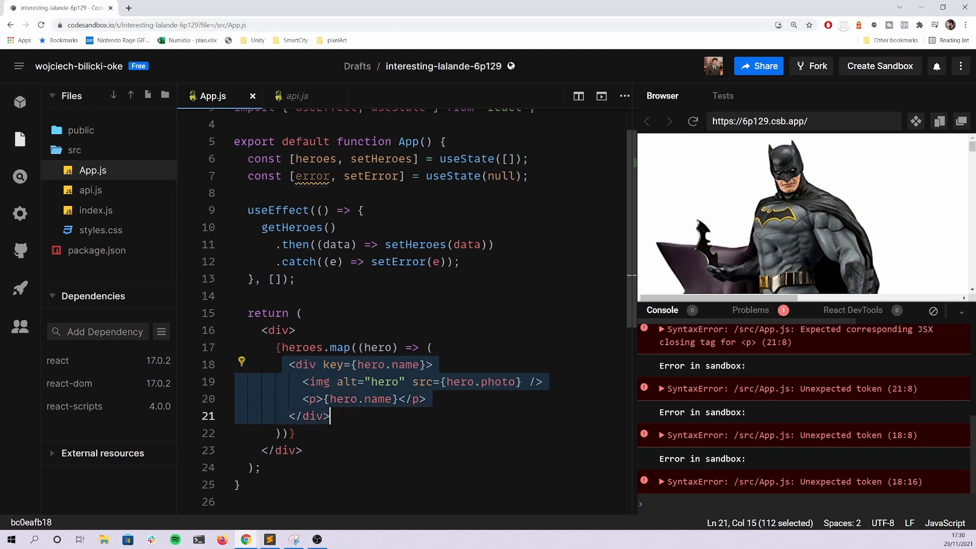
click(330, 415)
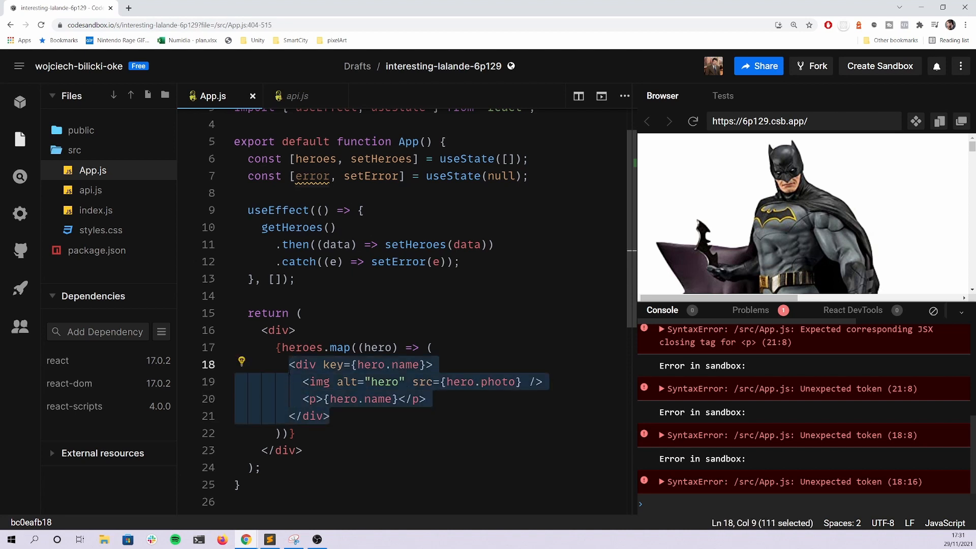
click(289, 381)
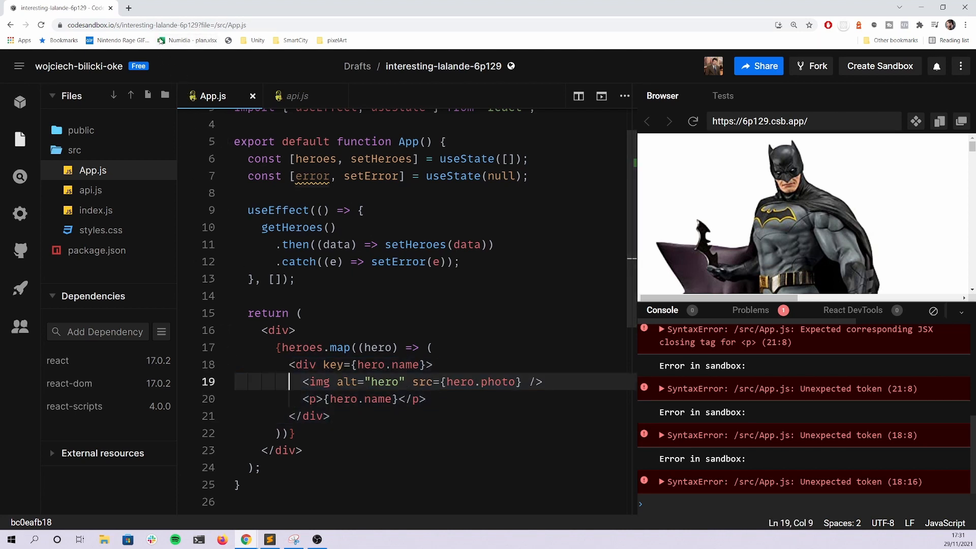
click(242, 7)
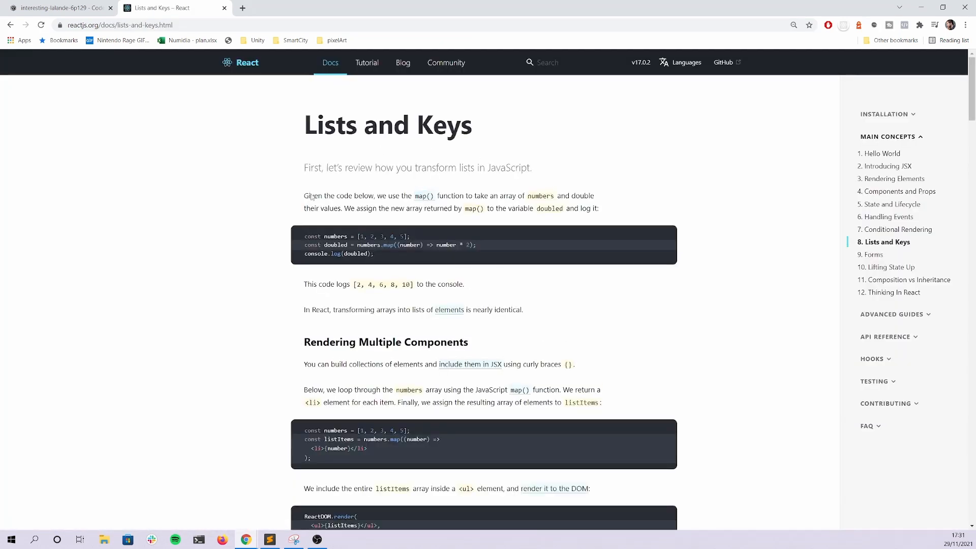
mouse_move(382, 325)
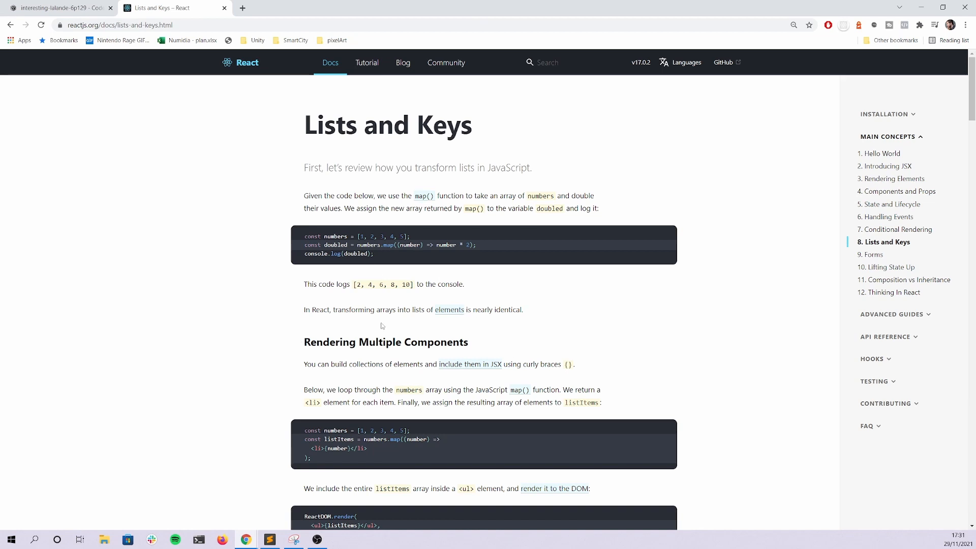
mouse_move(446, 149)
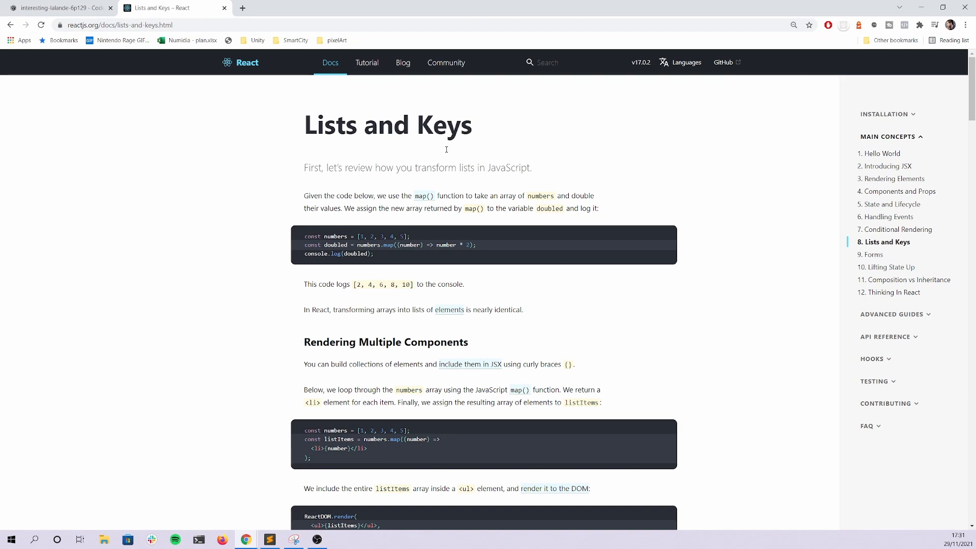
Start an error ? <p>error ternary before the heroes map in the div
click(59, 7)
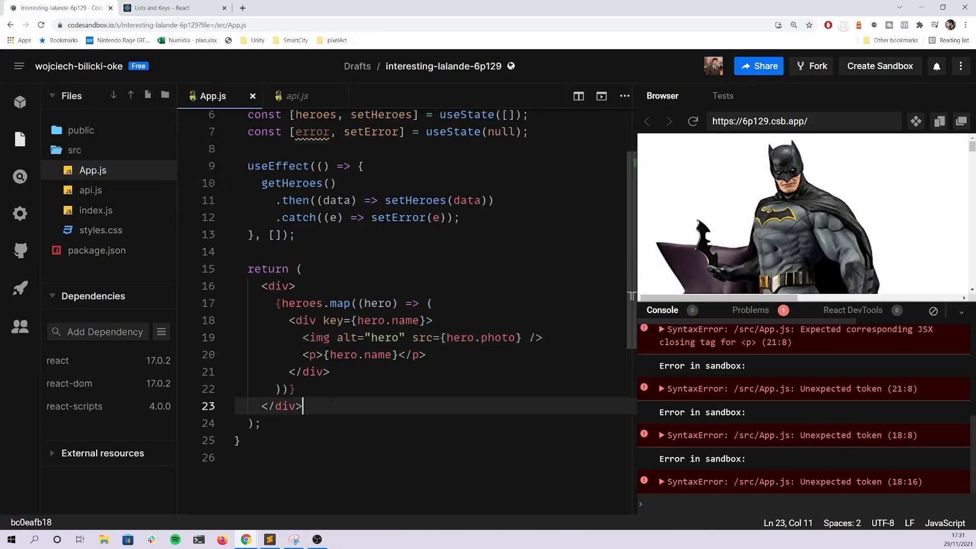
key(enter)
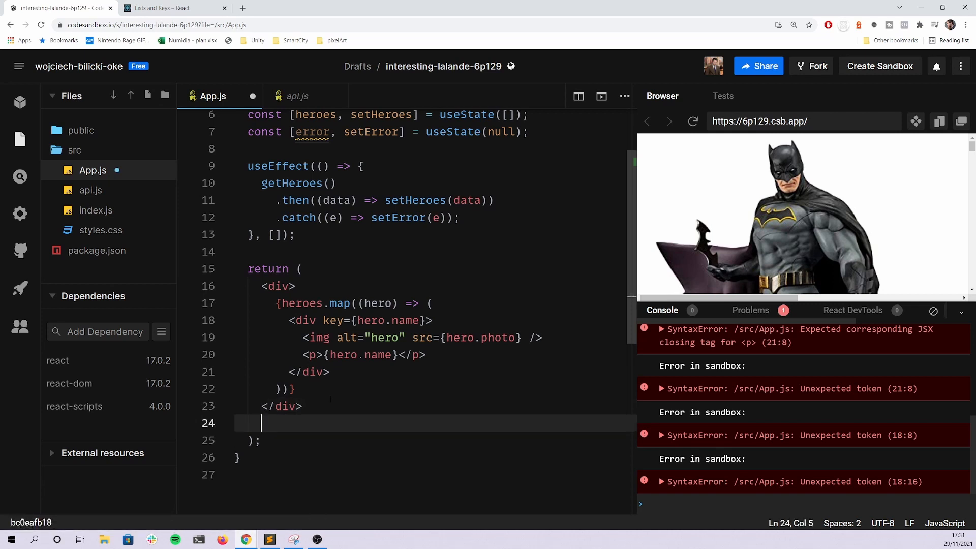
click(296, 286)
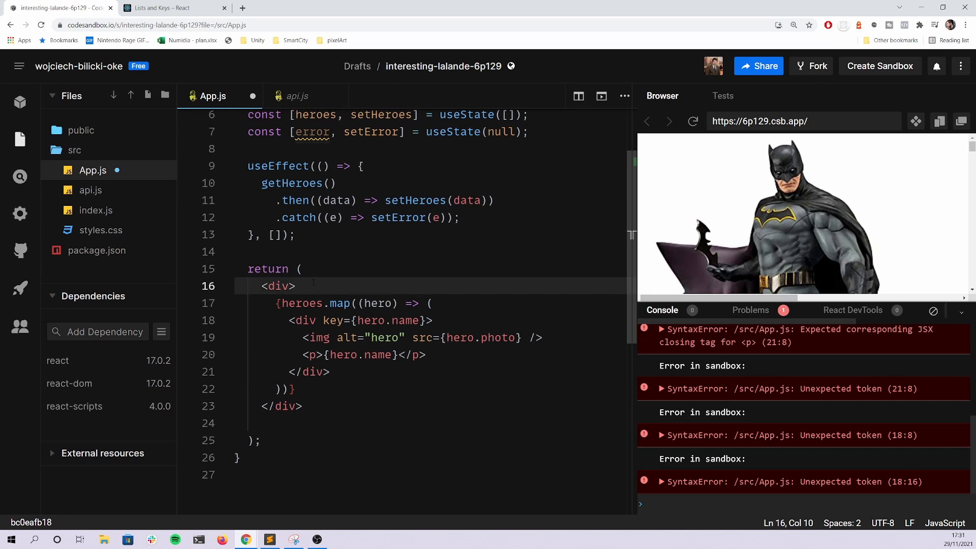
click(283, 303)
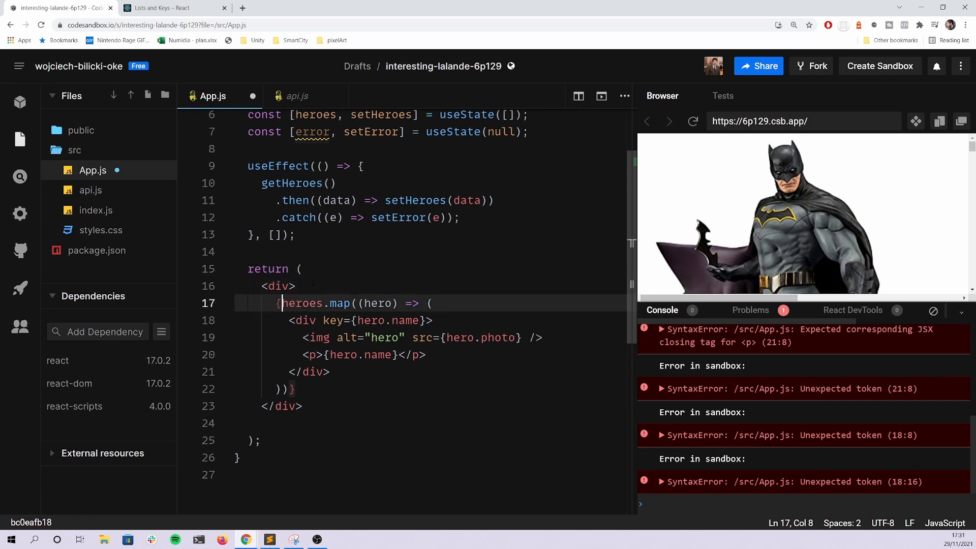
text(error)
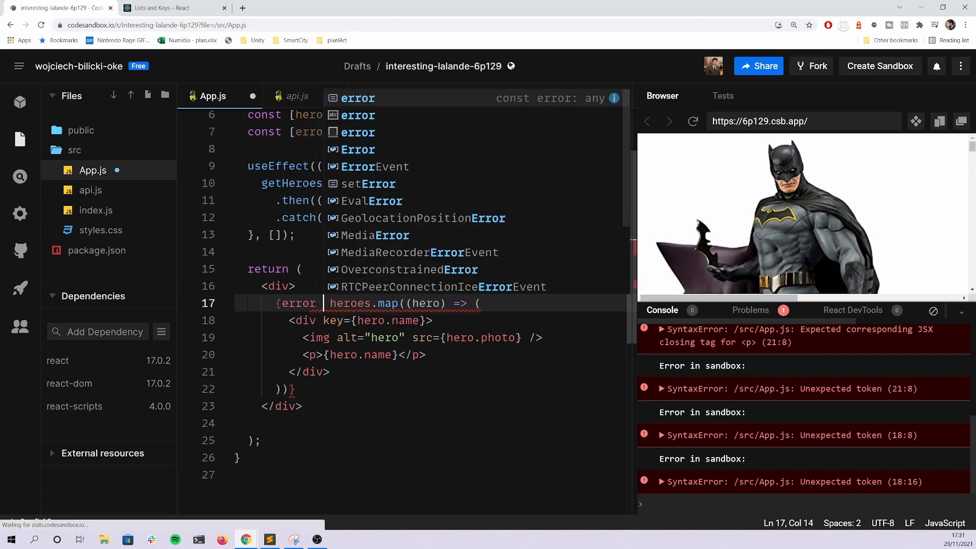
text(? <)
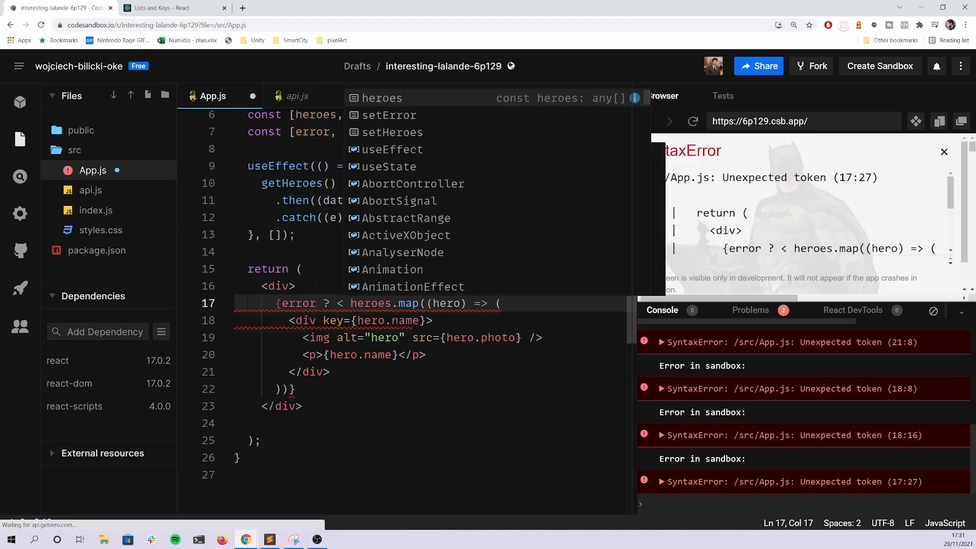
text(<p>er)
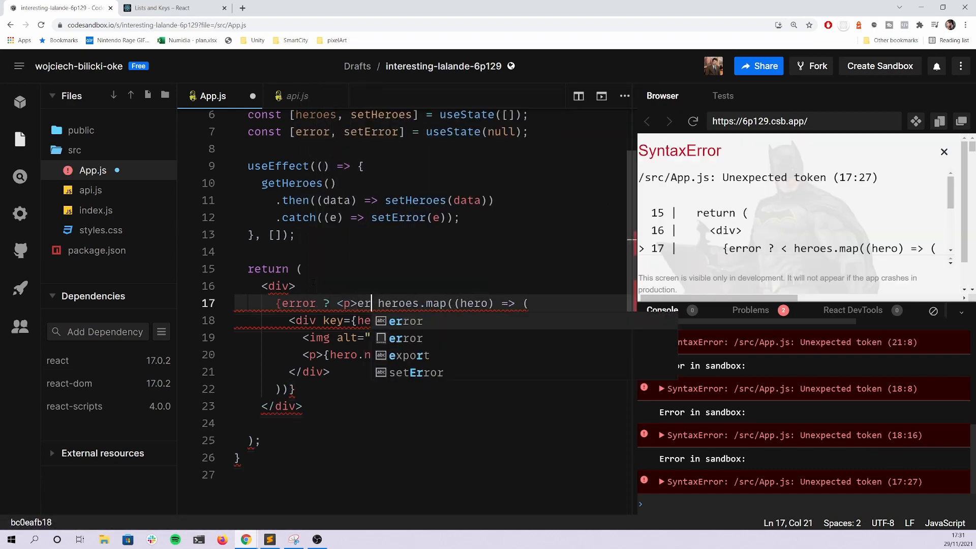
text(ror})
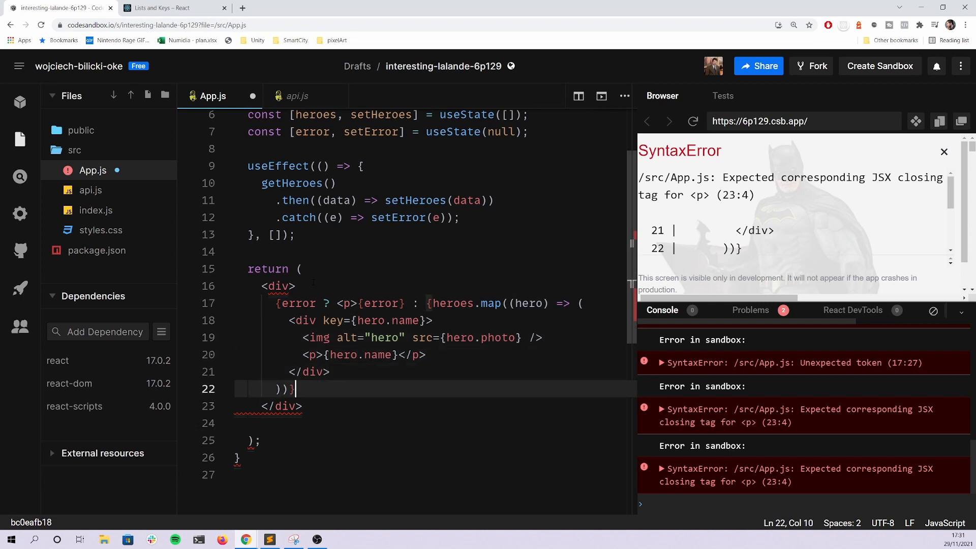
Remove the stray braces after the map and close the paragraph with </p>
key(Enter)
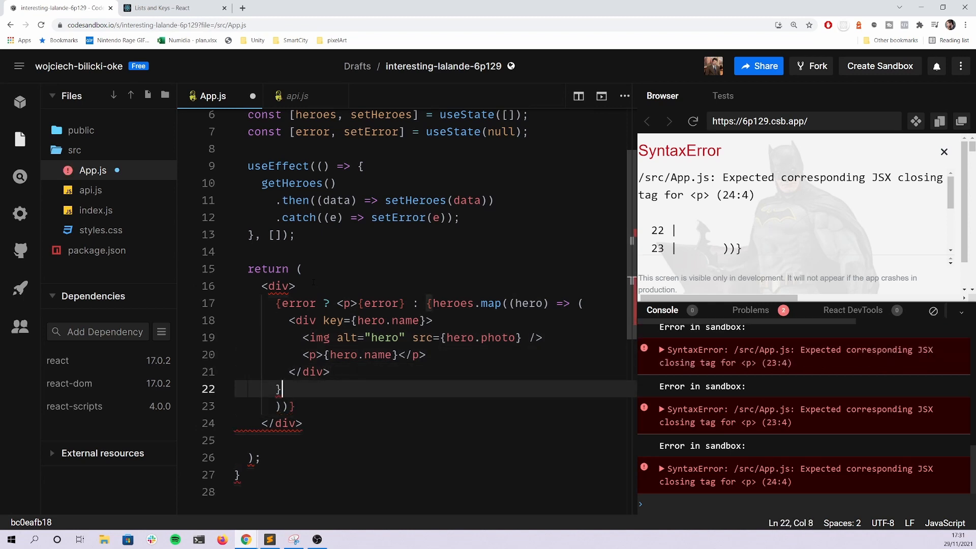
key(Backspace)
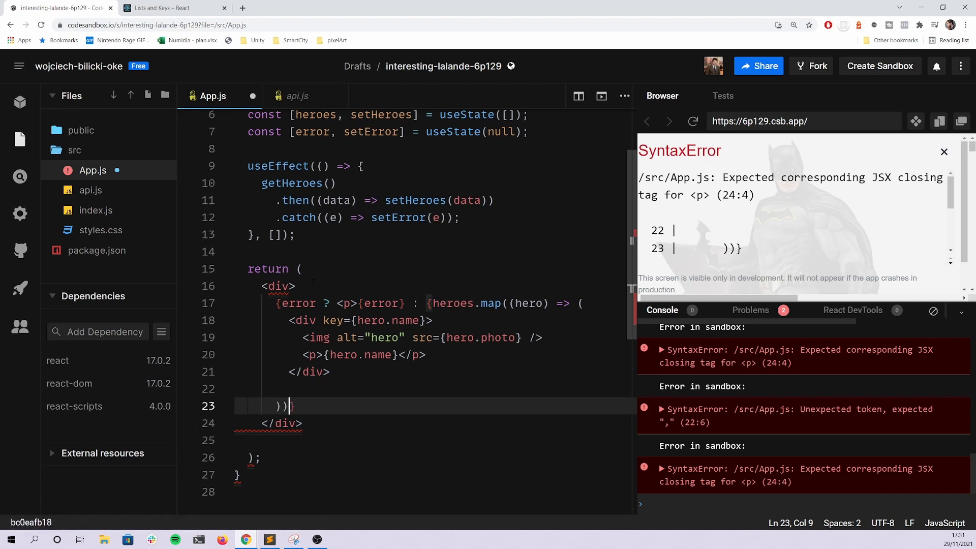
text(}{})
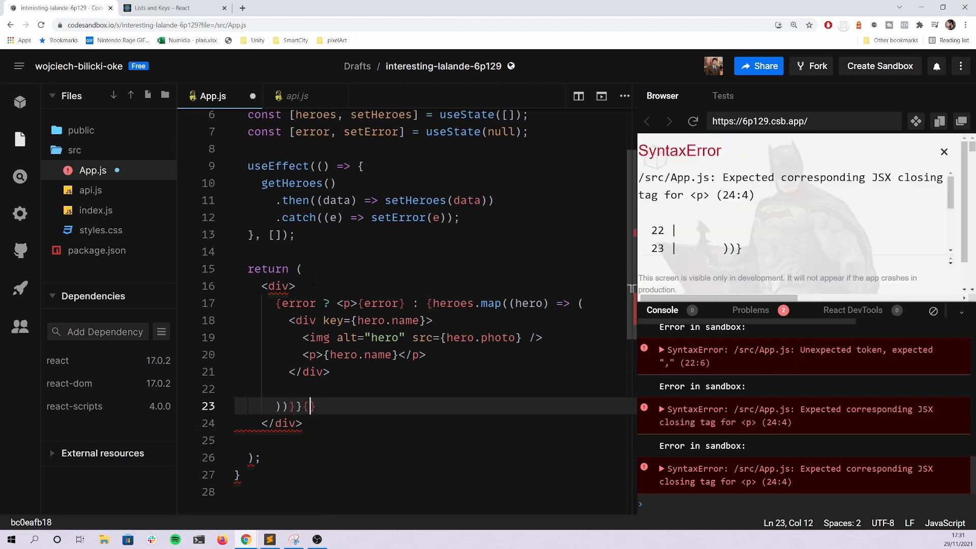
key(Backspace)
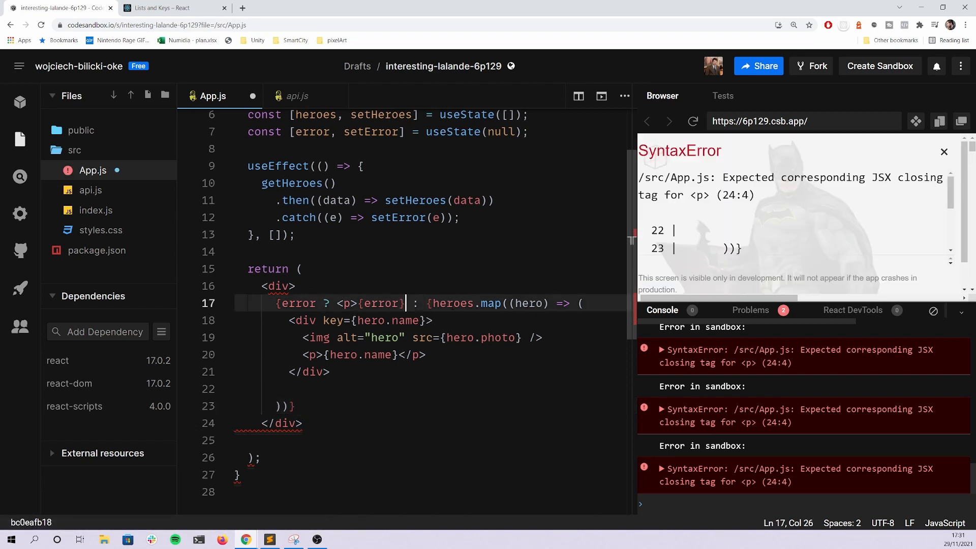
text(</p>)
click(430, 406)
text(})
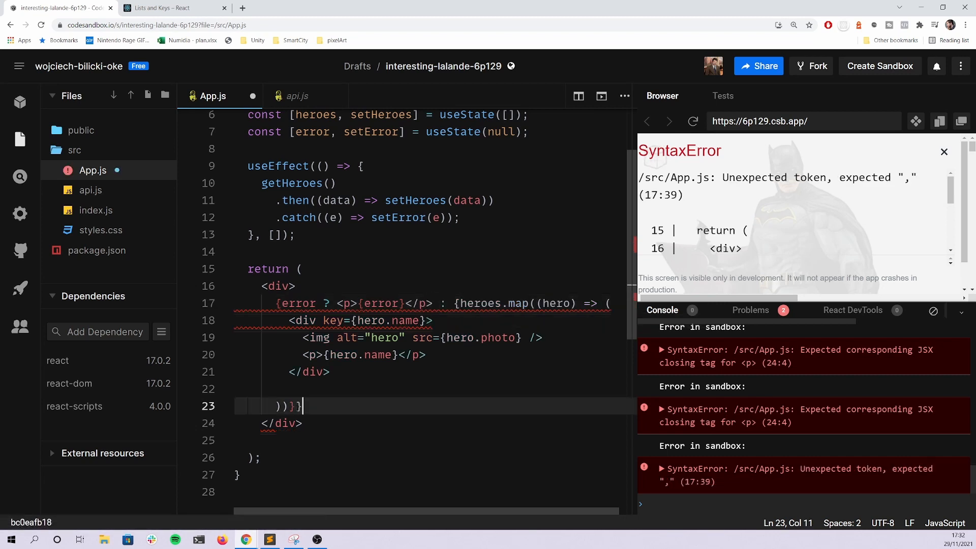
click(460, 303)
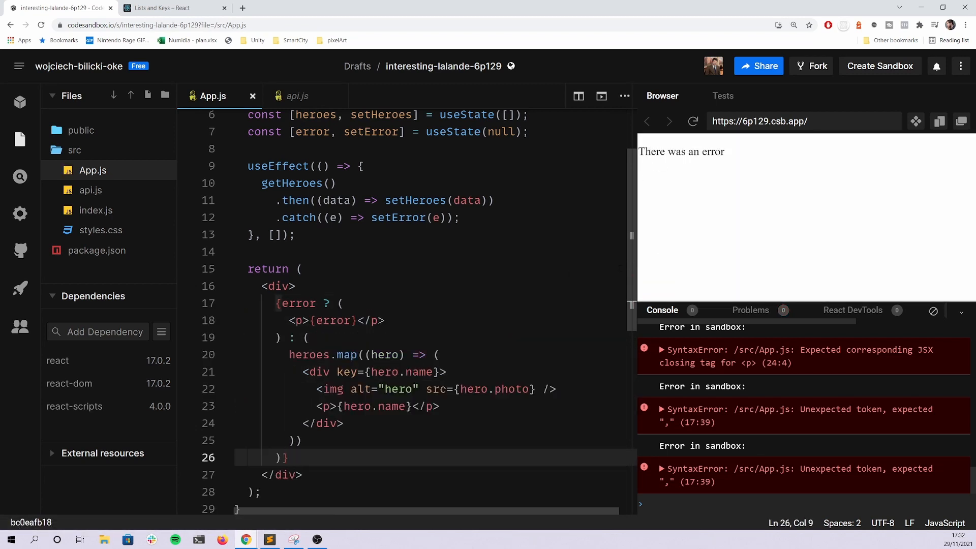
Reload the preview to show Batman's photo and restore the single-line ternary
click(932, 311)
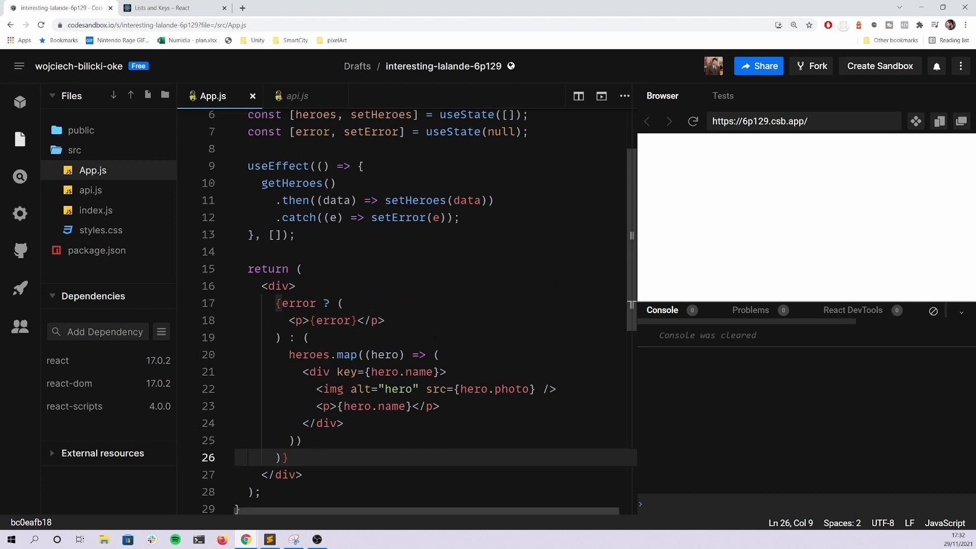
mouse_move(378, 321)
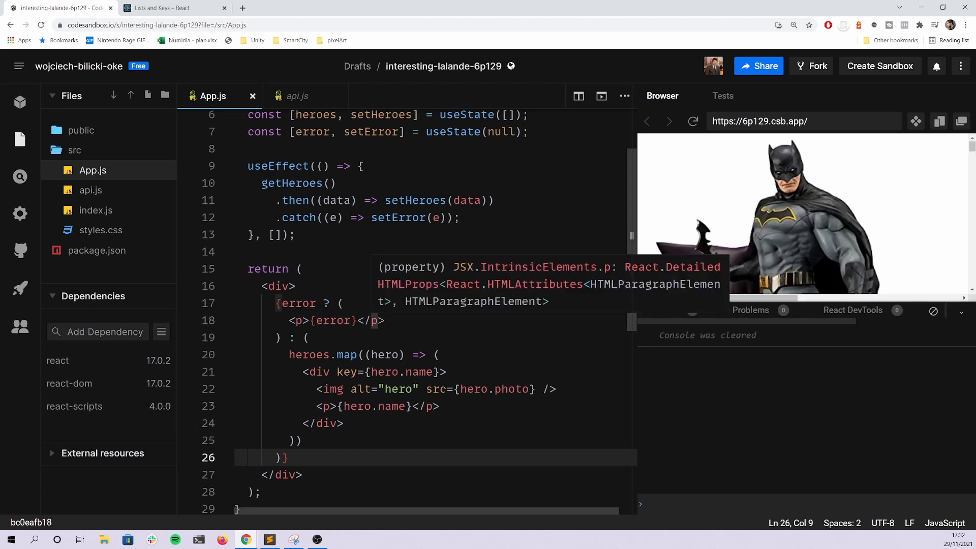
mouse_move(298, 303)
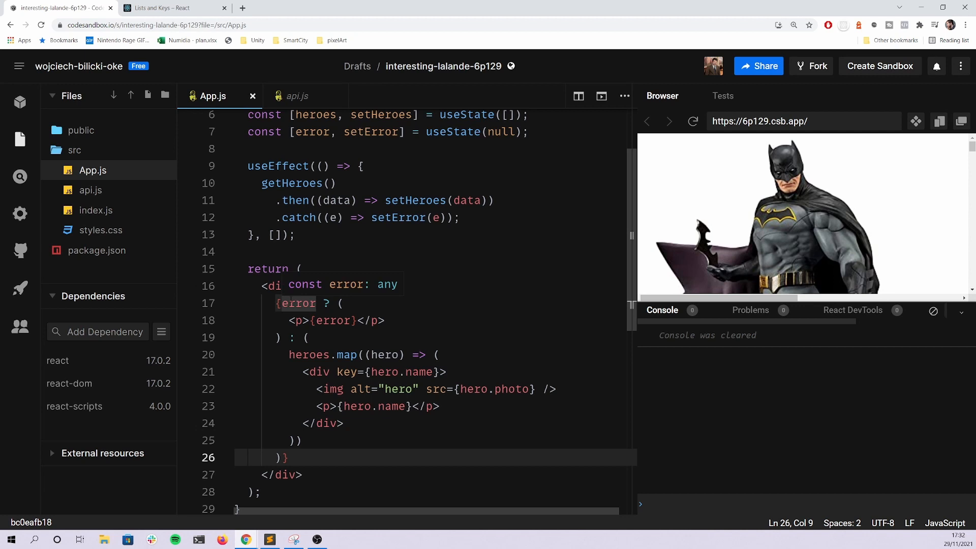
scroll(down, 3)
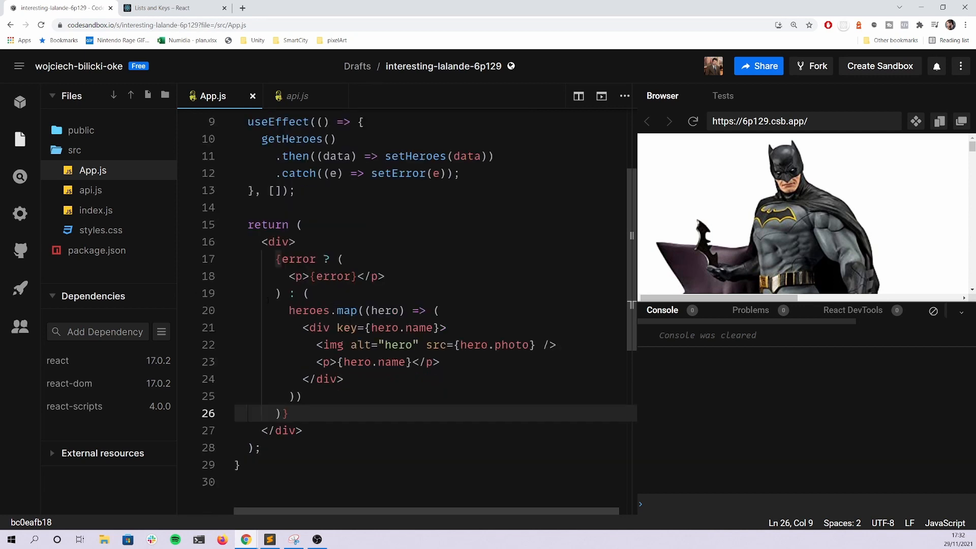
click(286, 413)
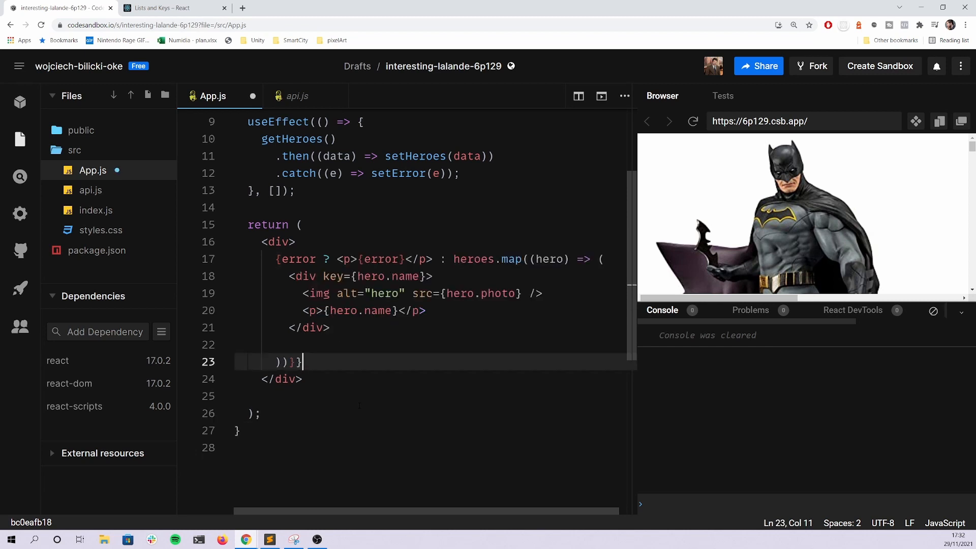
Keep {heroes.map(...)} and add {error && <p>{error}</p>} on the line below
text({heroes.map((hero) => ()
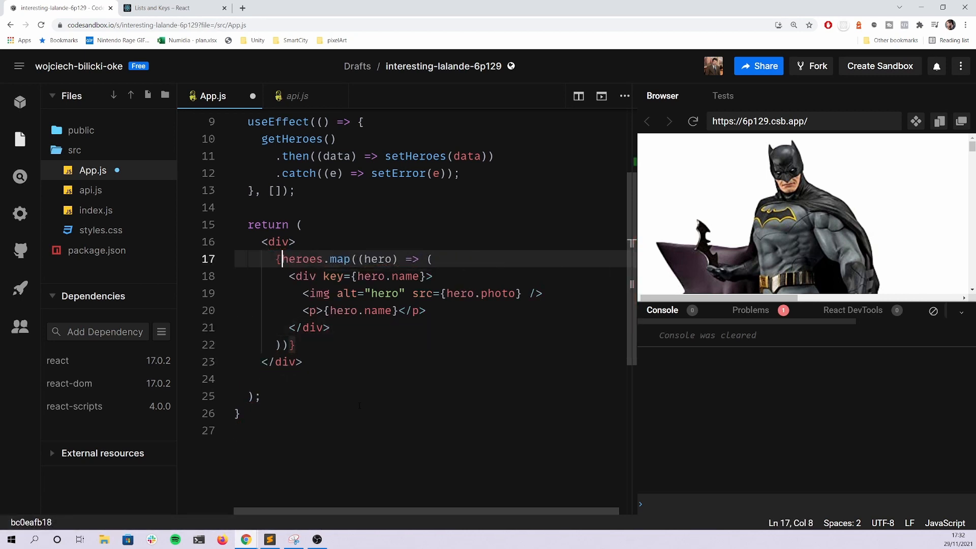
click(297, 345)
text({error )
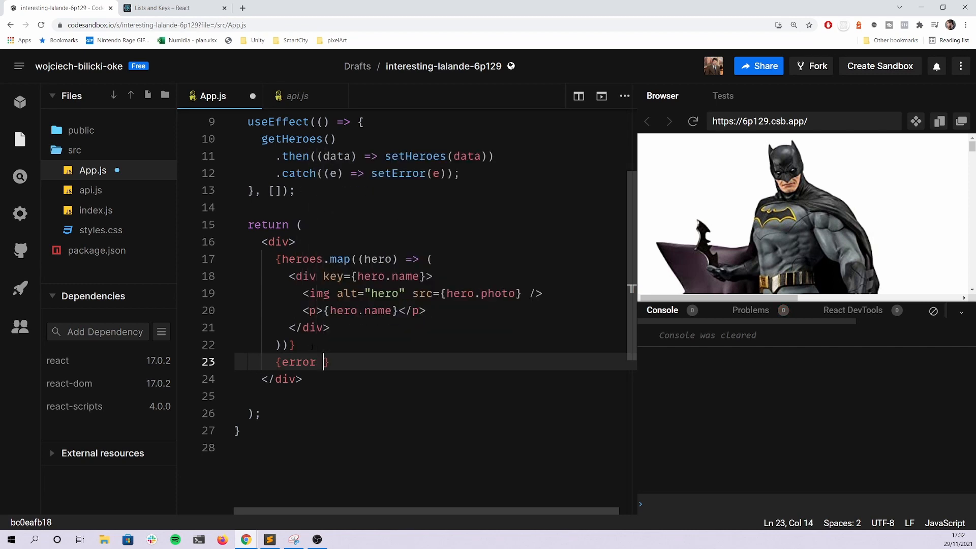
text(&& <p>)
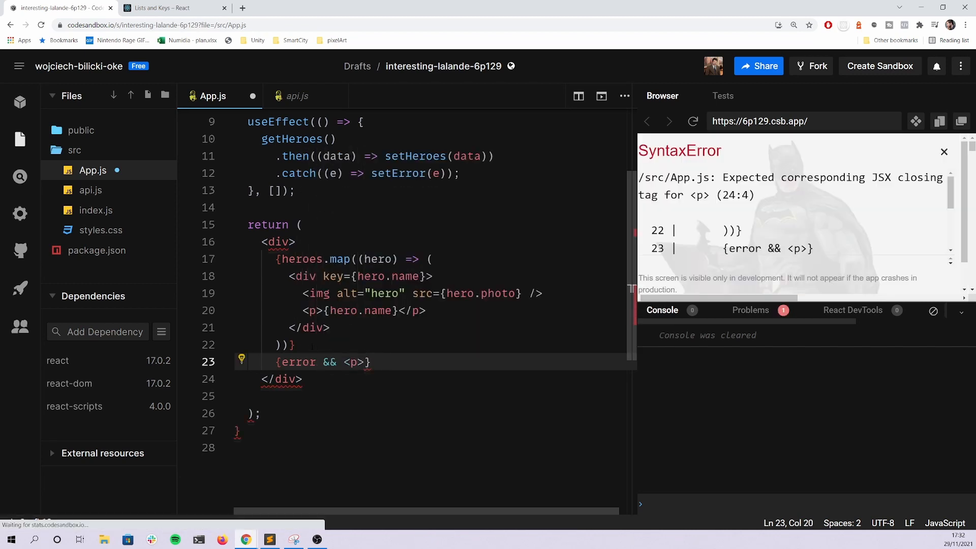
text({error})
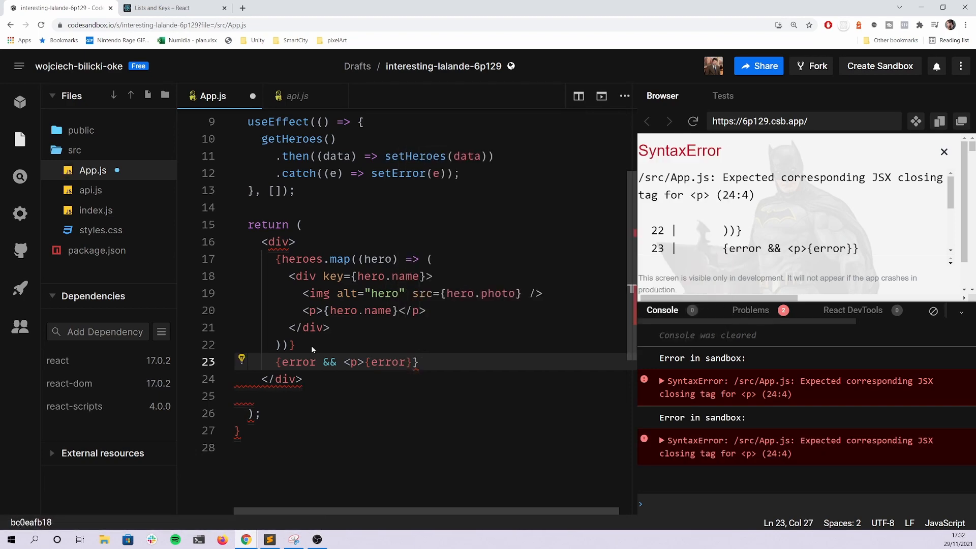
text(</p>)
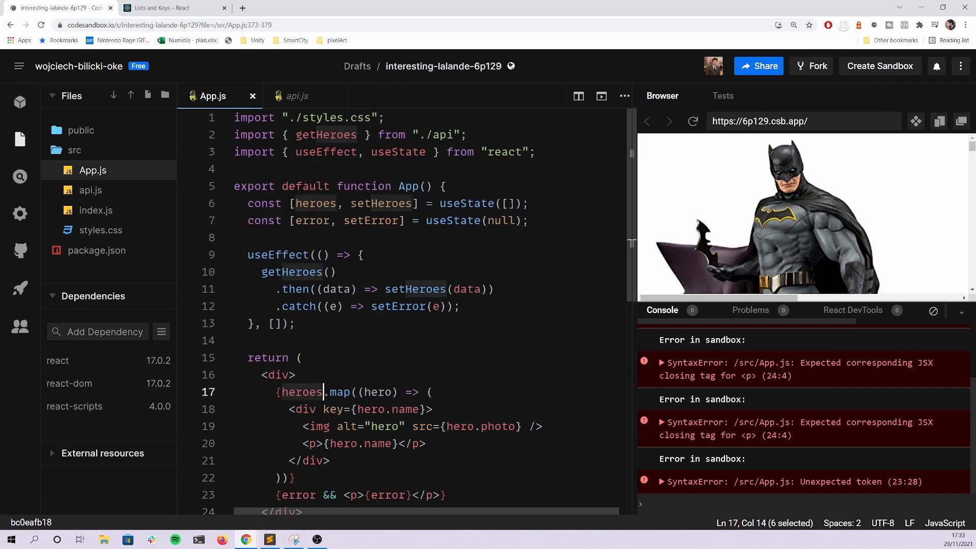
scroll(down, 3)
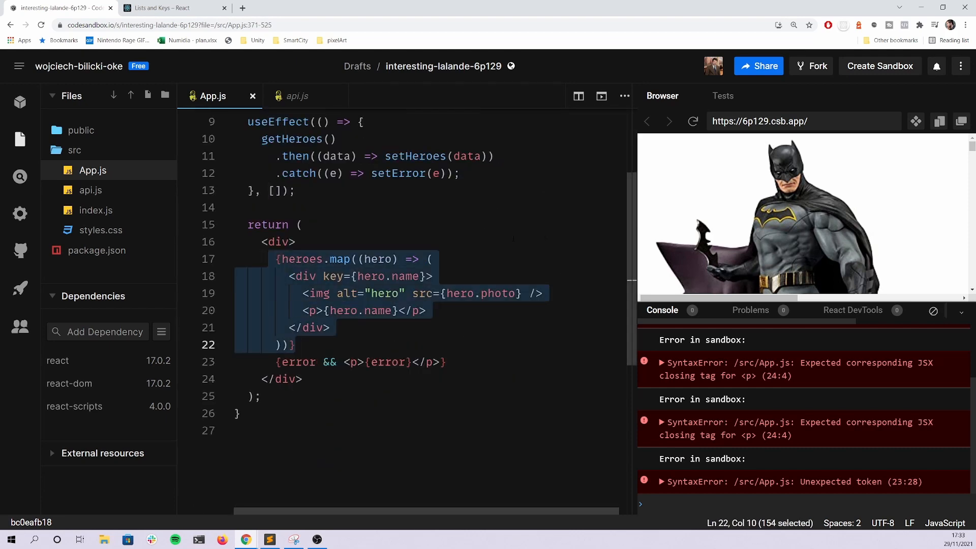
Refresh the preview repeatedly, seeing Batman on some runs and "There was an error" on others
click(296, 242)
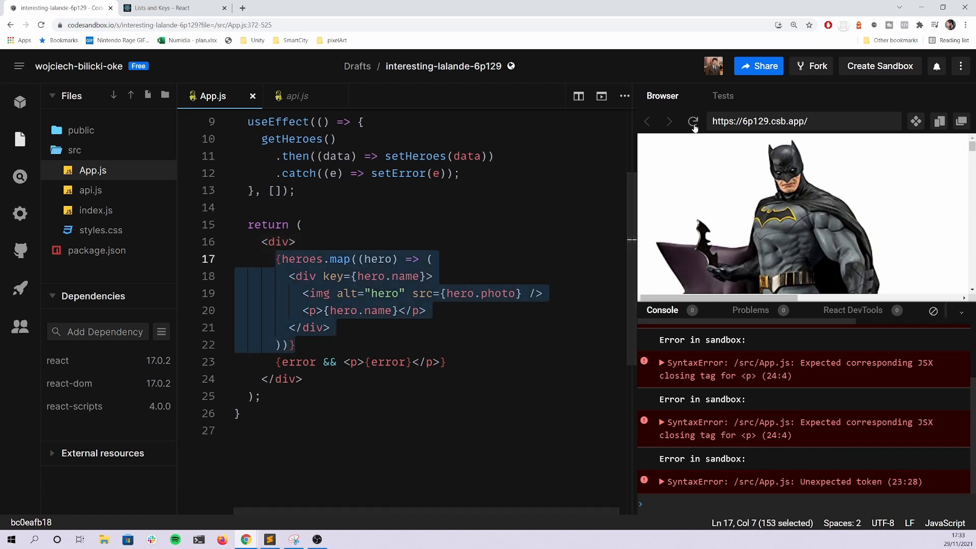
click(693, 121)
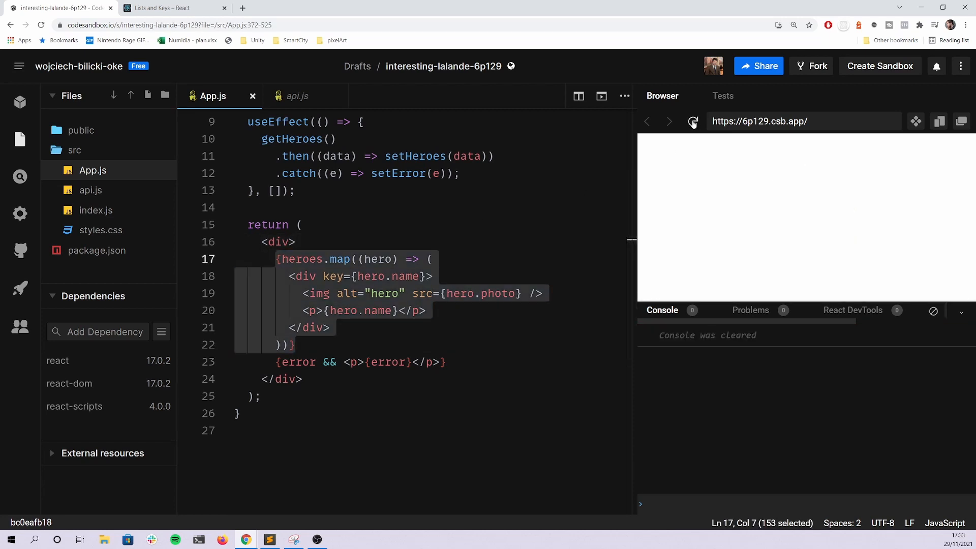
click(693, 122)
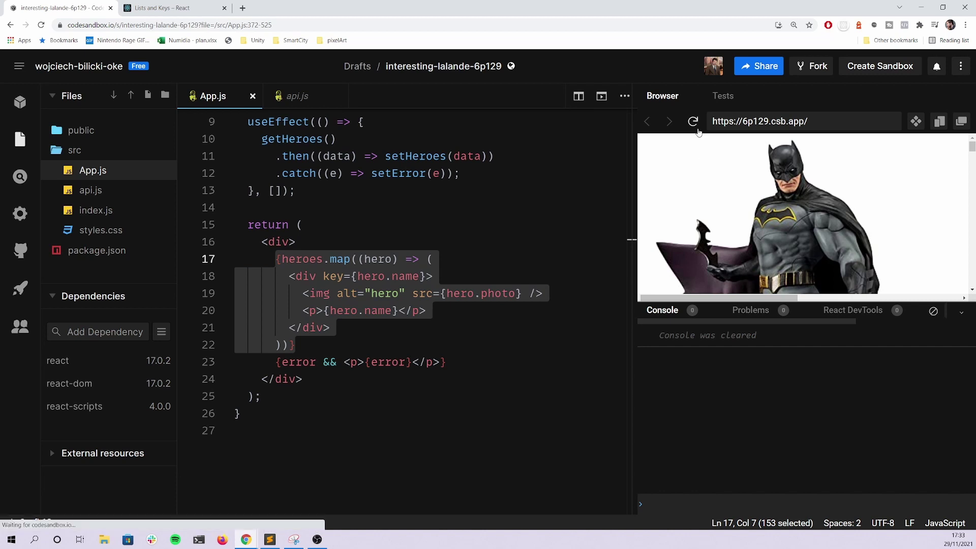
click(692, 121)
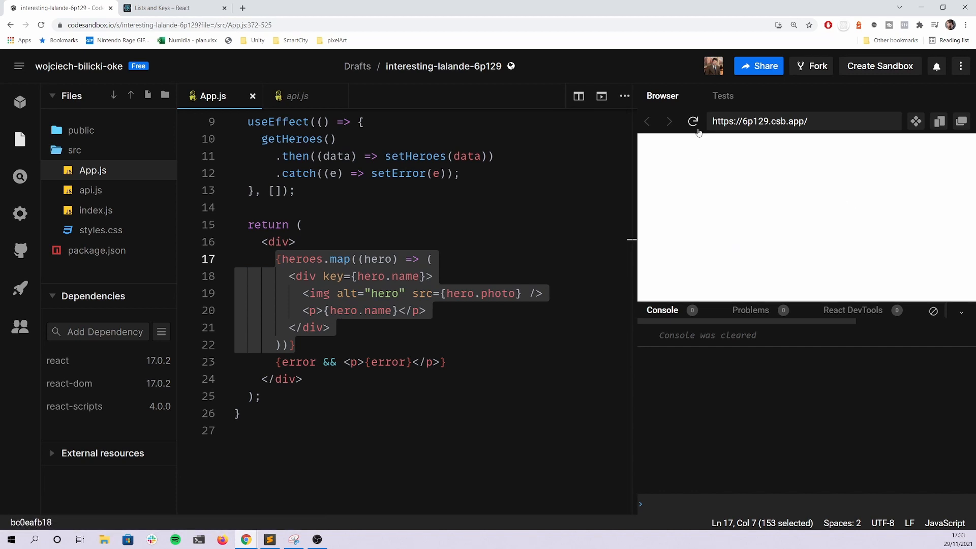
click(693, 120)
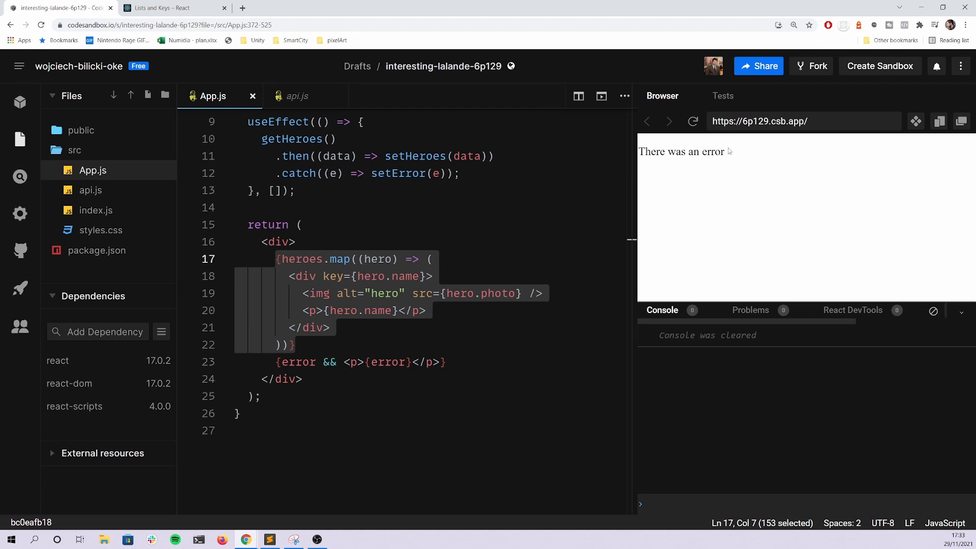
click(693, 122)
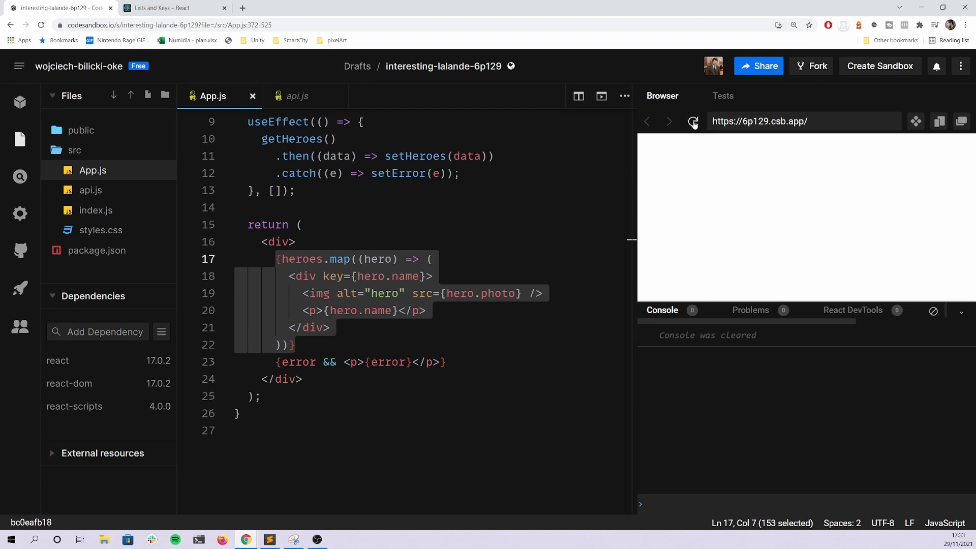
click(693, 121)
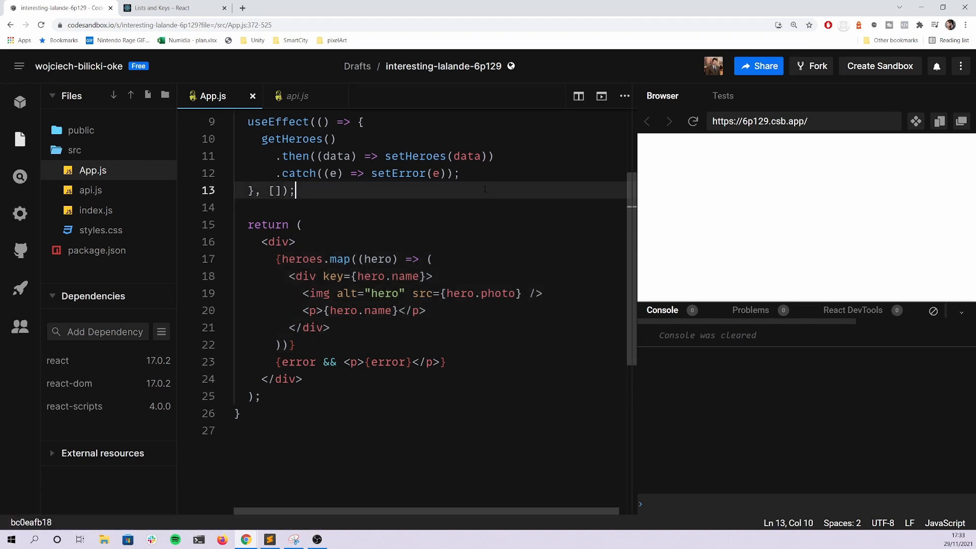
scroll(up, 3)
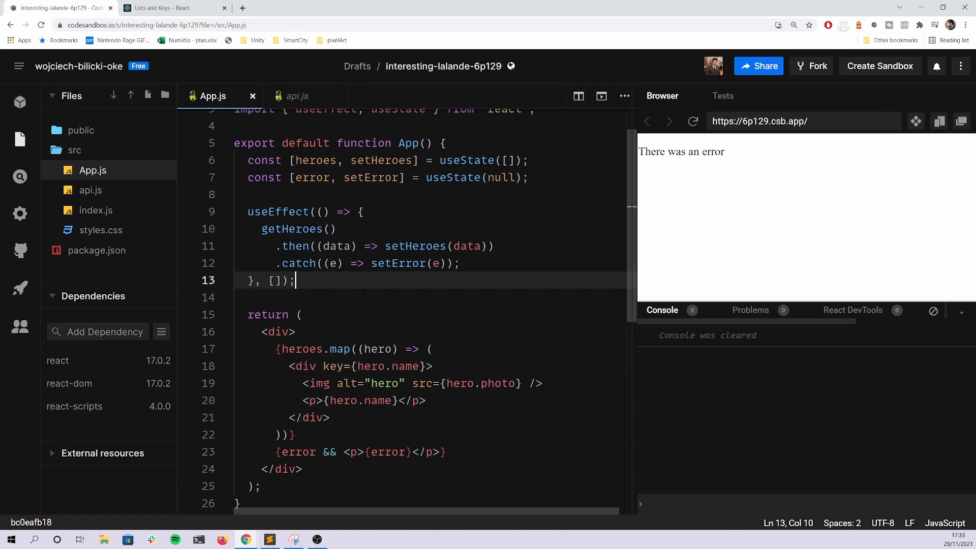
mouse_move(278, 211)
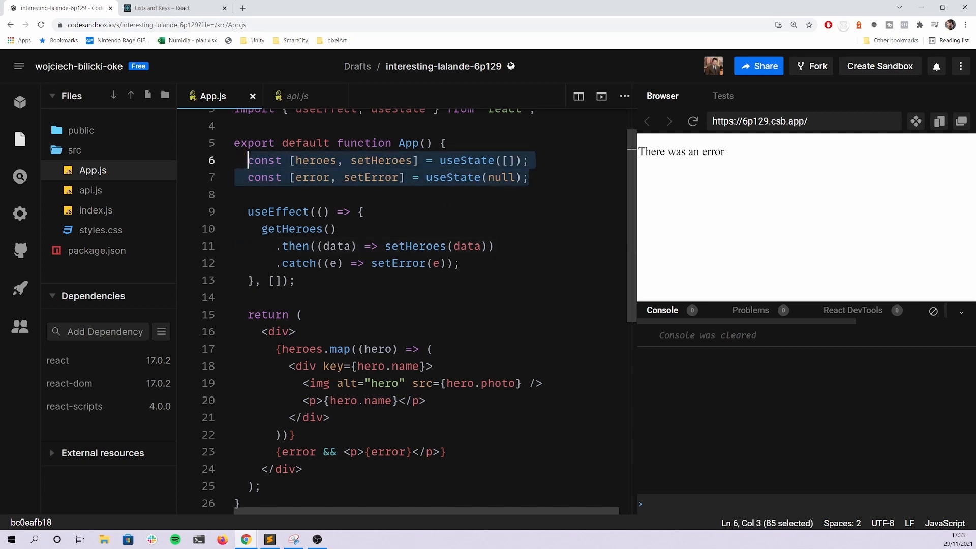
click(275, 229)
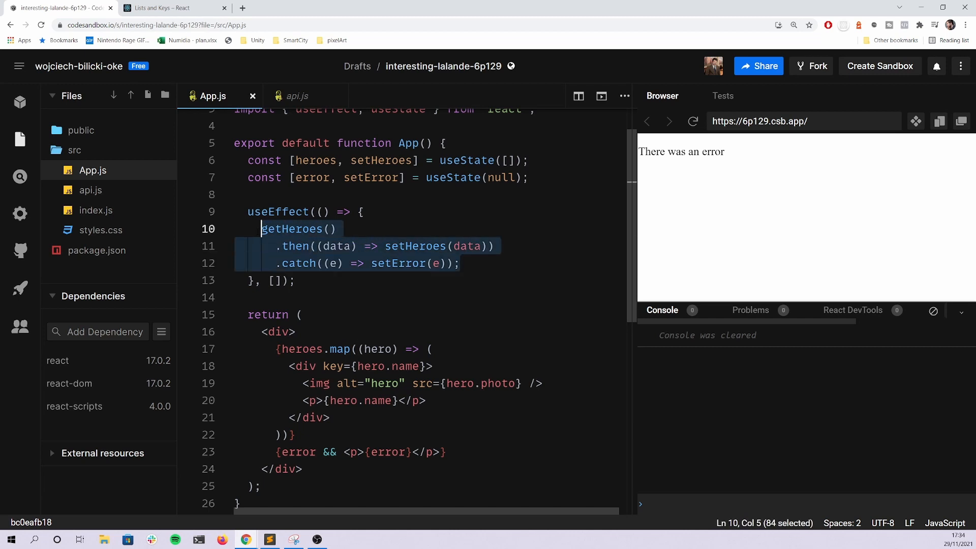
click(336, 228)
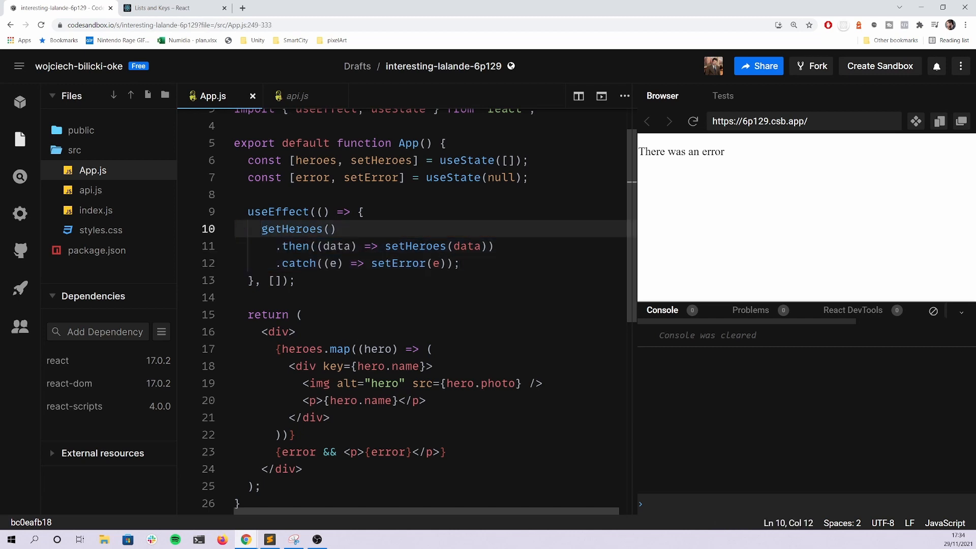